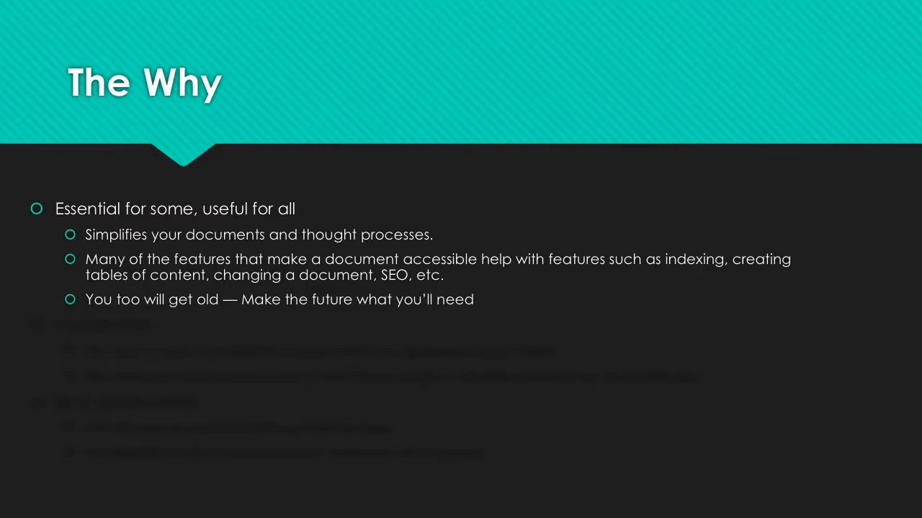
Reveal the next bullet on The Why slide in the running slideshow.
key("Right")
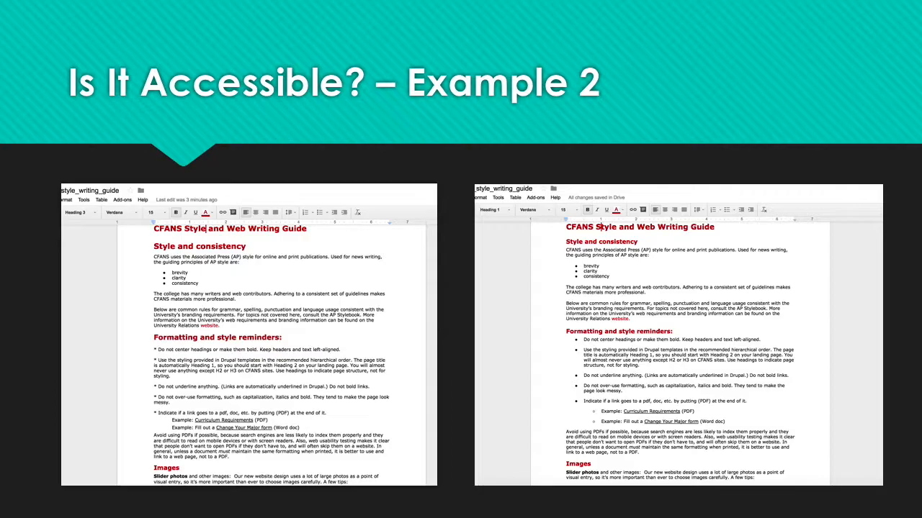
Move from the slideshow to the Word example document with its headings, link and paragraphs.
left_click(101, 504)
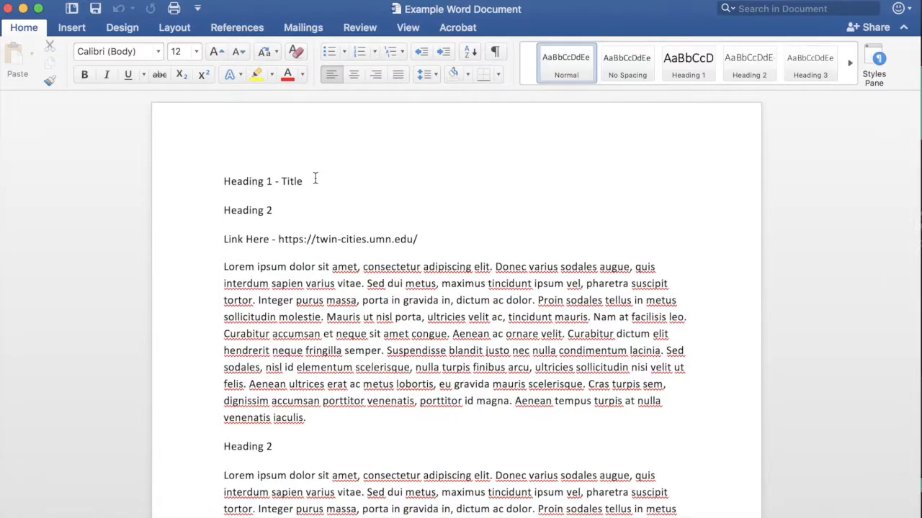
Style the 'Heading 1 - Title' line as Heading 1 from the Styles gallery.
triple_click(262, 182)
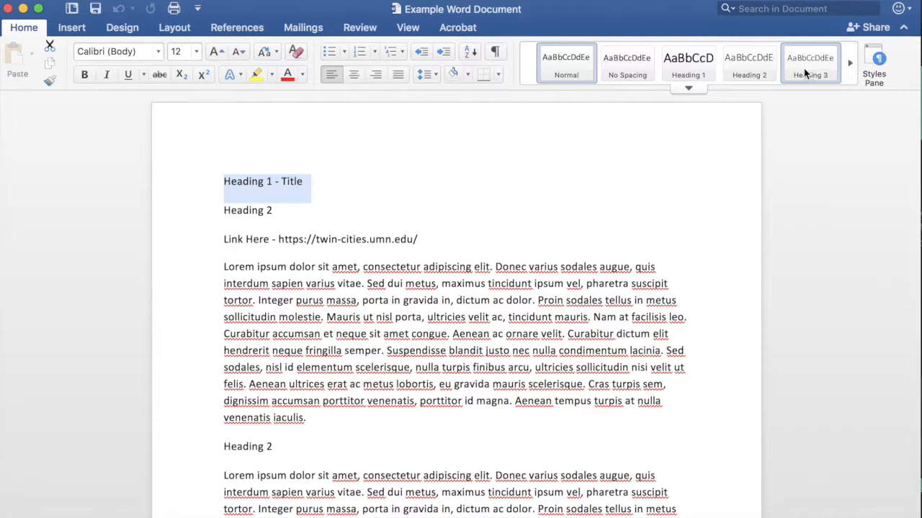
left_click(689, 63)
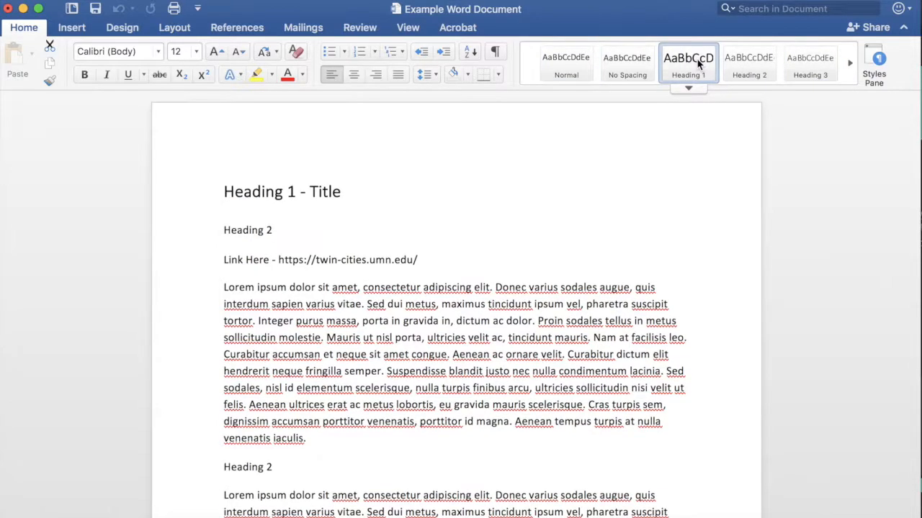
Style the first 'Heading 2' line as Heading 2 using the Styles Pane.
triple_click(282, 192)
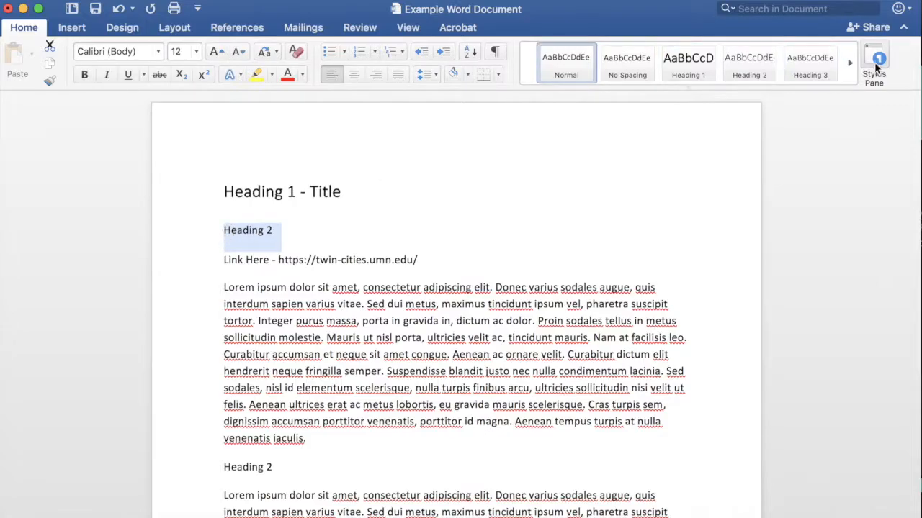
left_click(873, 61)
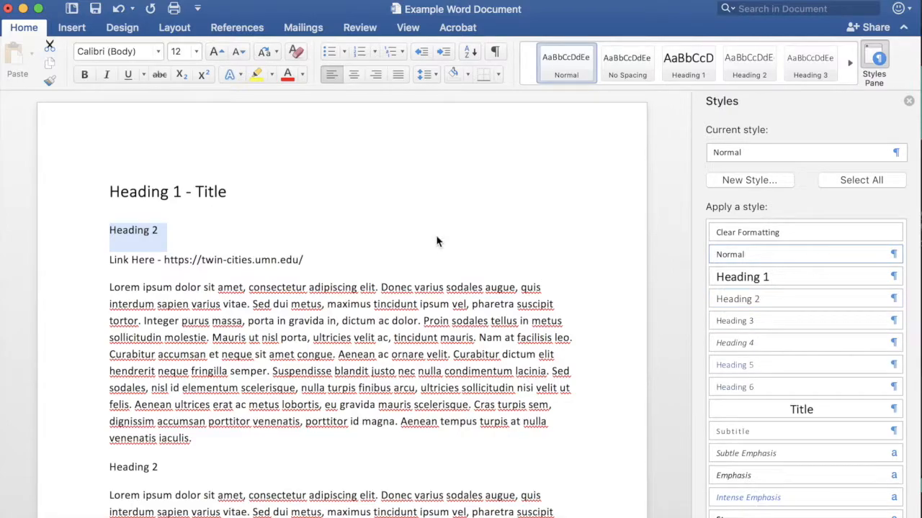
mouse_move(165, 219)
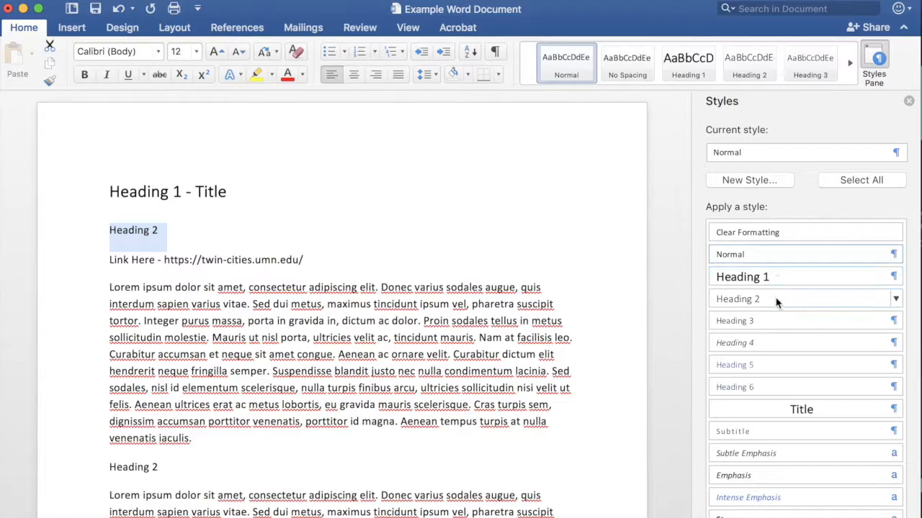
left_click(738, 298)
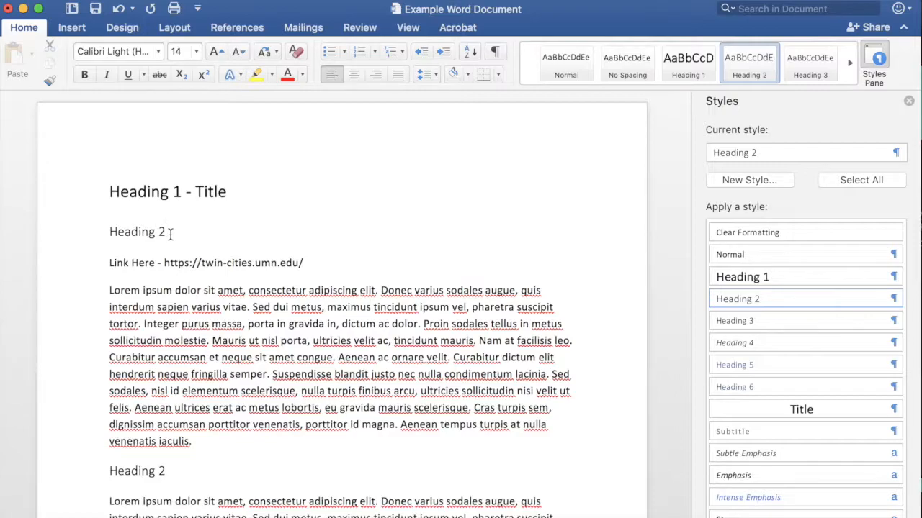
Make the Heading 2 line bold and red on top of its Heading 2 style.
left_click(165, 230)
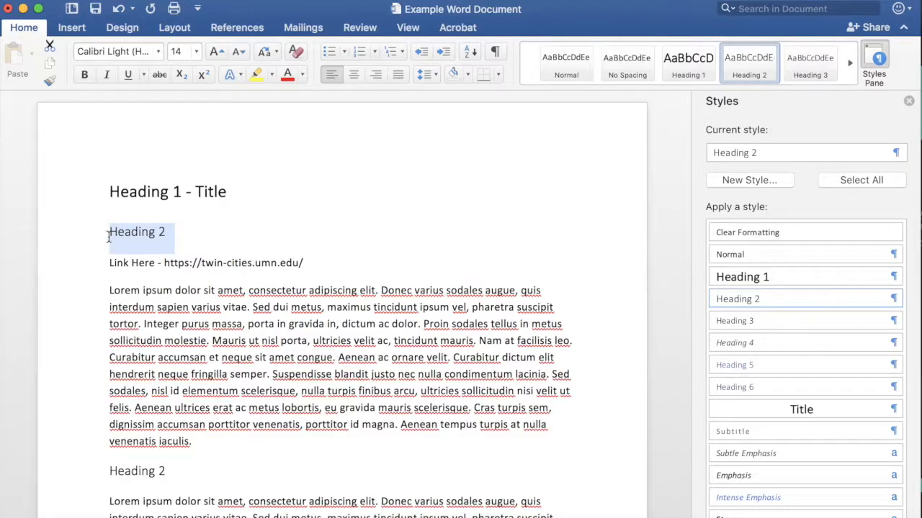
left_click(83, 75)
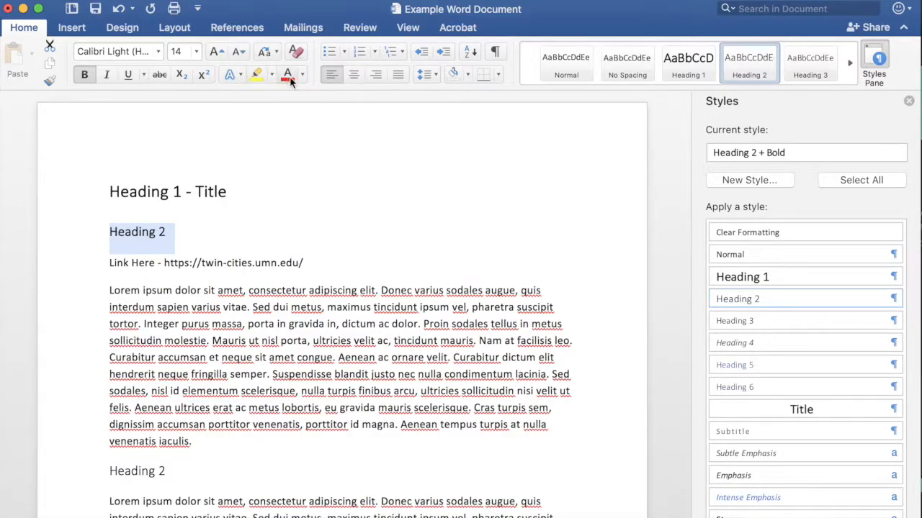
left_click(288, 75)
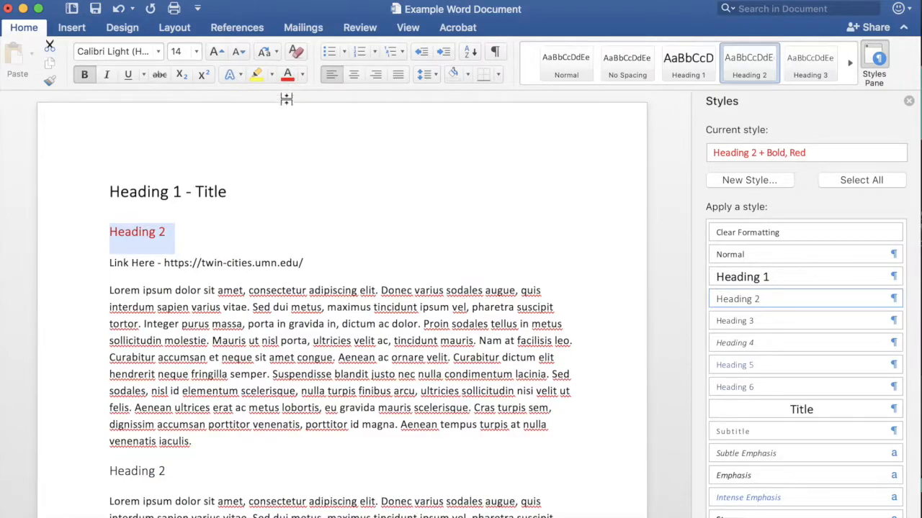
mouse_move(593, 265)
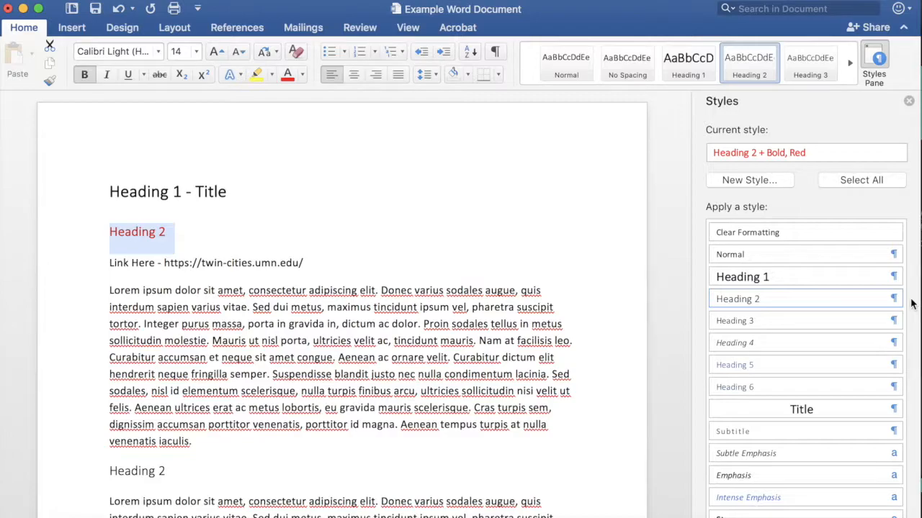
mouse_move(800, 298)
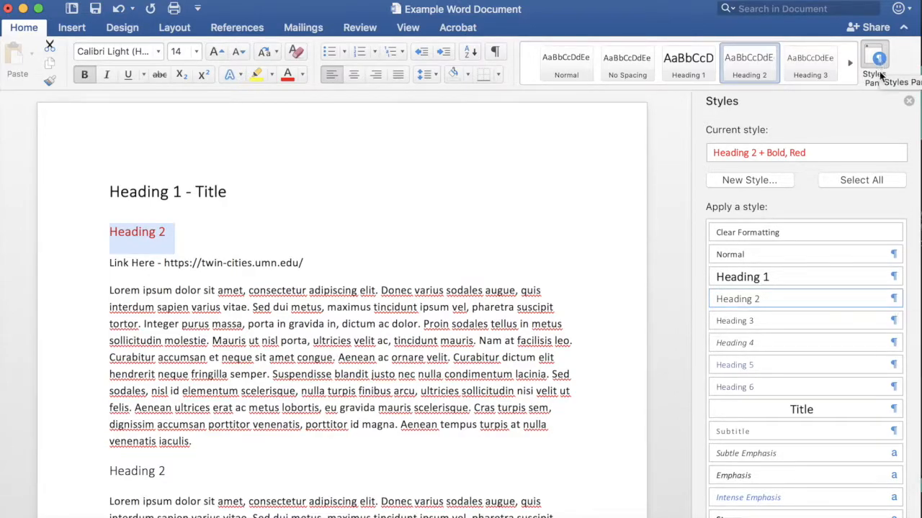
Update the Heading 2 style to match the bold red line, then select the first body paragraph.
left_click(908, 101)
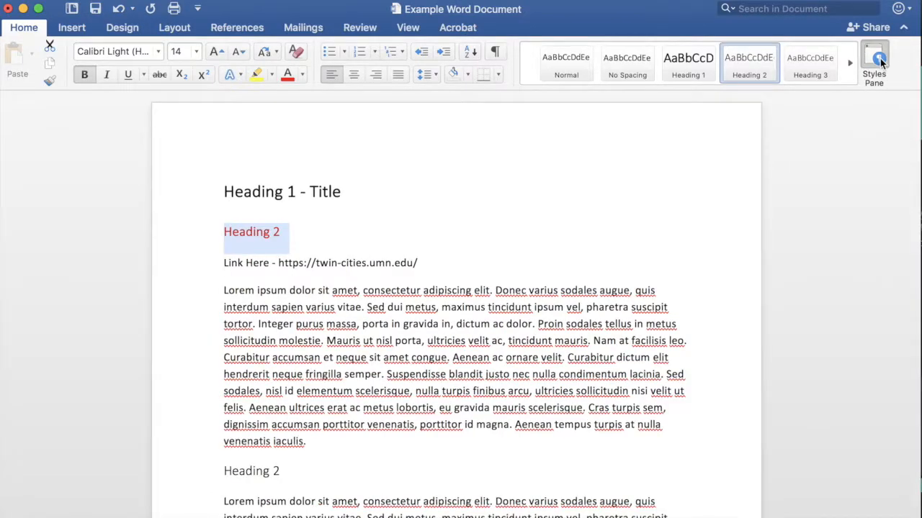
left_click(873, 60)
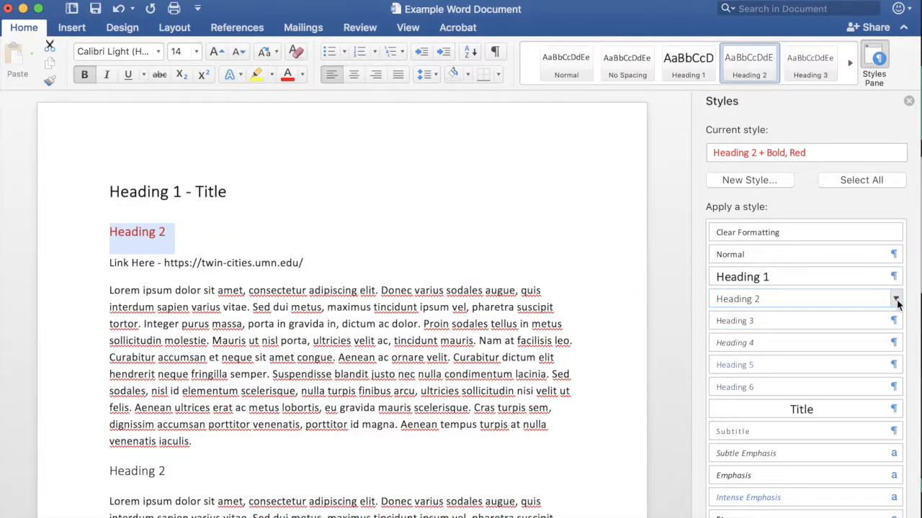
left_click(895, 298)
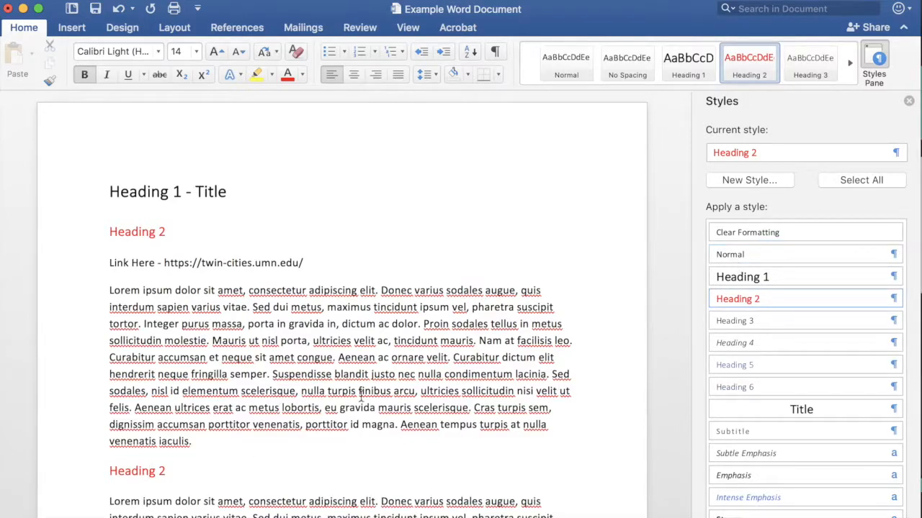
left_click_drag(109, 290, 190, 441)
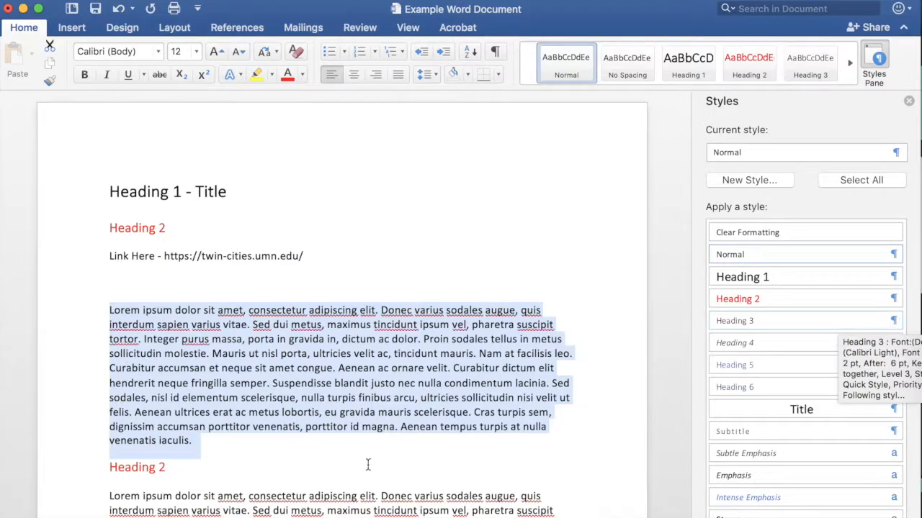
Give the Lorem ipsum paragraph 6 pt space before and generous extra space after.
left_click(306, 419)
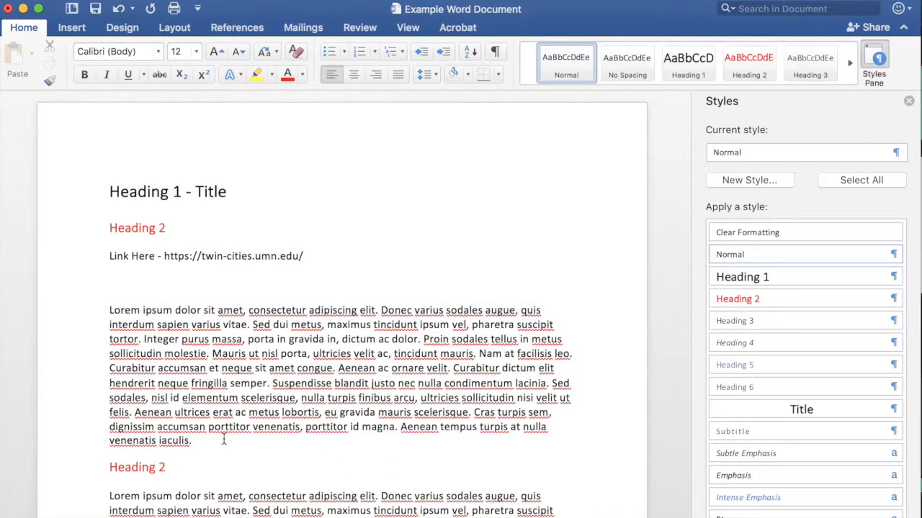
left_click(224, 441)
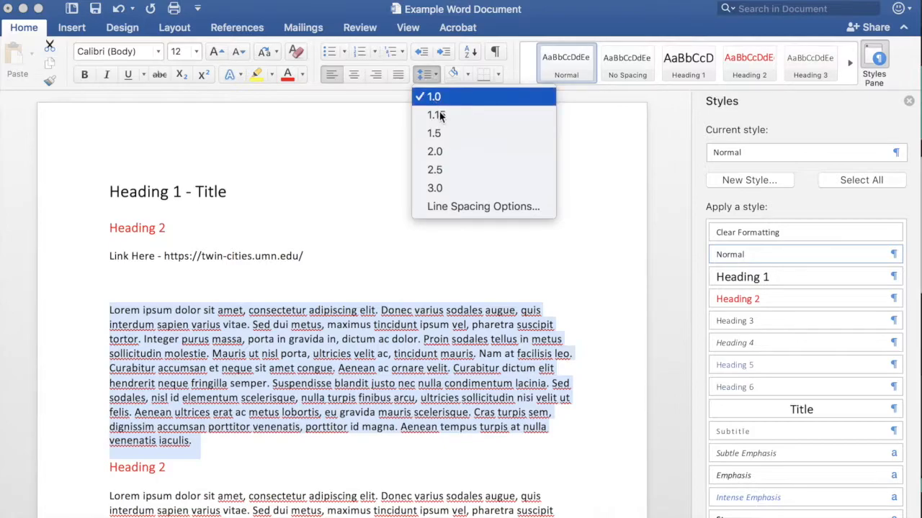
left_click(481, 207)
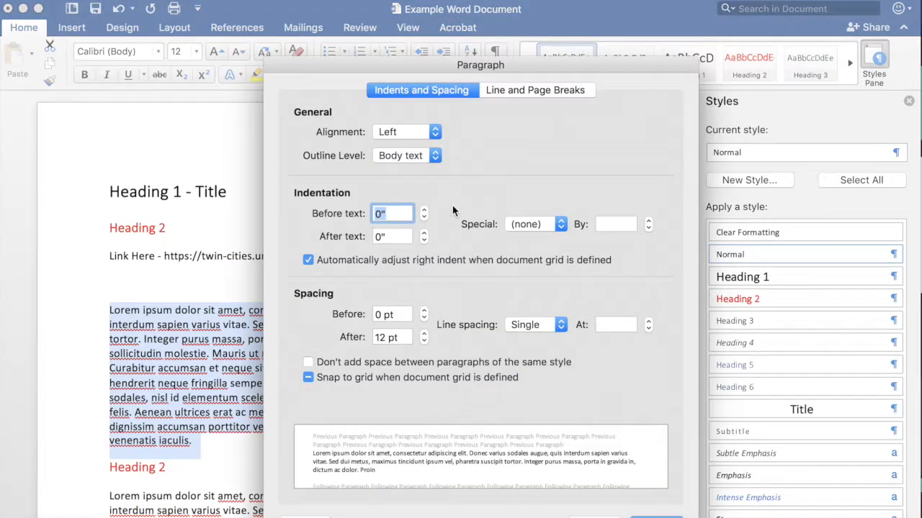
left_click(424, 311)
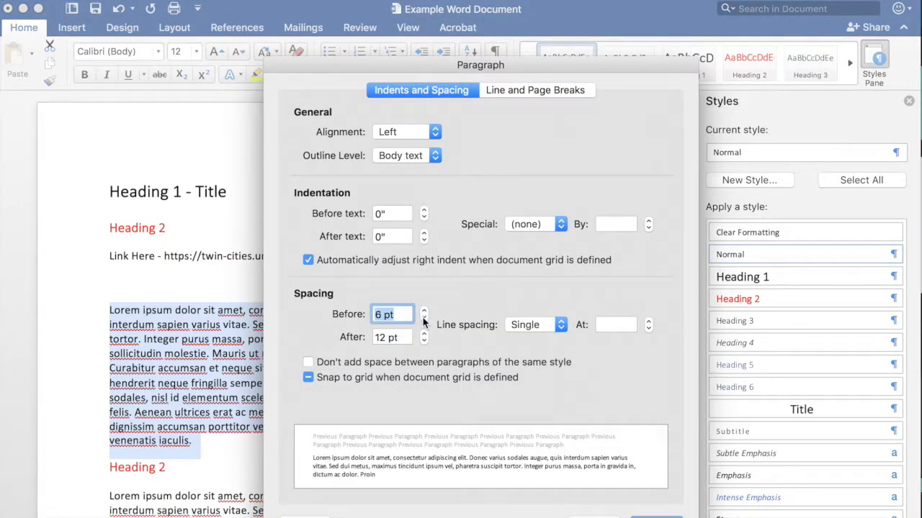
left_click(424, 341)
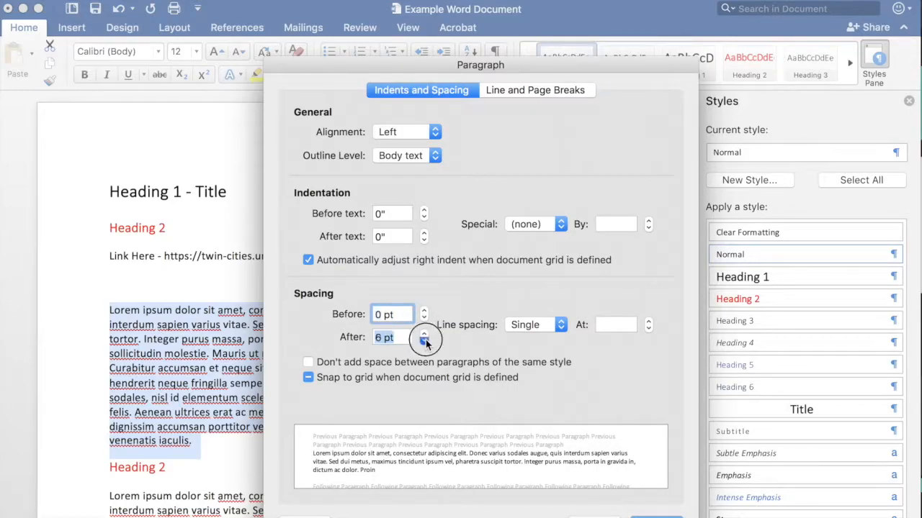
left_click(423, 334)
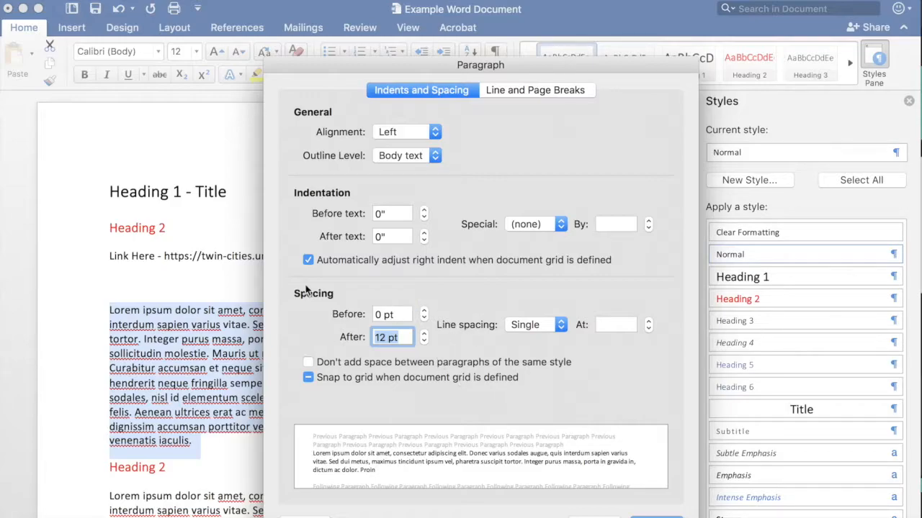
mouse_move(495, 429)
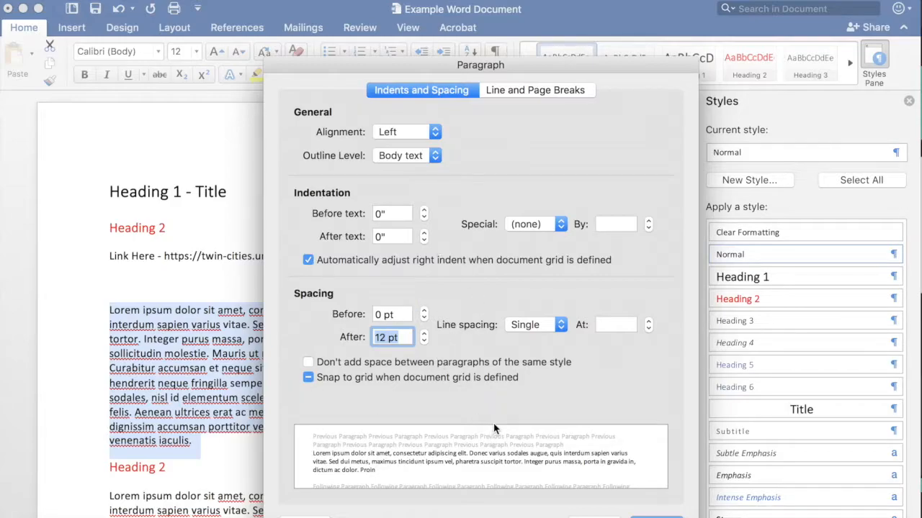
left_click(423, 333)
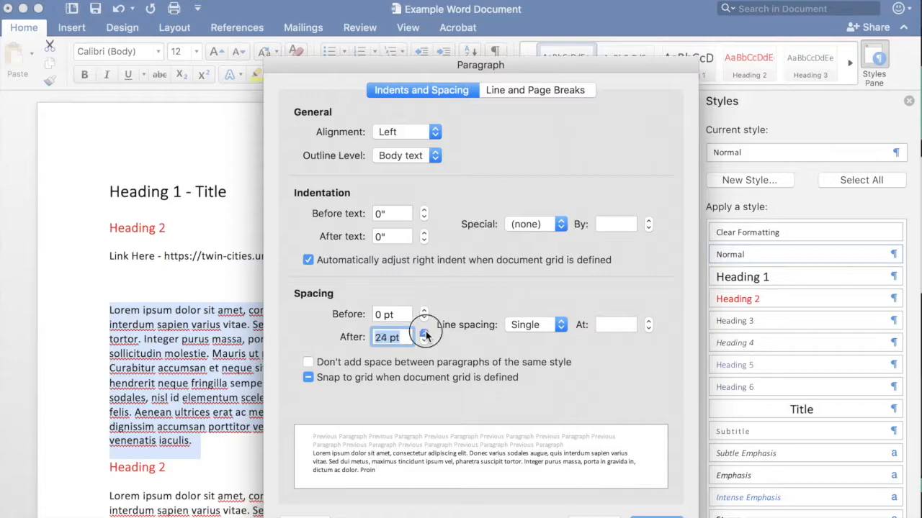
left_click(423, 334)
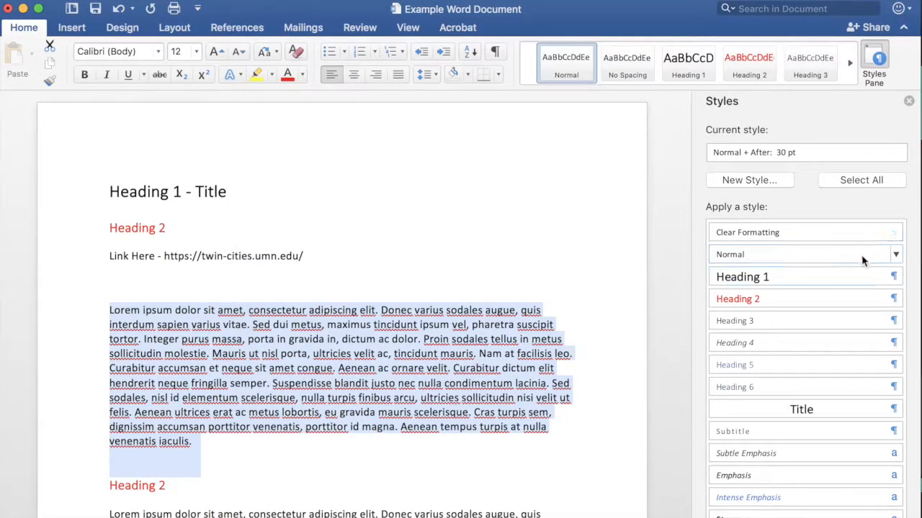
mouse_move(827, 331)
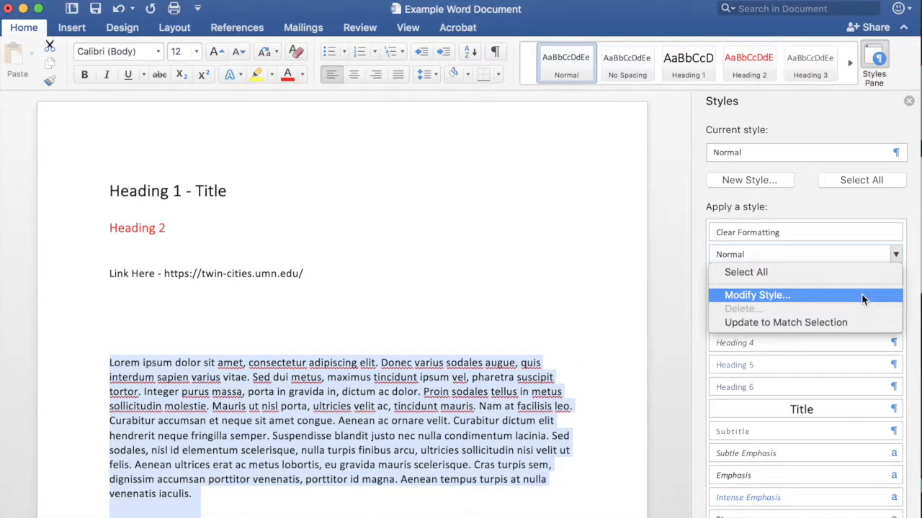
Update the Normal style to match so all body text carries that spacing.
left_click(757, 295)
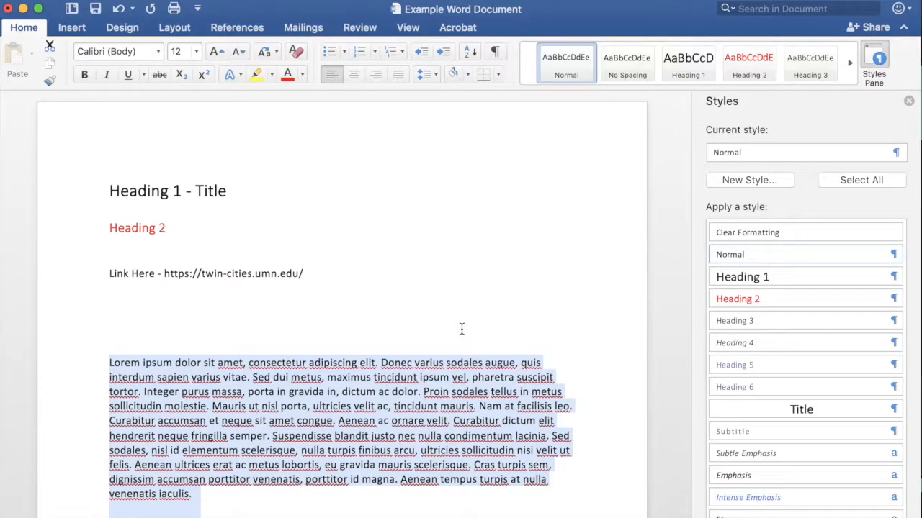
In the example Google Doc, confirm the title uses Heading 1 and check the body paragraph style.
left_click(460, 328)
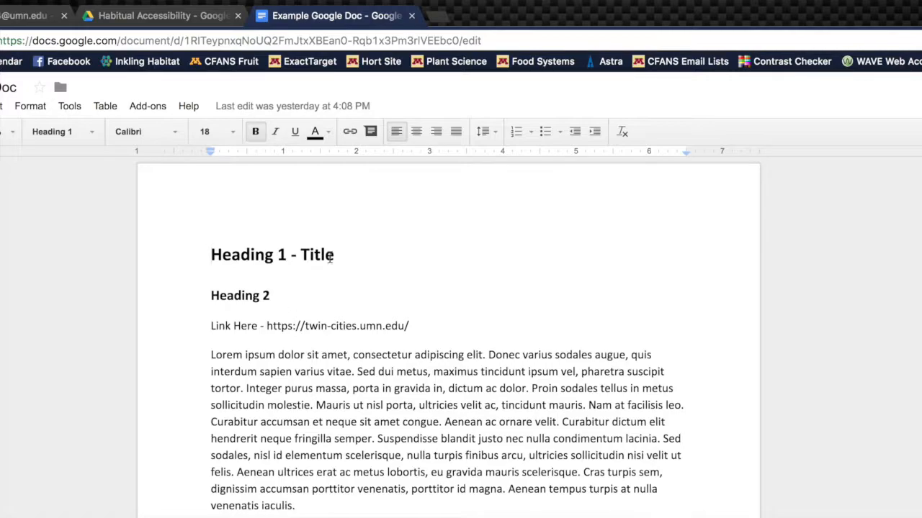
left_click(311, 389)
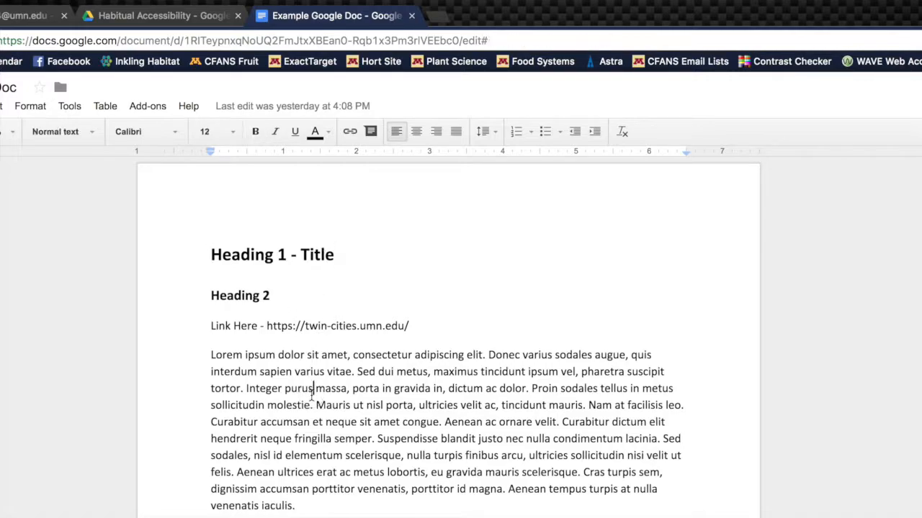
left_click(55, 131)
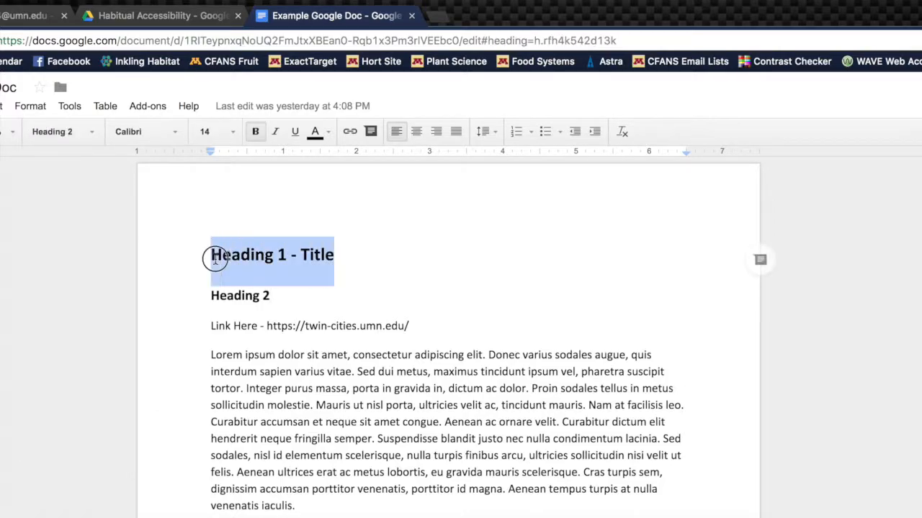
left_click(52, 131)
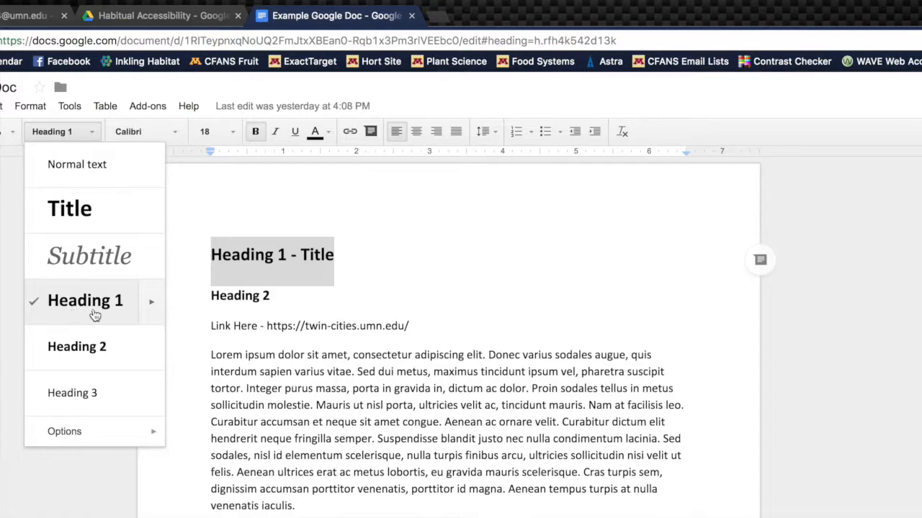
left_click(85, 301)
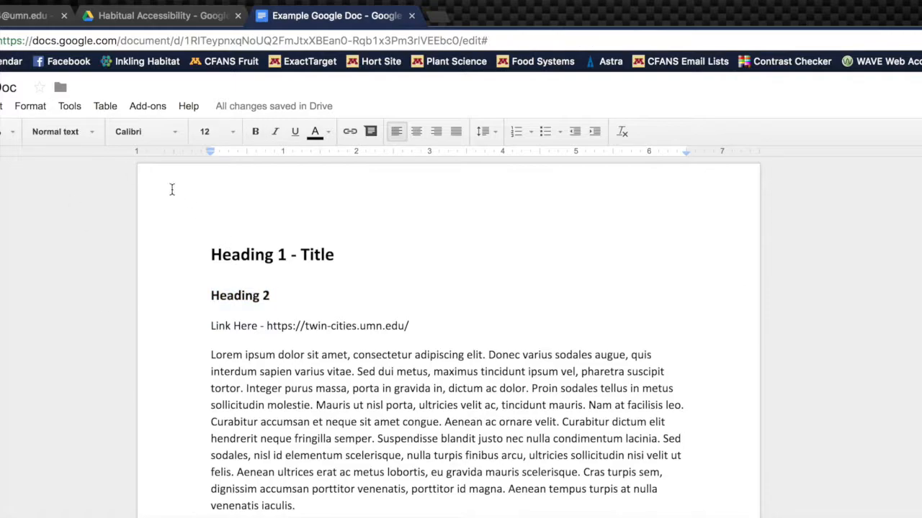
left_click(55, 131)
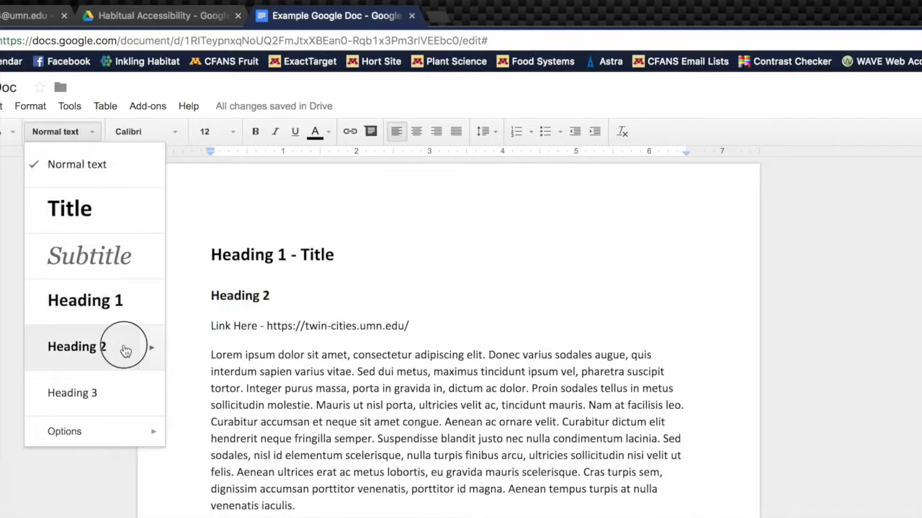
left_click(78, 346)
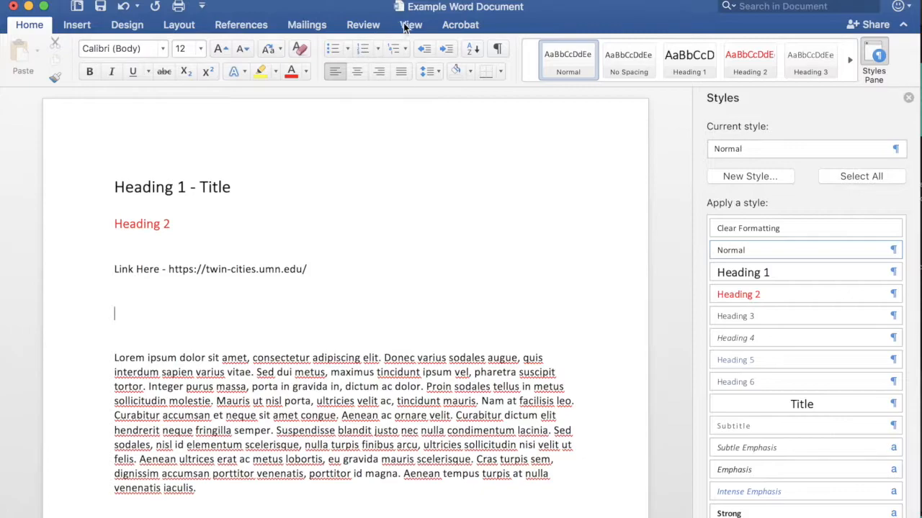
Show the Navigation Pane listing Heading 1 - Title with two Heading 2 entries.
left_click(412, 25)
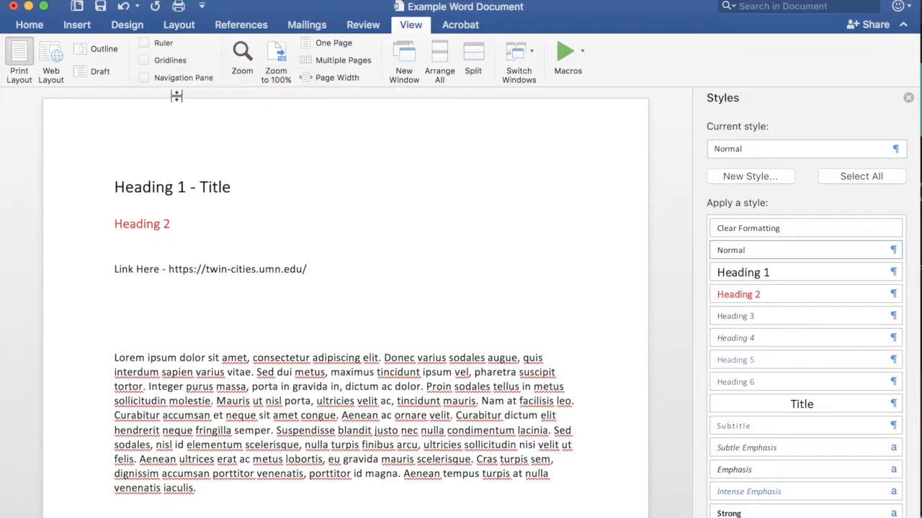
mouse_move(144, 78)
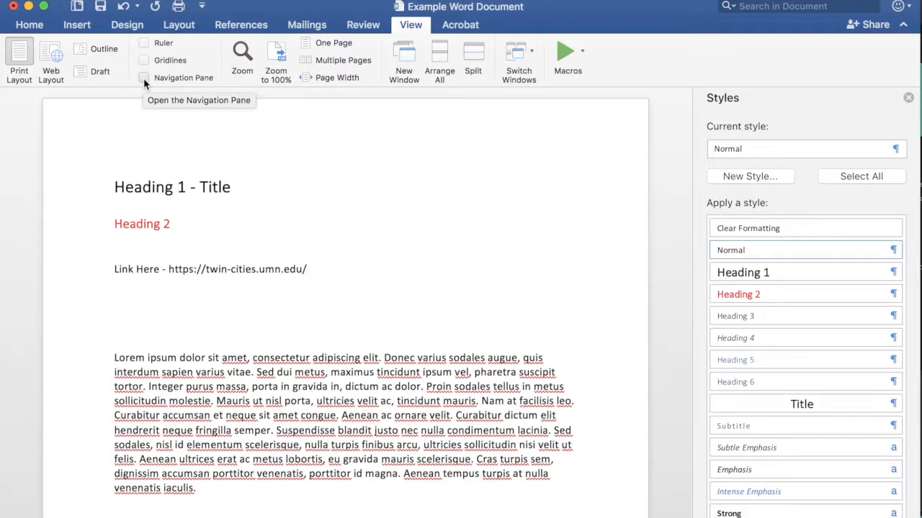
left_click(144, 78)
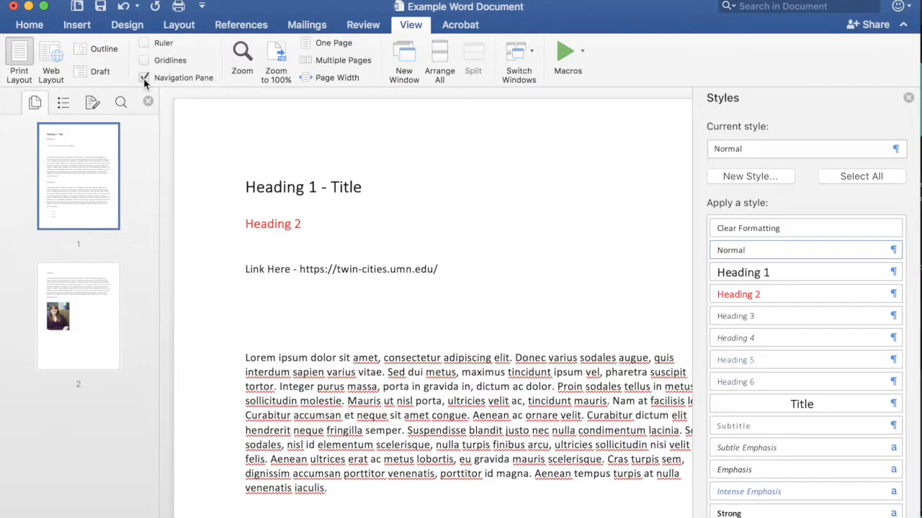
left_click(144, 78)
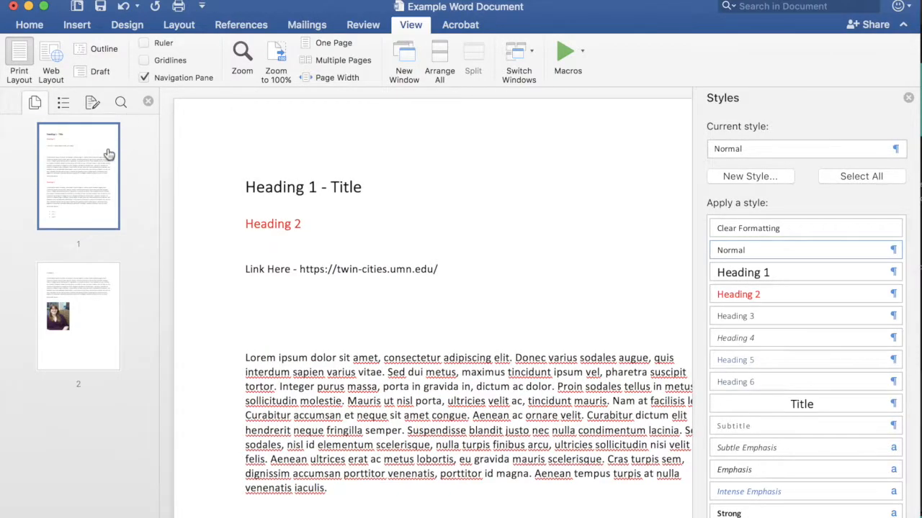
left_click(64, 102)
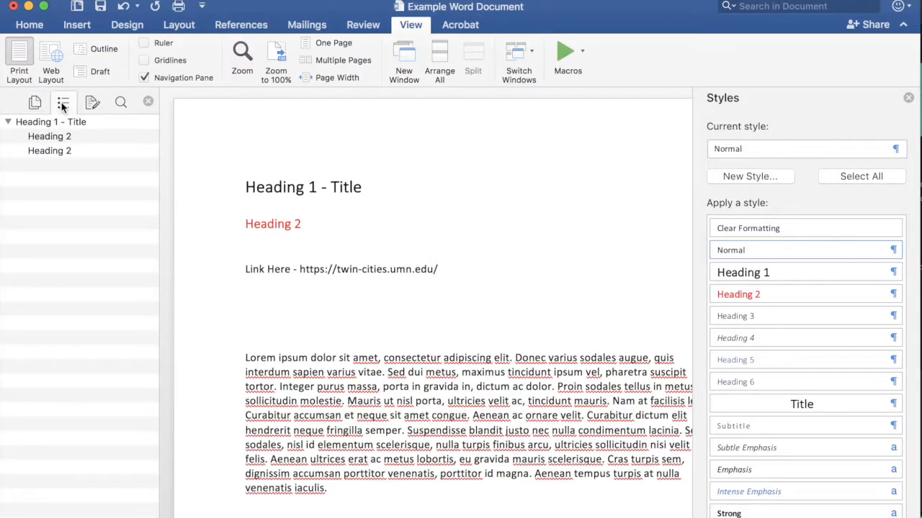
mouse_move(79, 157)
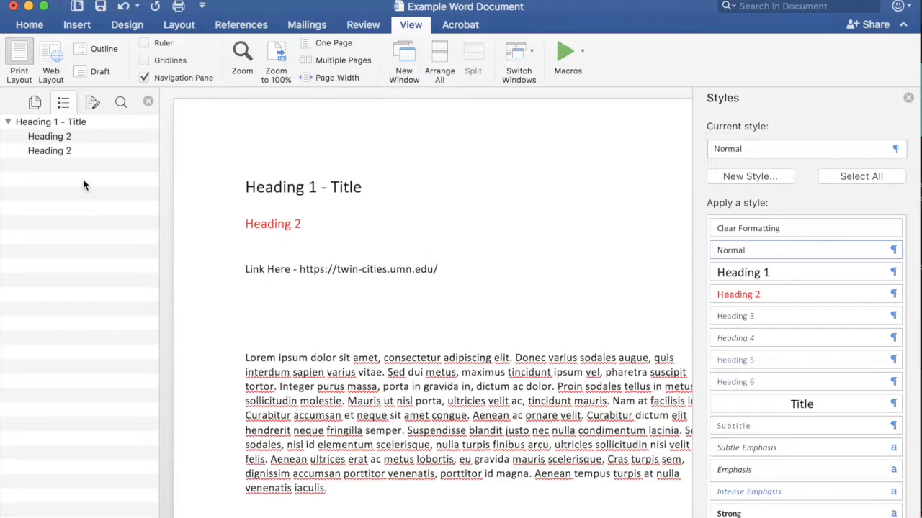
mouse_move(93, 157)
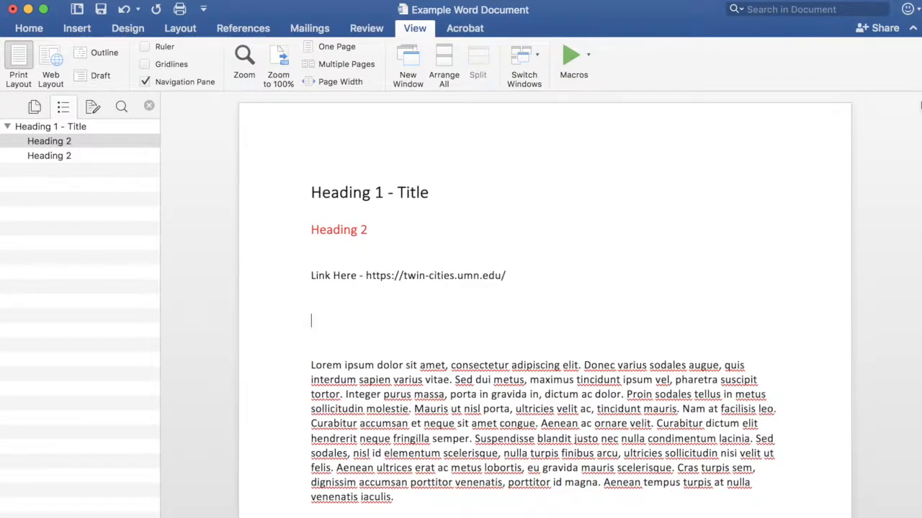
left_click(144, 80)
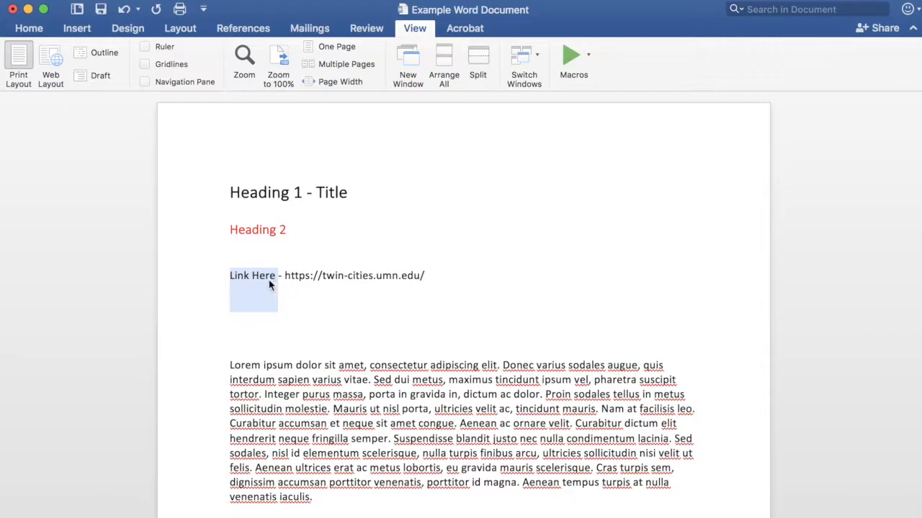
right_click(254, 275)
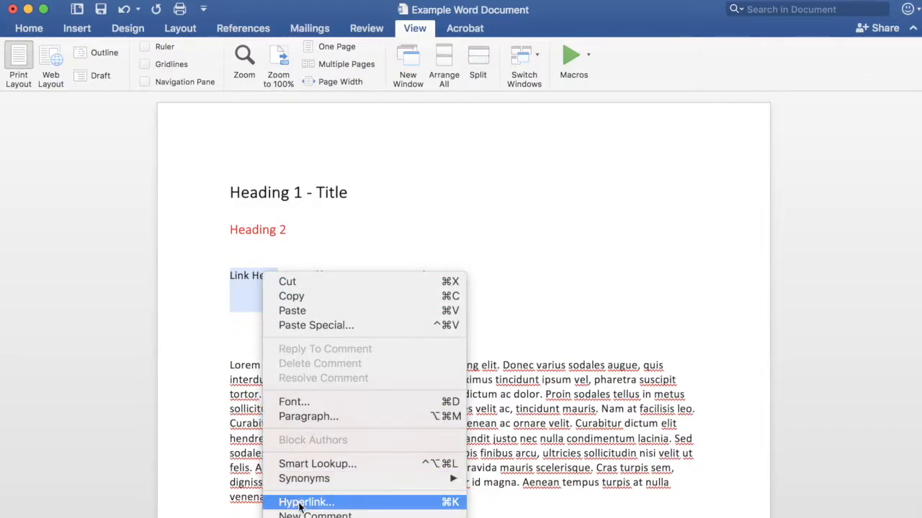
left_click(305, 502)
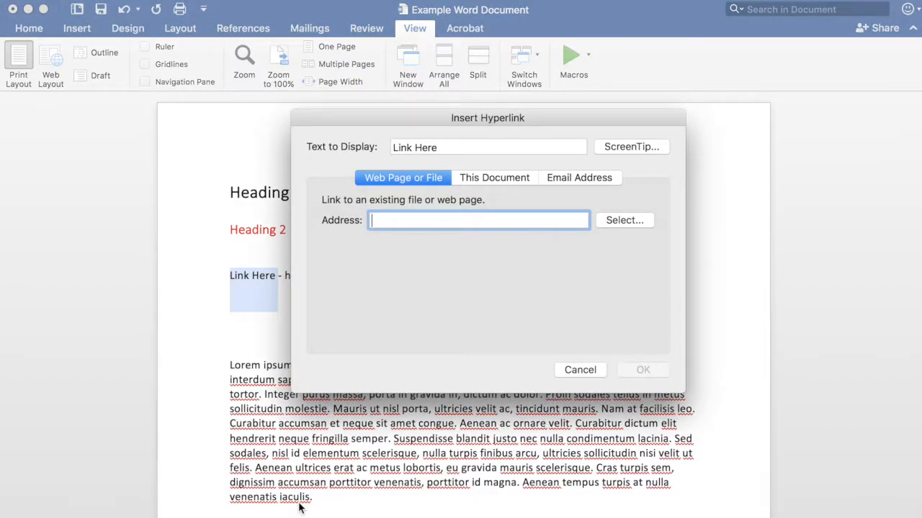
type("https://twin-cities.umn.edu/")
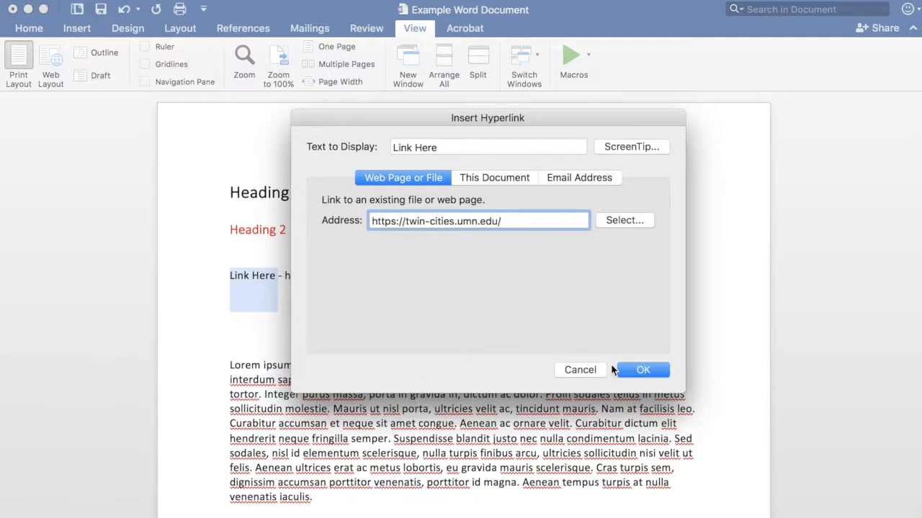
left_click(642, 369)
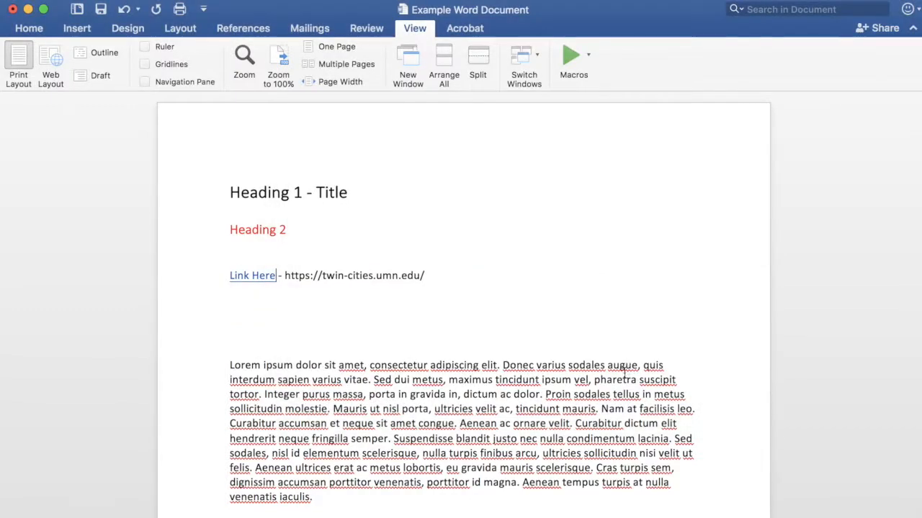
left_click(426, 277)
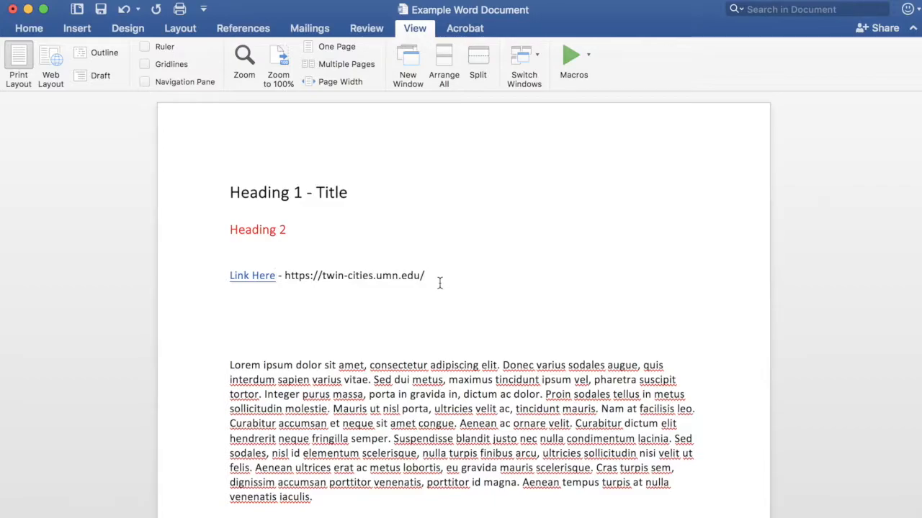
Bring up Edit Hyperlink for the existing Link Here hyperlink.
right_click(252, 275)
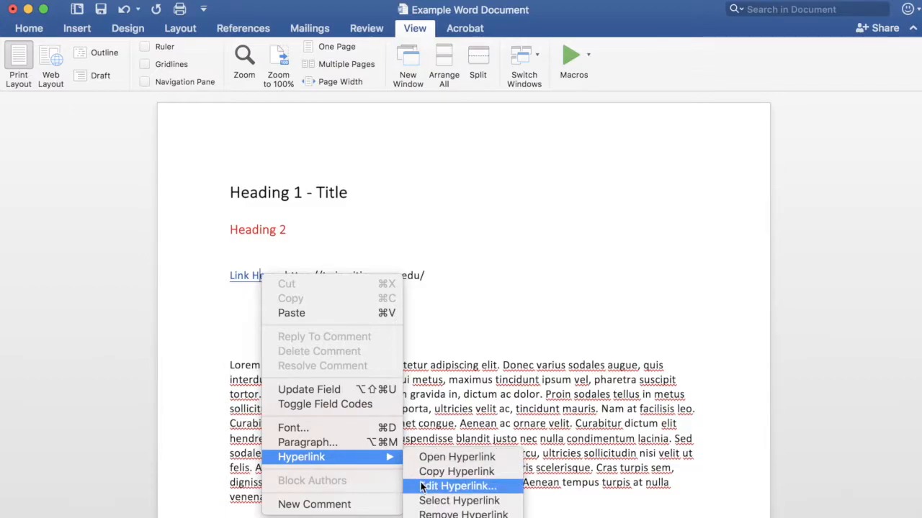
left_click(455, 487)
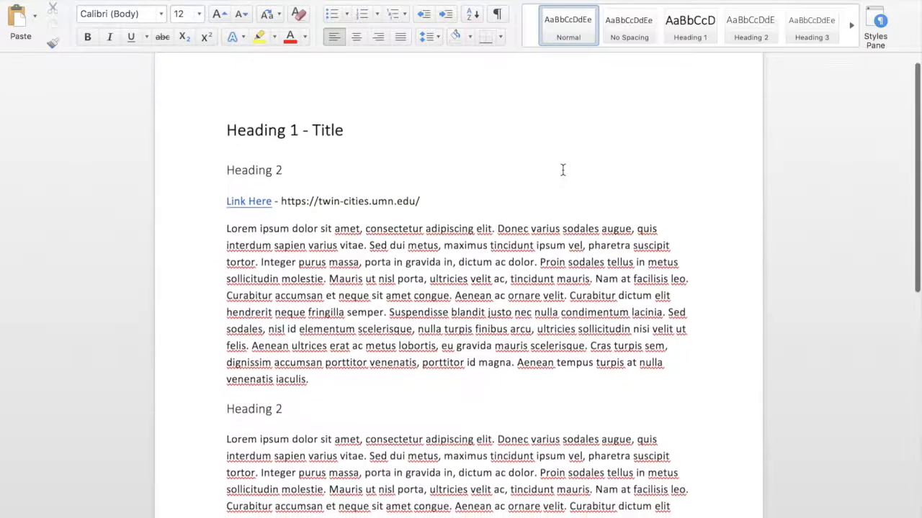
Select the List 1 and List 2 items and bring up their full paragraph spacing settings.
scroll("down", 3)
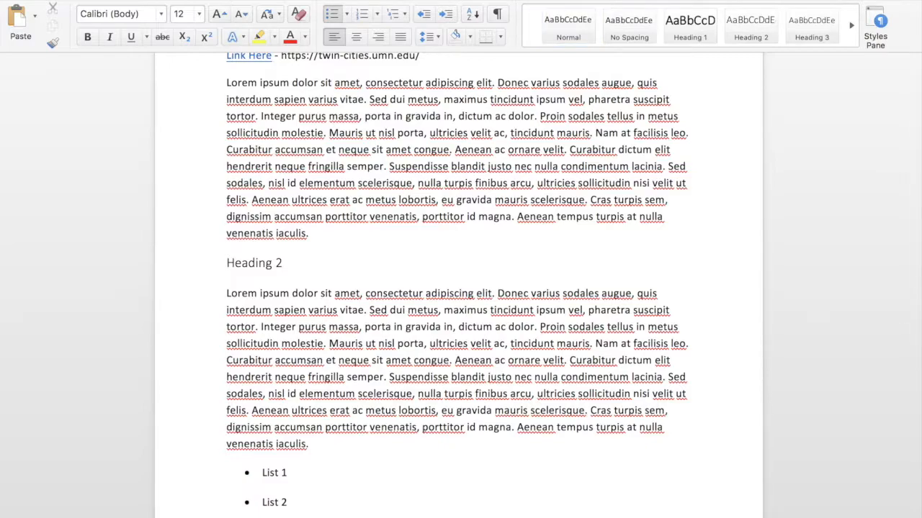
left_click_drag(265, 472, 297, 512)
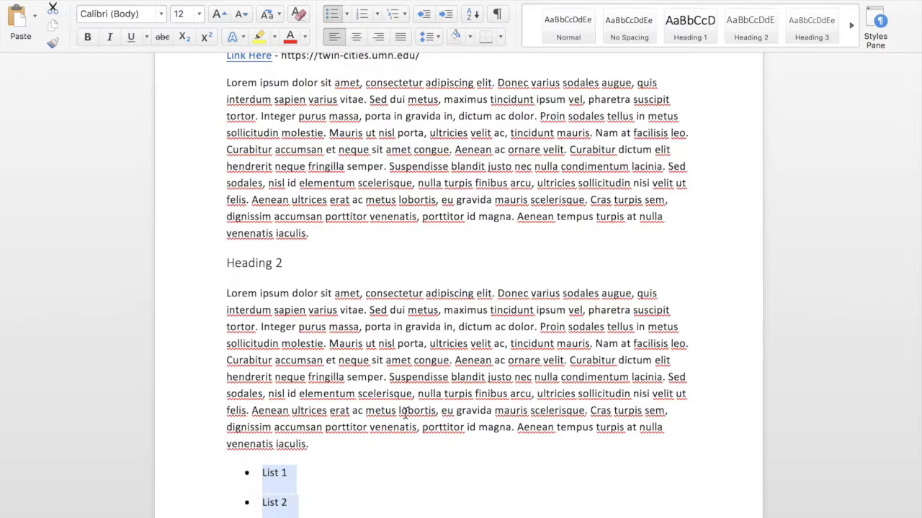
mouse_move(363, 357)
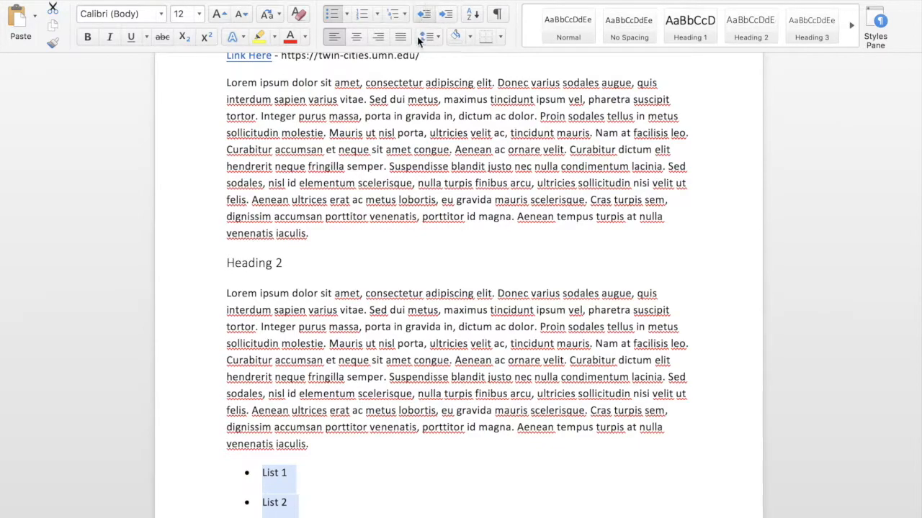
left_click(424, 38)
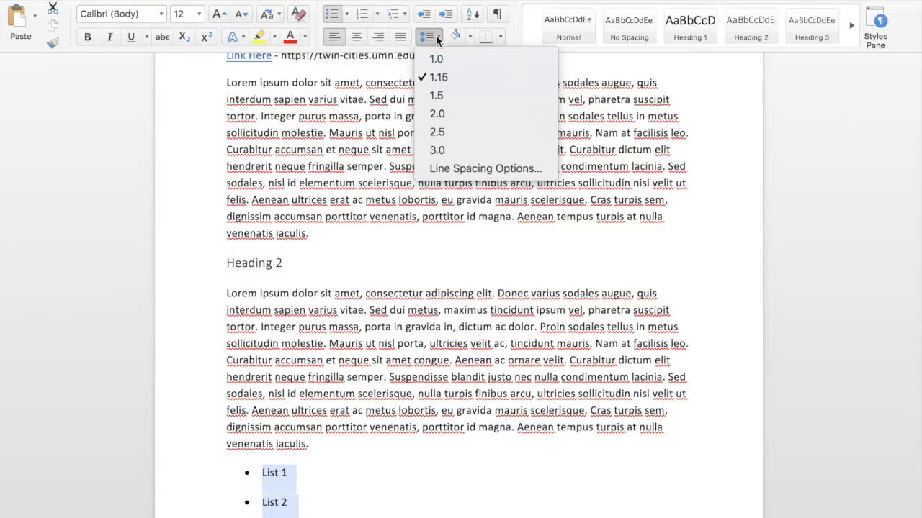
mouse_move(484, 167)
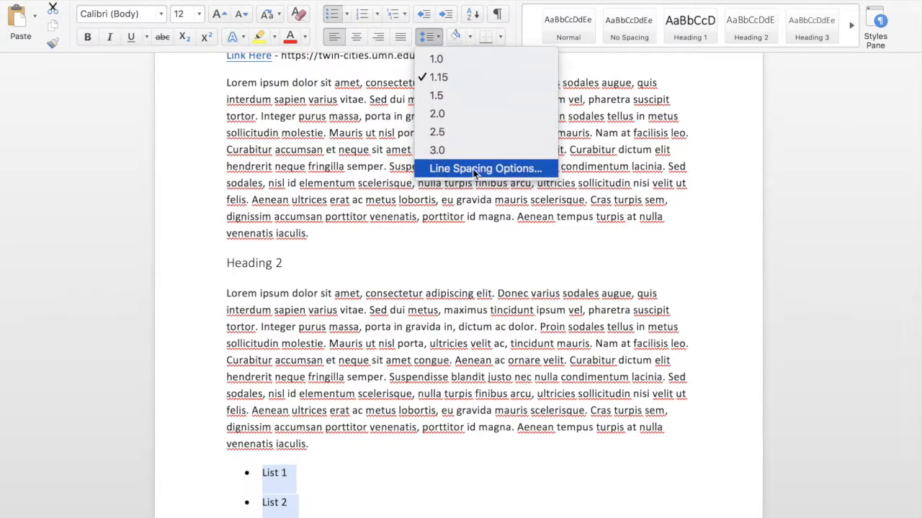
left_click(484, 167)
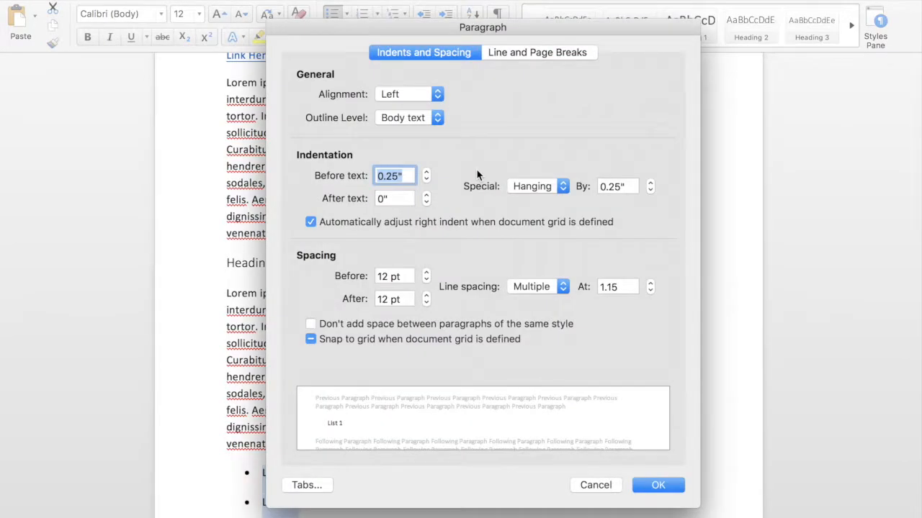
mouse_move(478, 204)
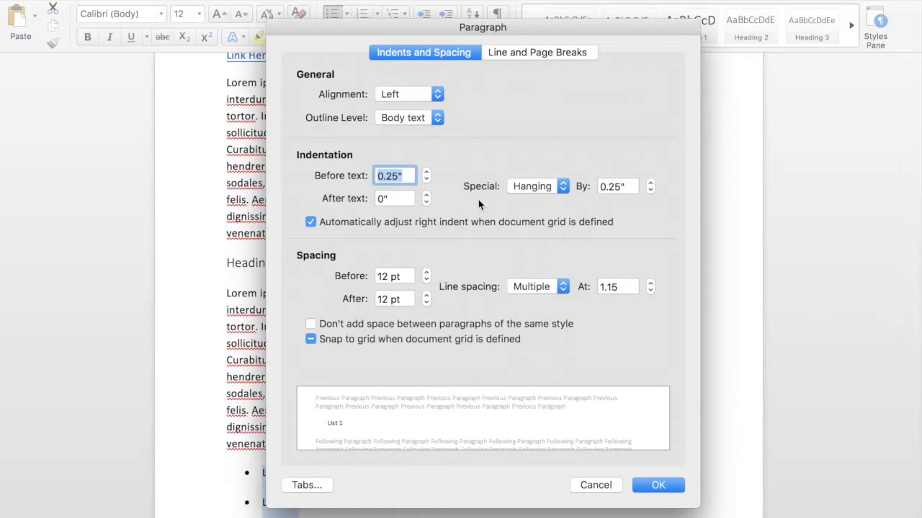
mouse_move(438, 281)
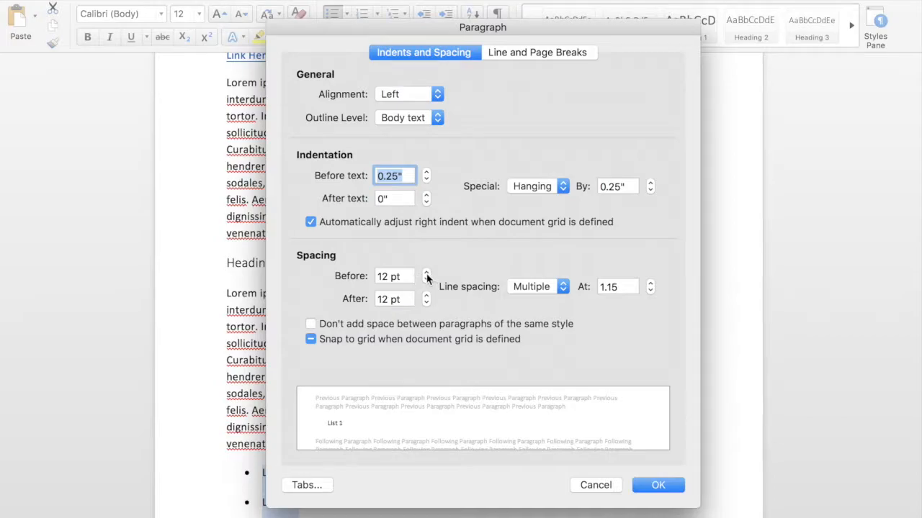
Try the space-before and same-style spacing options, then settle the space before and apply.
left_click(427, 274)
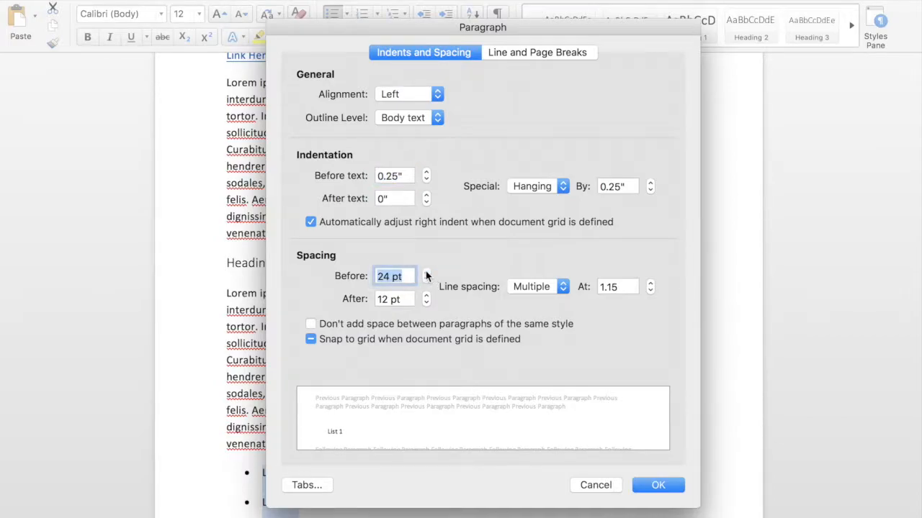
left_click(427, 280)
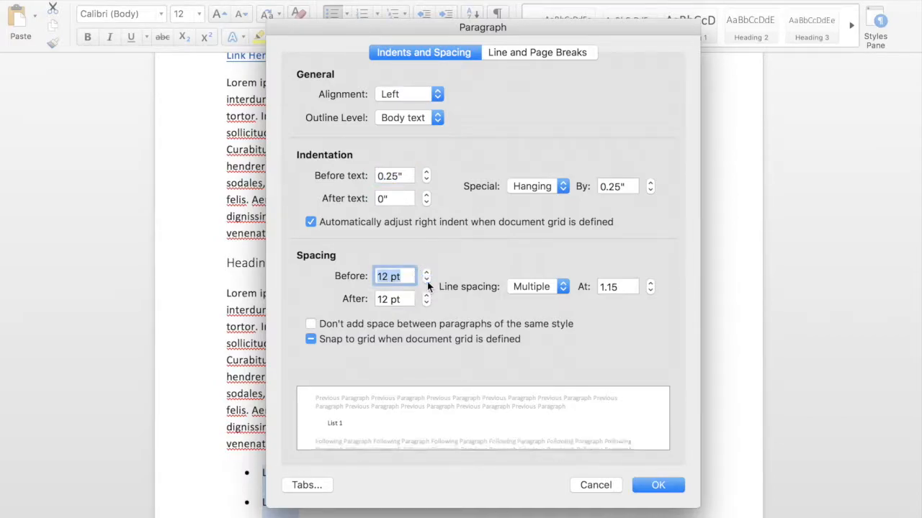
left_click(311, 322)
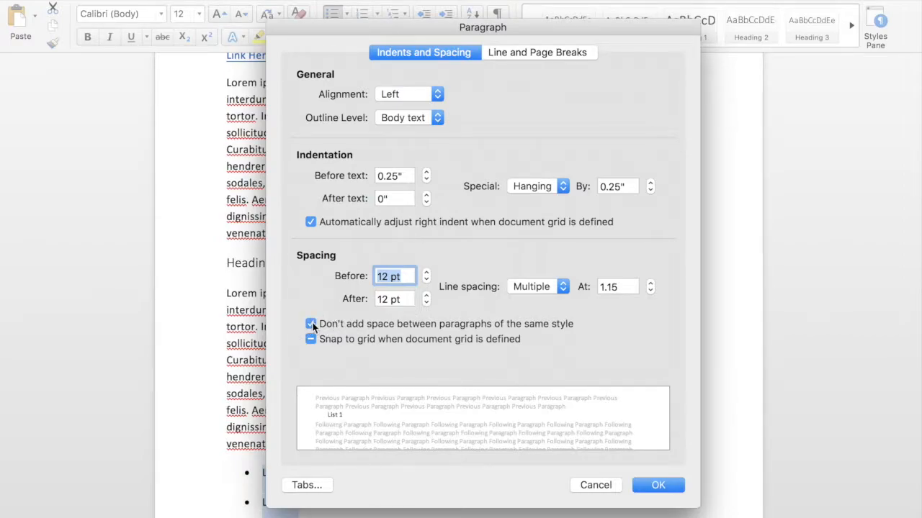
left_click(311, 323)
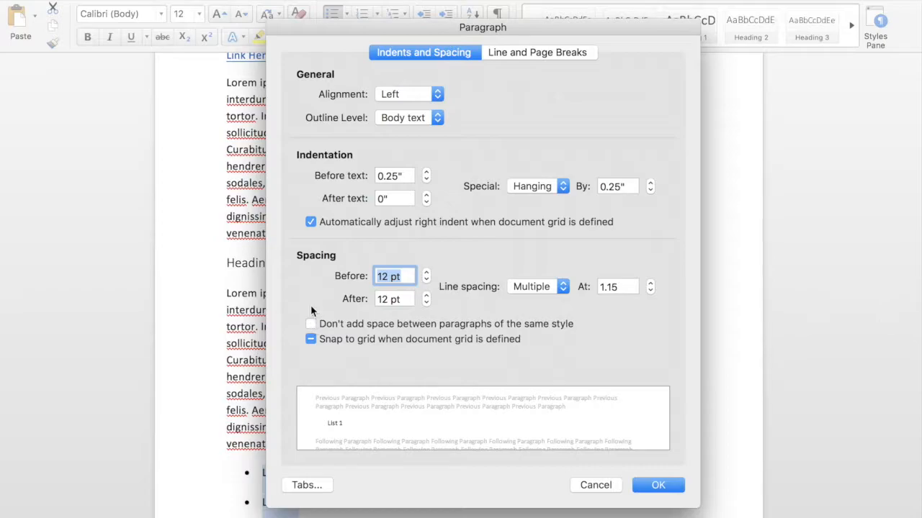
mouse_move(314, 294)
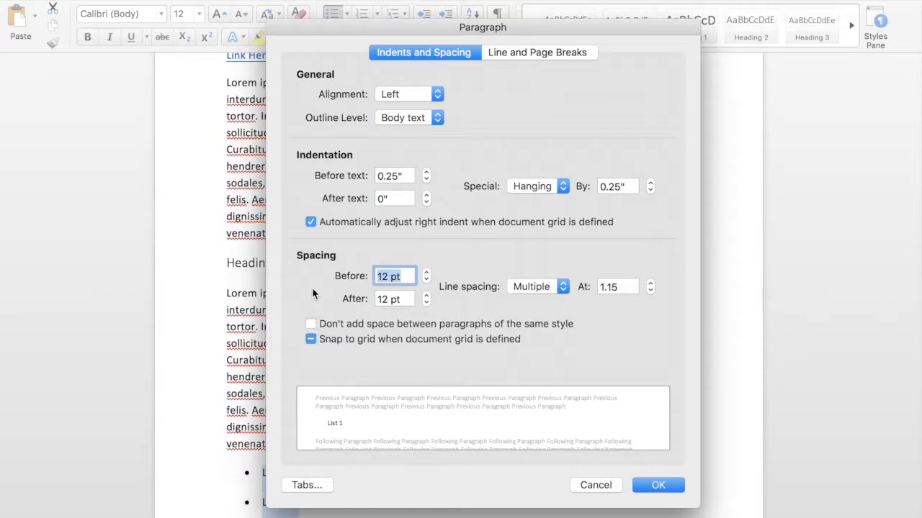
mouse_move(427, 298)
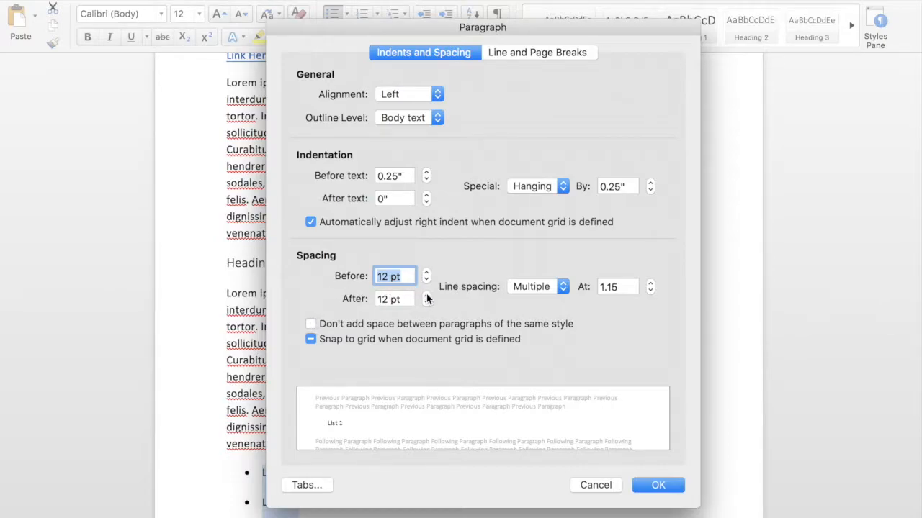
left_click(427, 279)
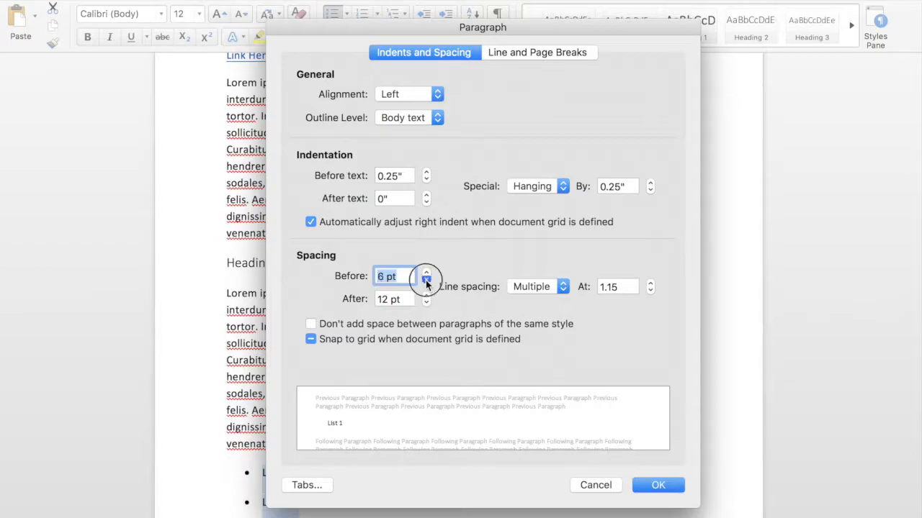
left_click(426, 281)
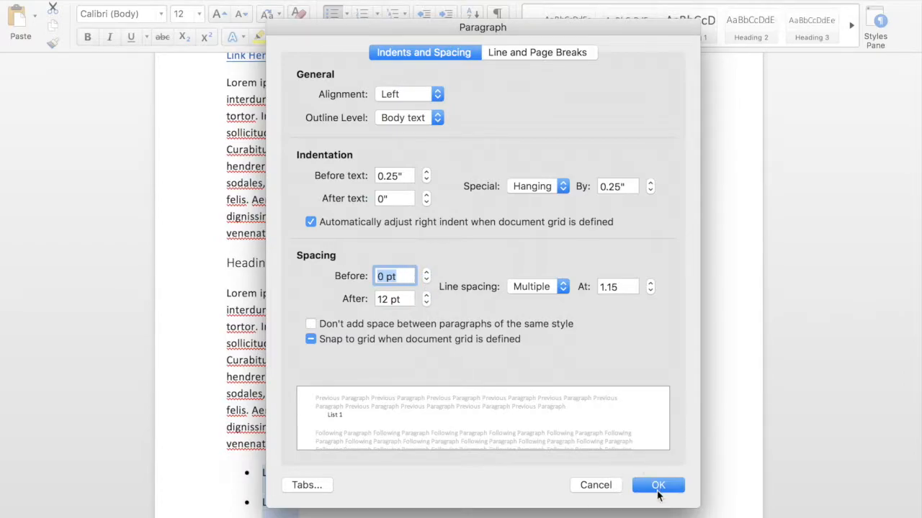
left_click(657, 484)
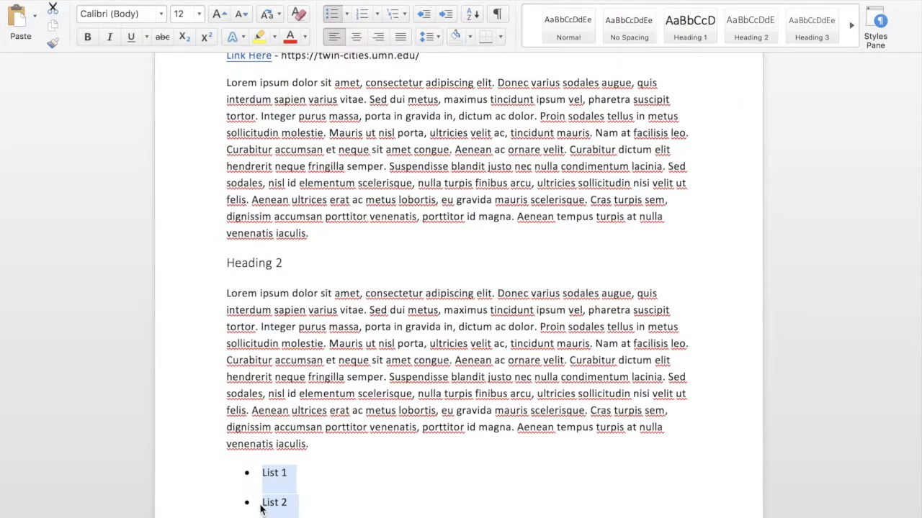
Reopen the paragraph settings and lower the space after the list items to 6 pt.
left_click(424, 36)
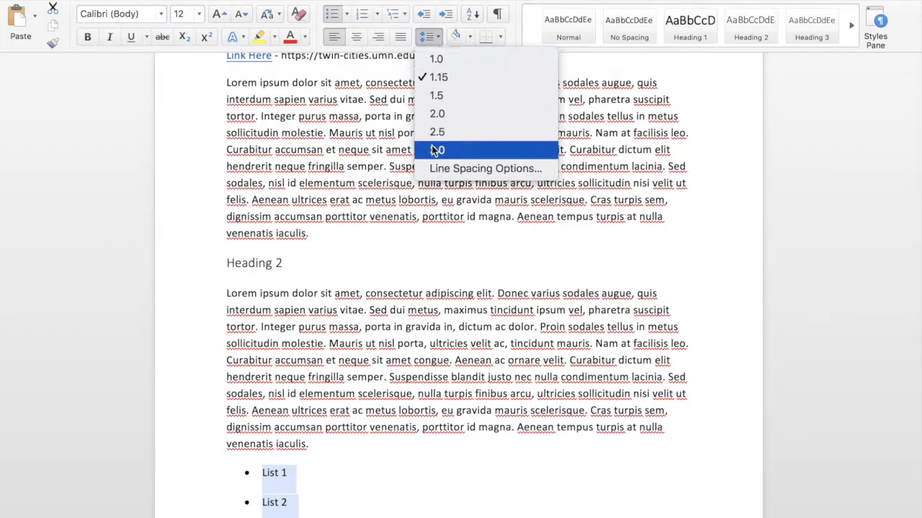
left_click(484, 167)
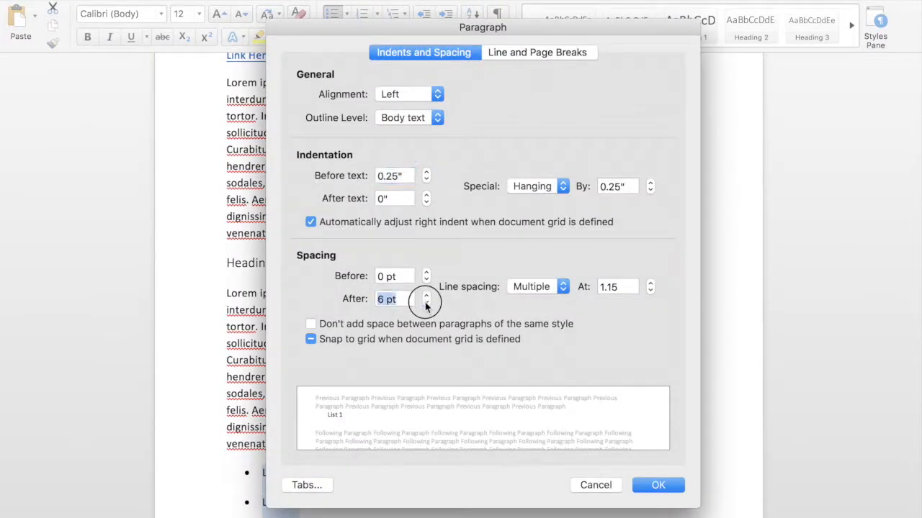
left_click(656, 484)
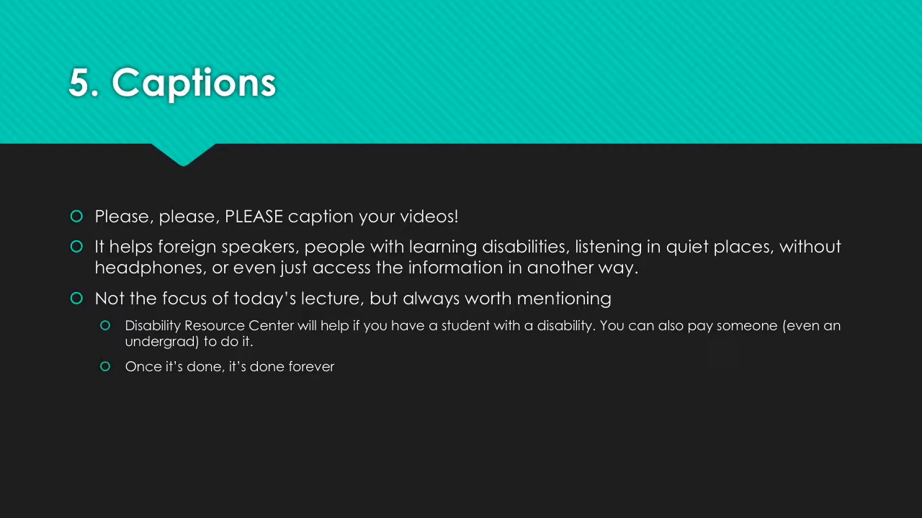
Advance the slideshow to slide 5, Captions.
key("Right")
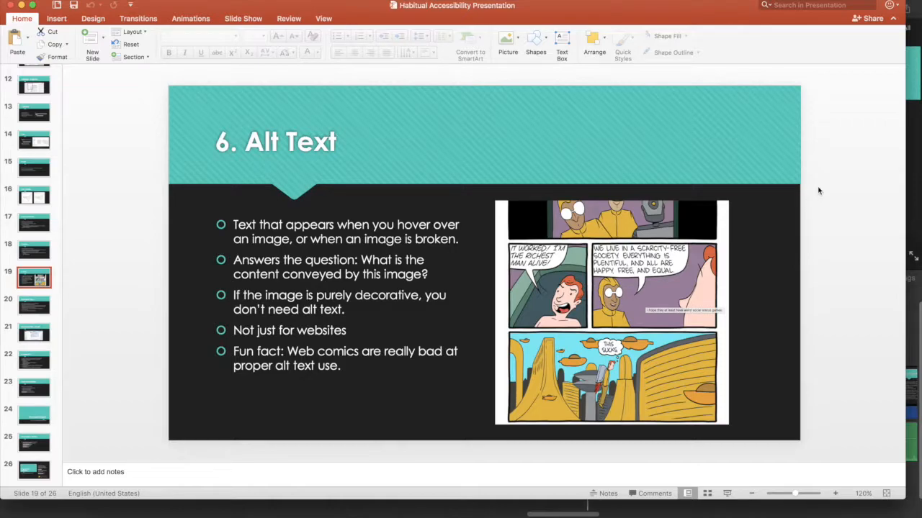
mouse_move(823, 211)
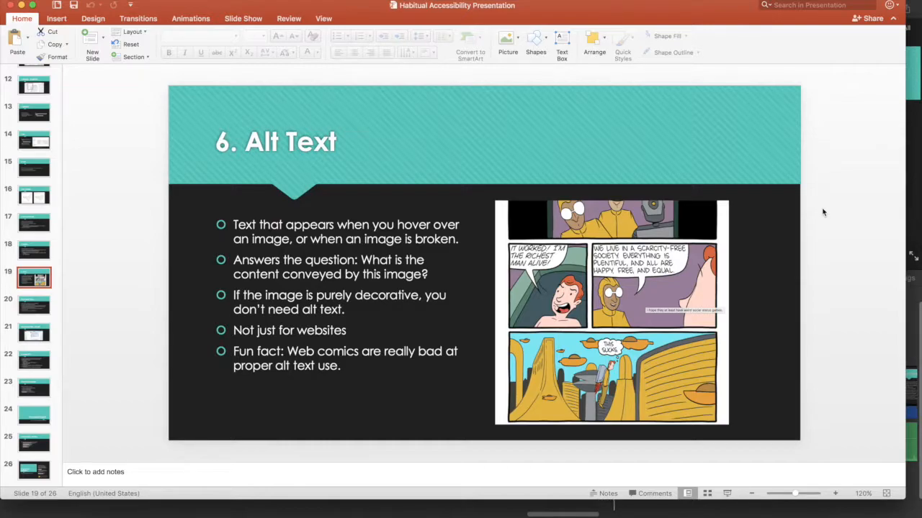
mouse_move(737, 279)
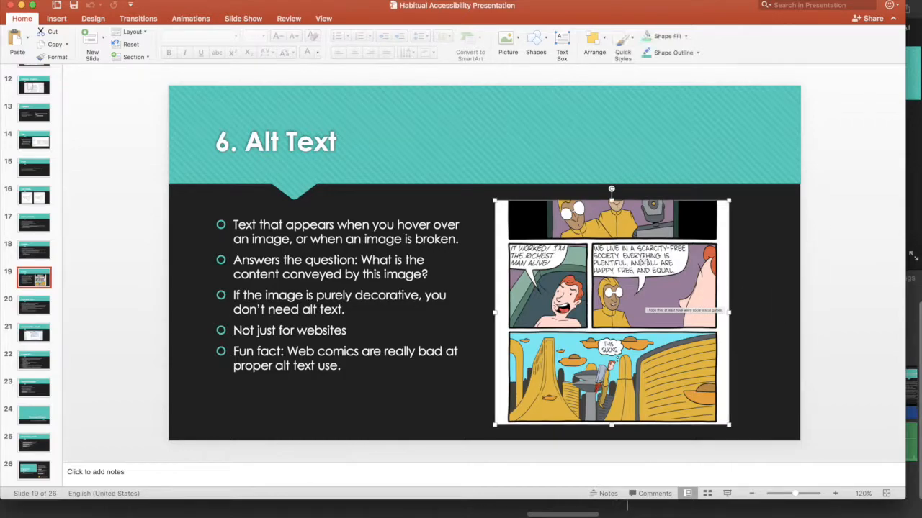
Choose Format Picture from the comic image's context menu on the Alt Text slide.
right_click(612, 309)
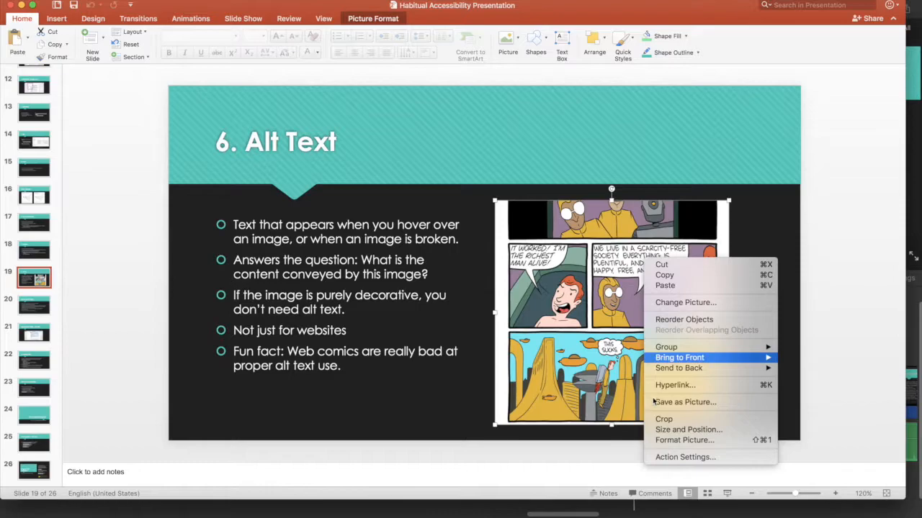
left_click(682, 440)
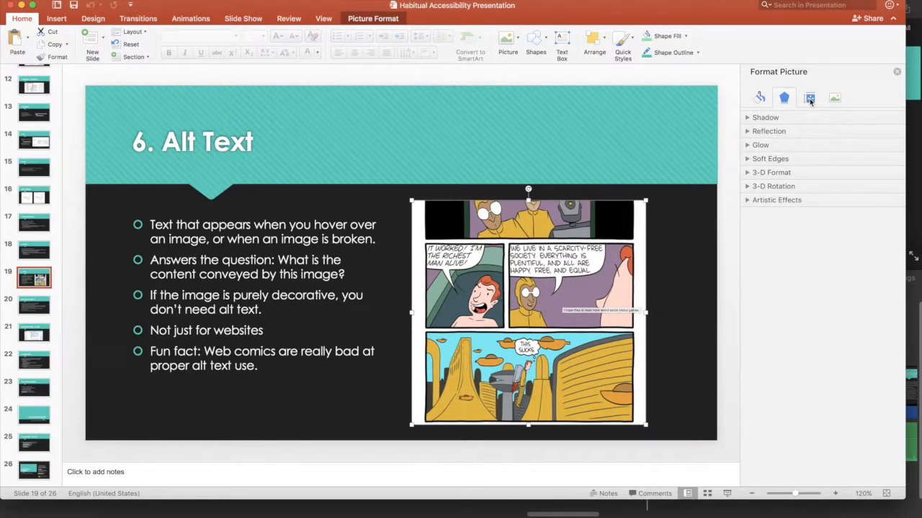
View the comic's alt text title 'Alt Text' and description 'A comic displaying alt text', then close the pane.
left_click(810, 98)
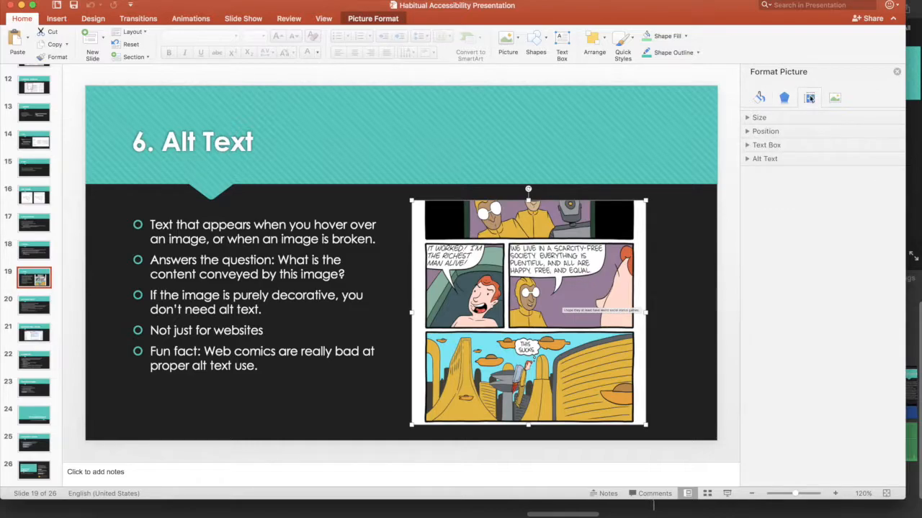
mouse_move(809, 98)
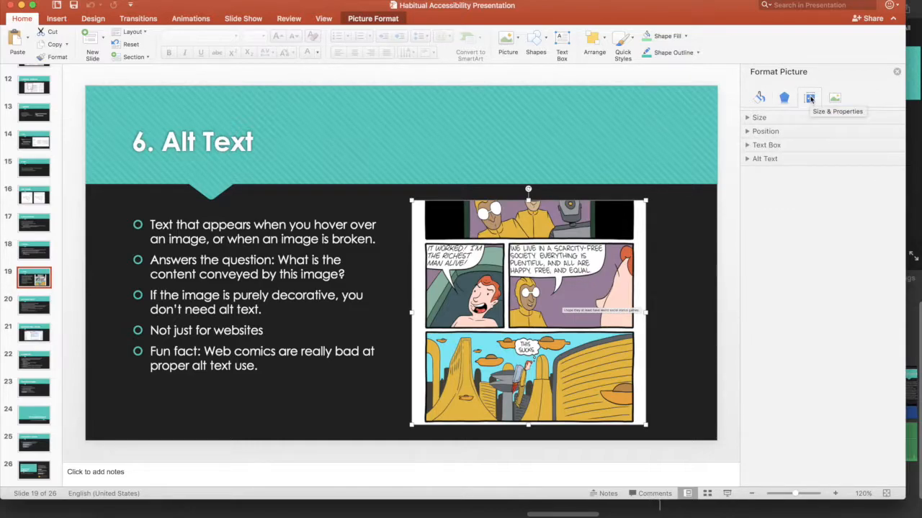
left_click(763, 159)
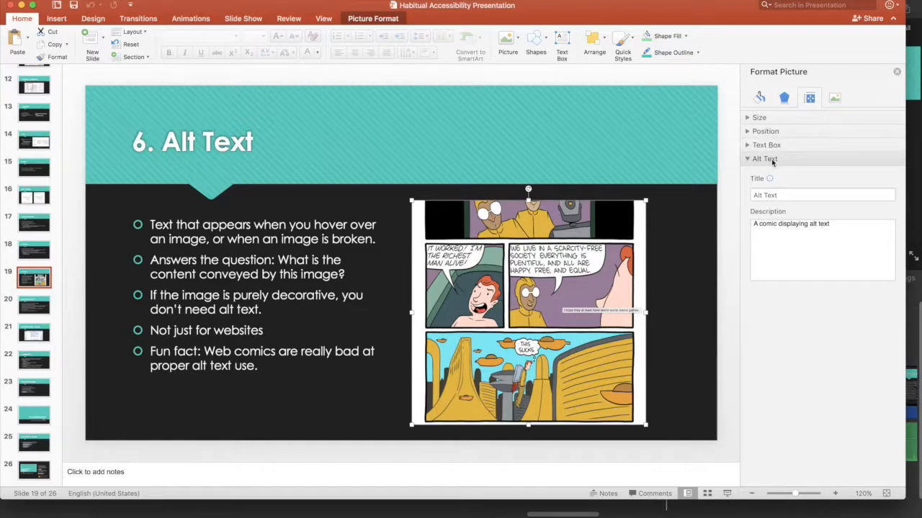
left_click(821, 194)
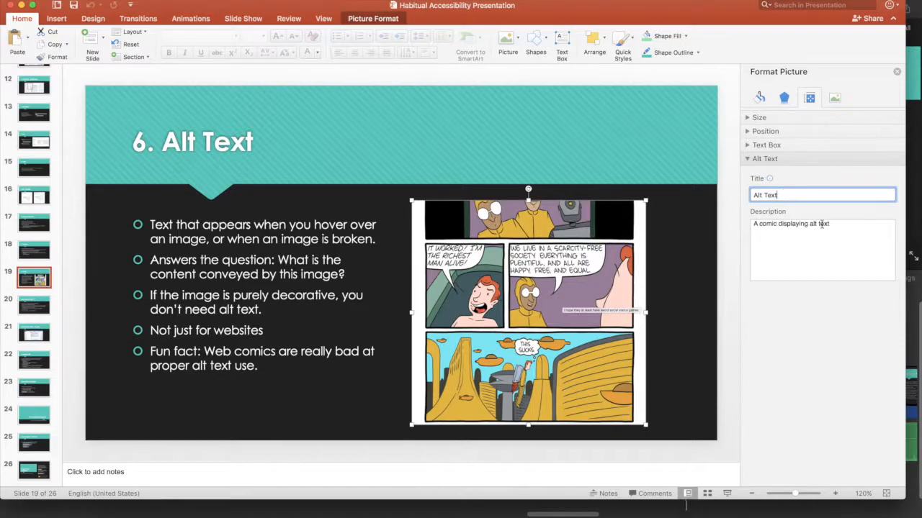
left_click(821, 248)
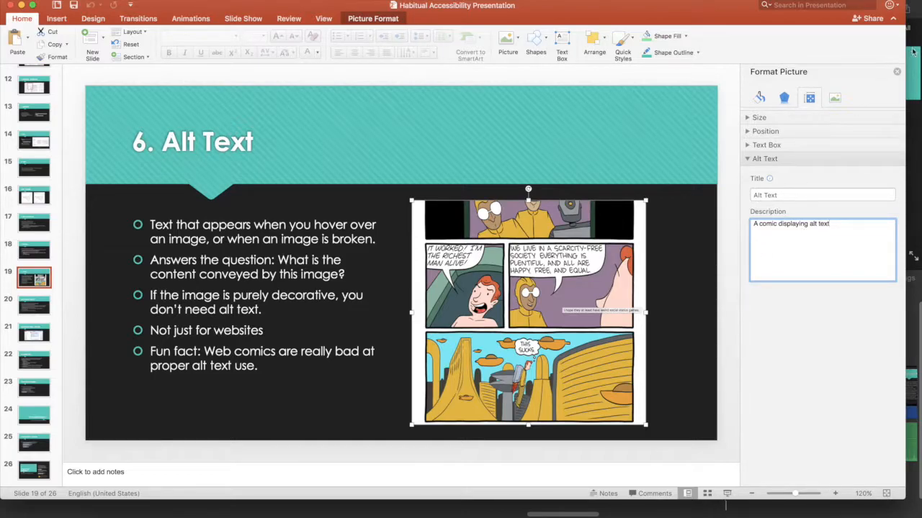
left_click(896, 72)
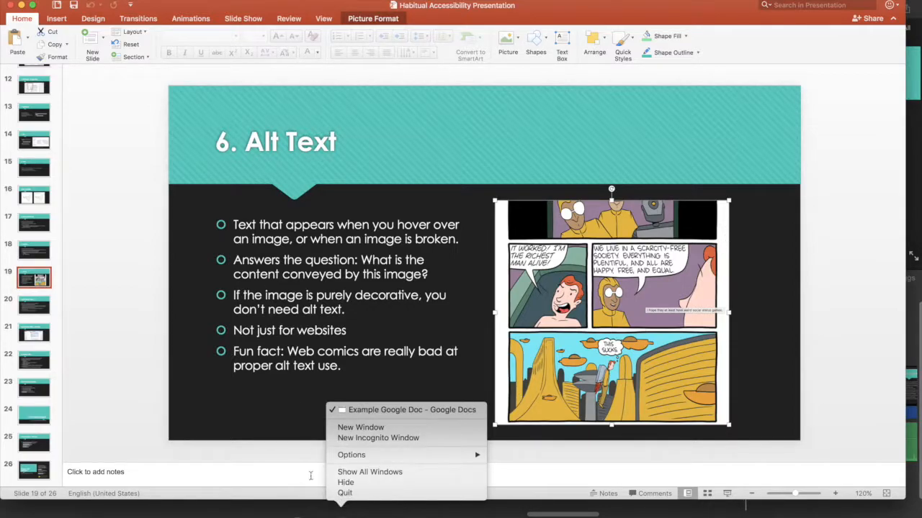
left_click(407, 409)
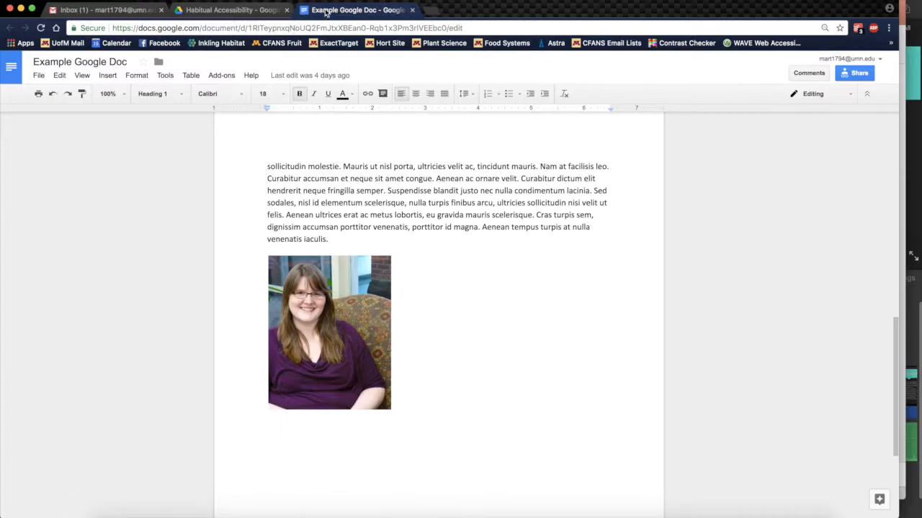
left_click(329, 331)
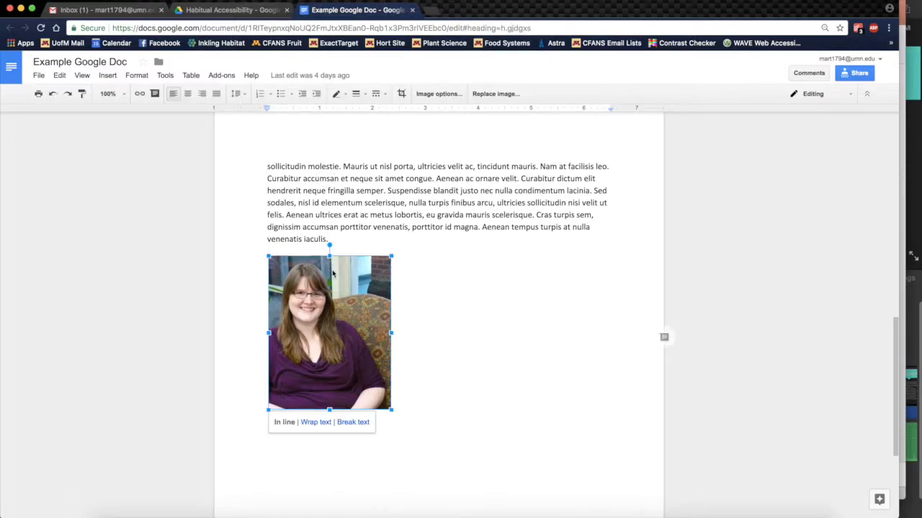
mouse_move(348, 340)
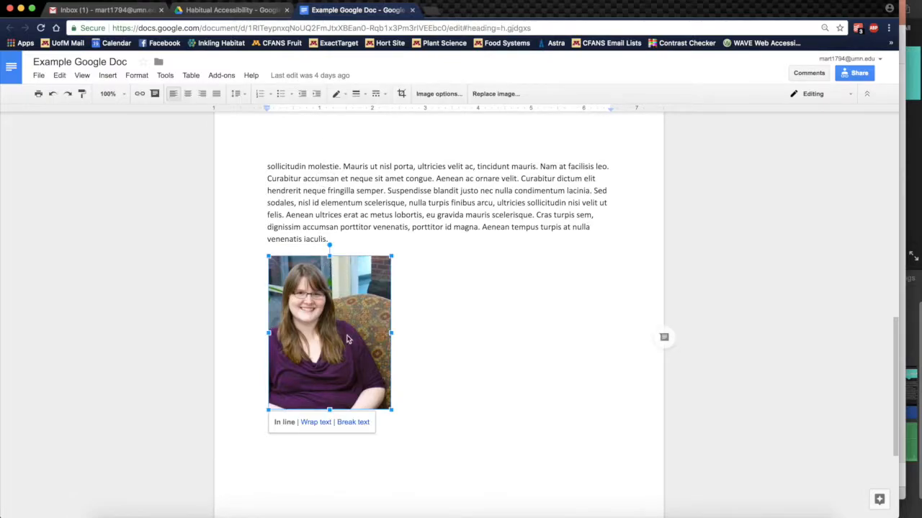
mouse_move(290, 301)
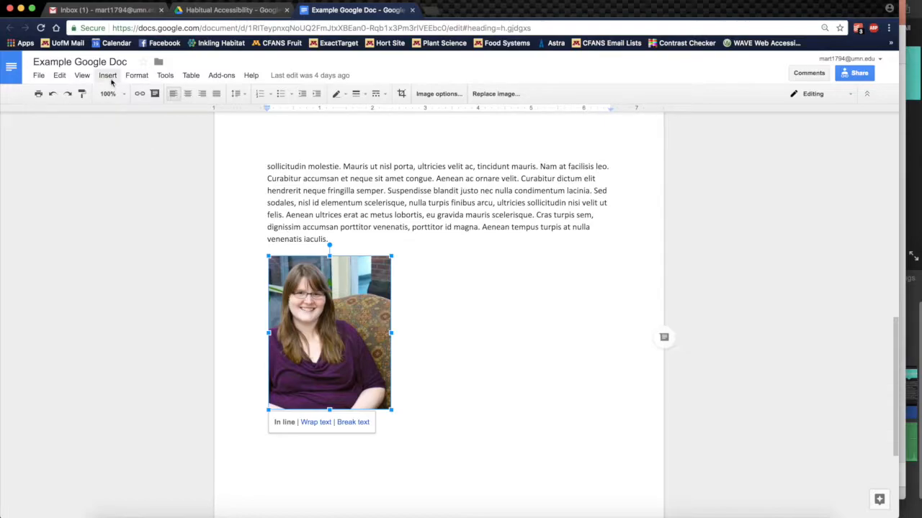
left_click(107, 75)
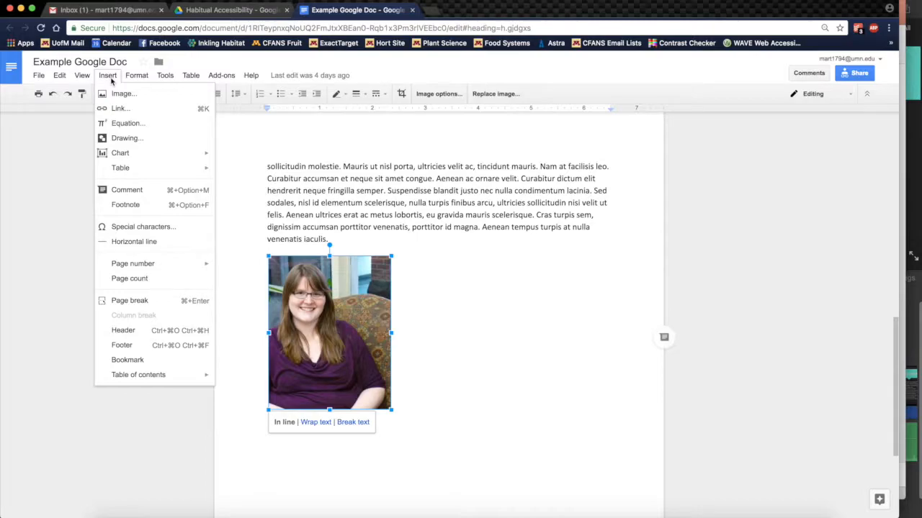
mouse_move(129, 301)
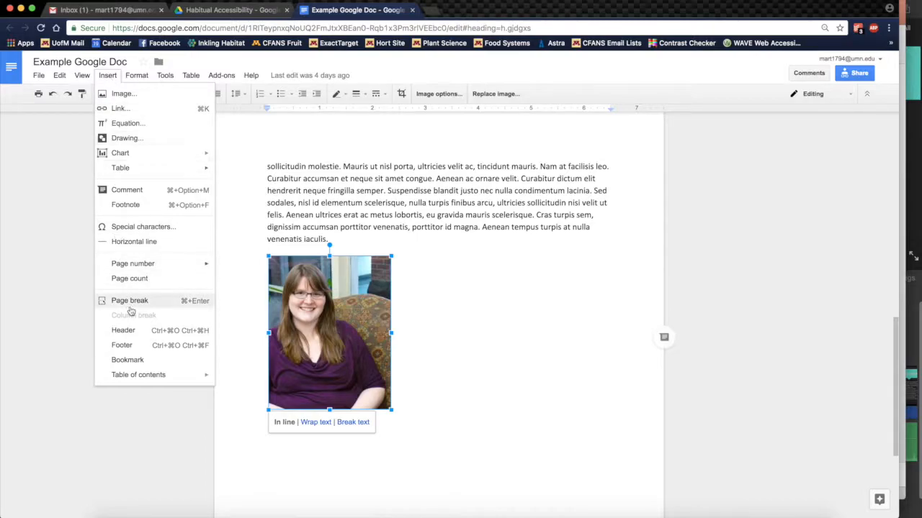
mouse_move(106, 75)
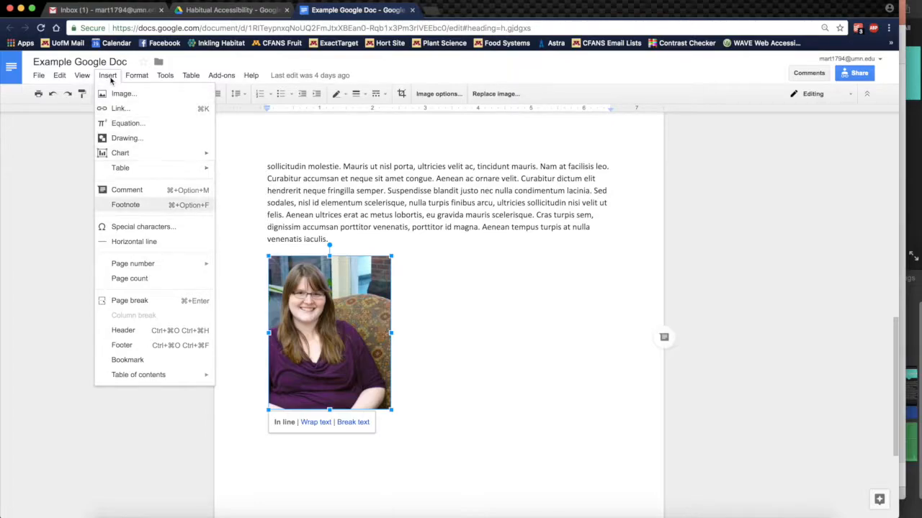
mouse_move(138, 374)
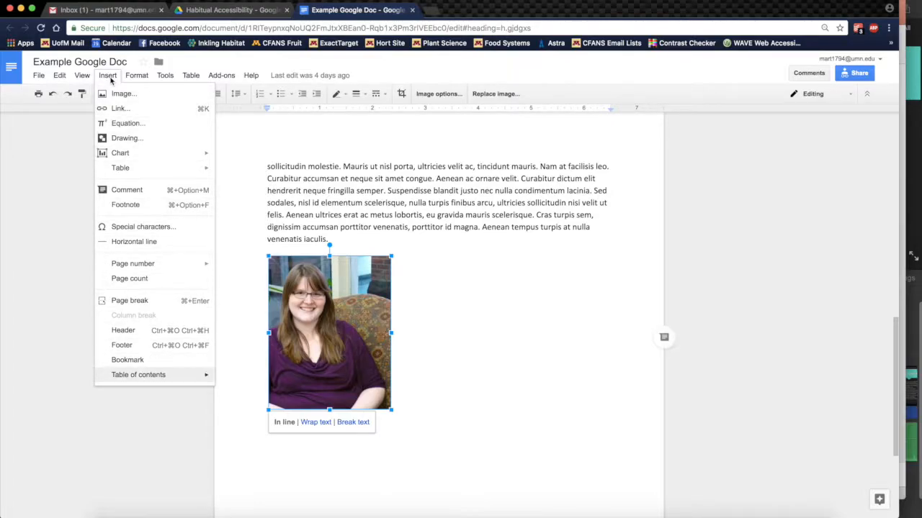
left_click(136, 75)
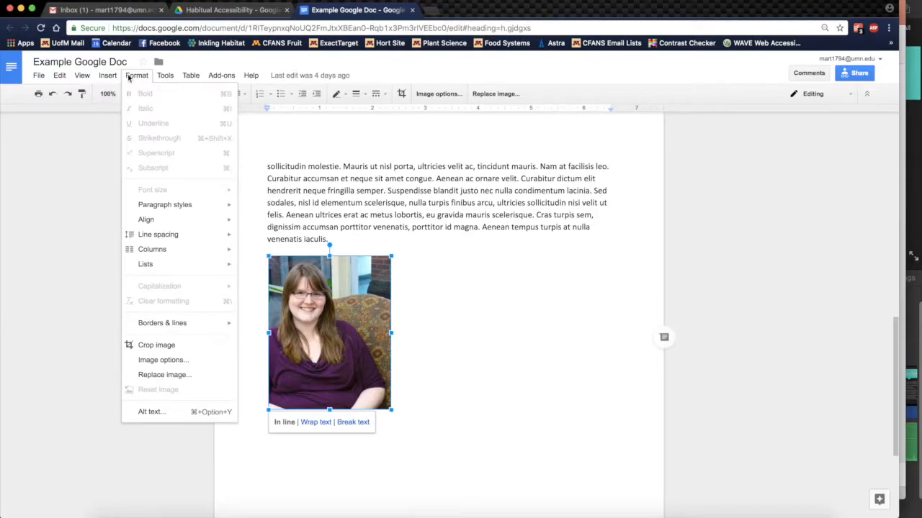
mouse_move(146, 265)
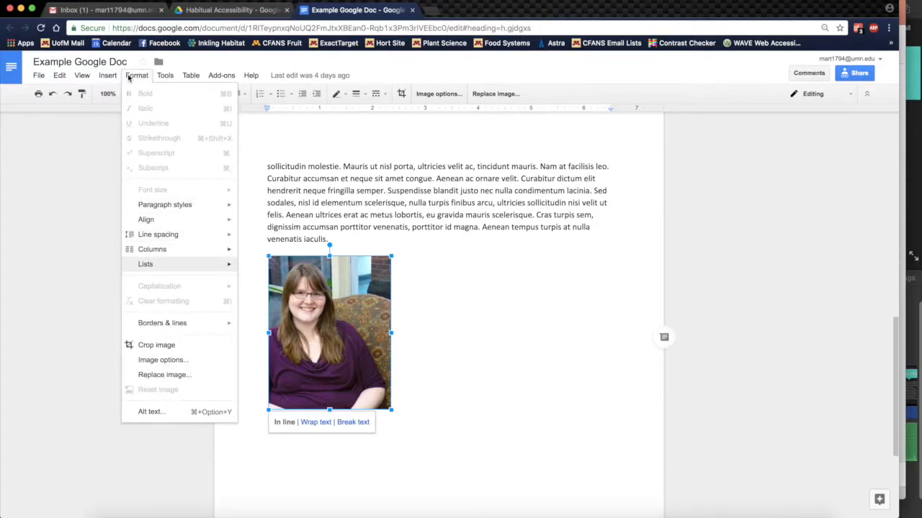
mouse_move(152, 412)
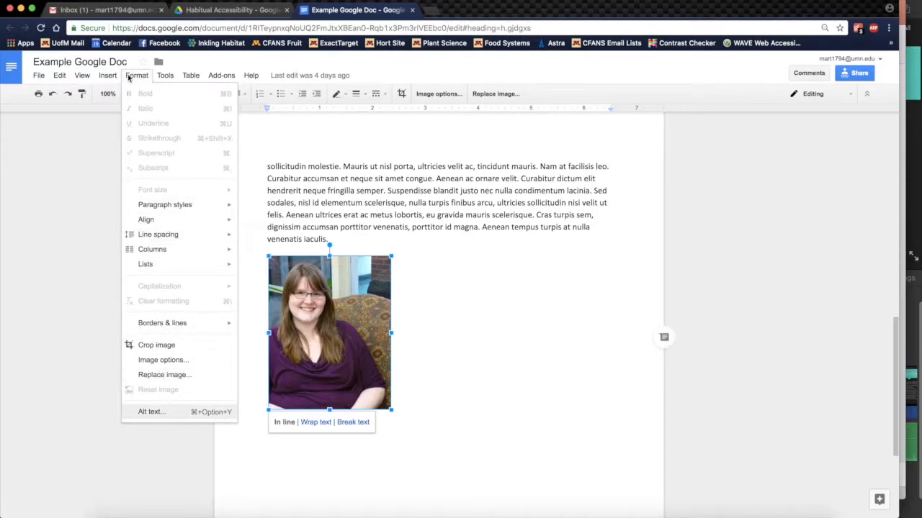
left_click(152, 412)
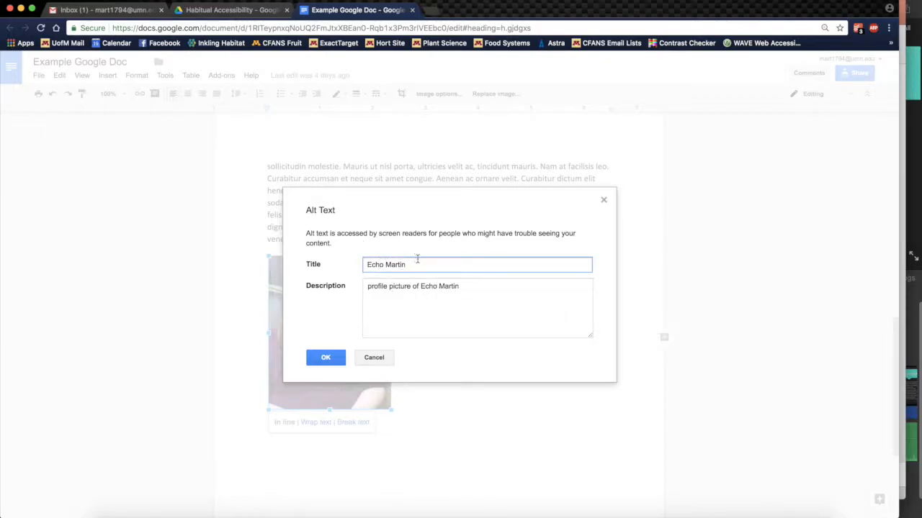
key("Backspace")
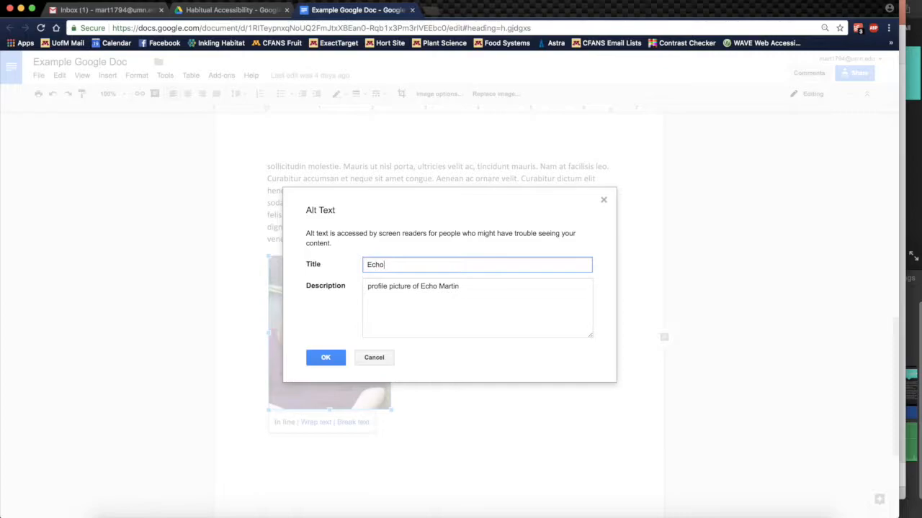
type("Martin")
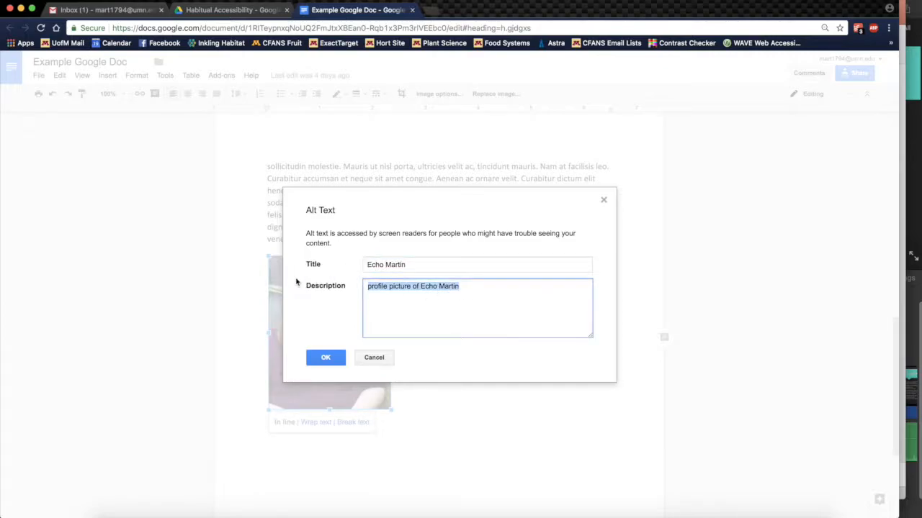
type("profile pic")
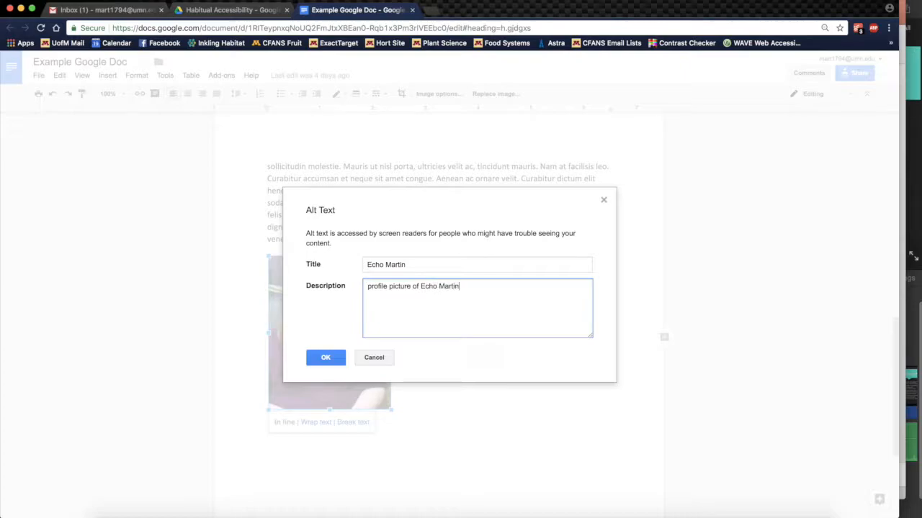
left_click(325, 357)
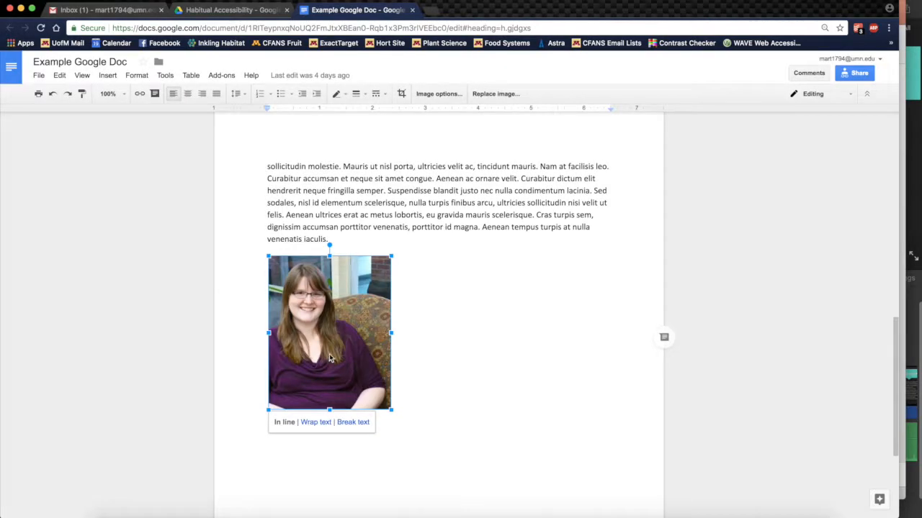
left_click(409, 270)
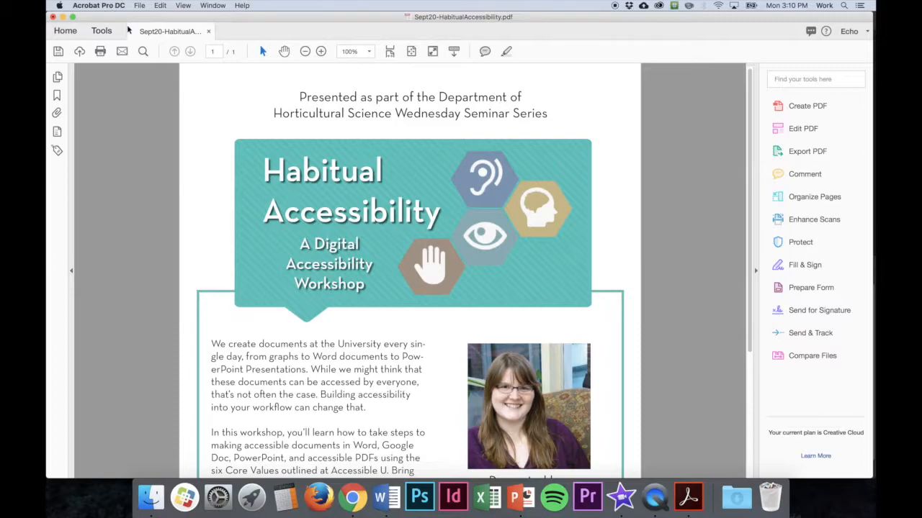
mouse_move(126, 71)
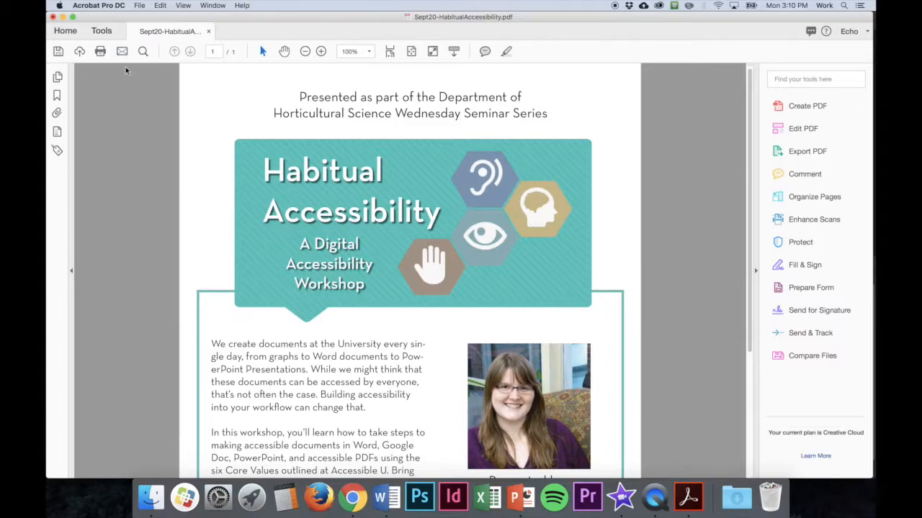
Review the flyer's Description properties and additional metadata for 'Habitual Accessibility', then return to properties.
left_click(139, 6)
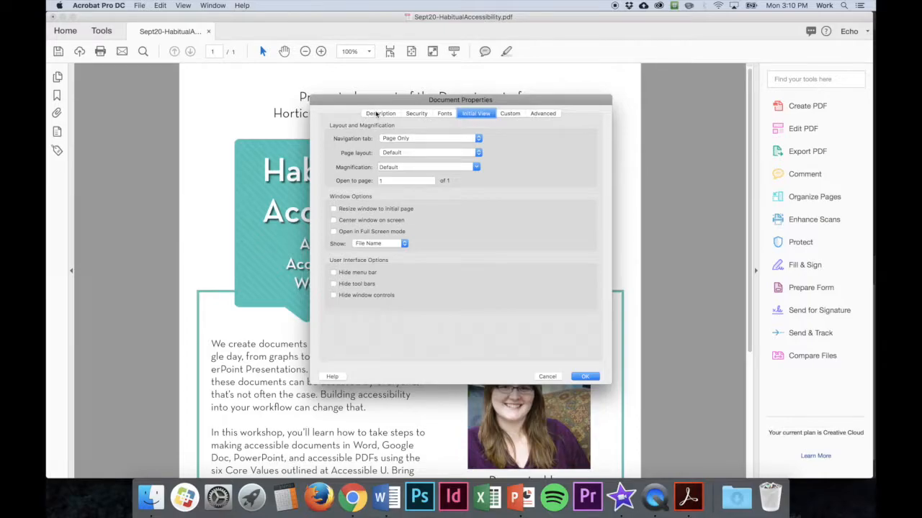
left_click(380, 112)
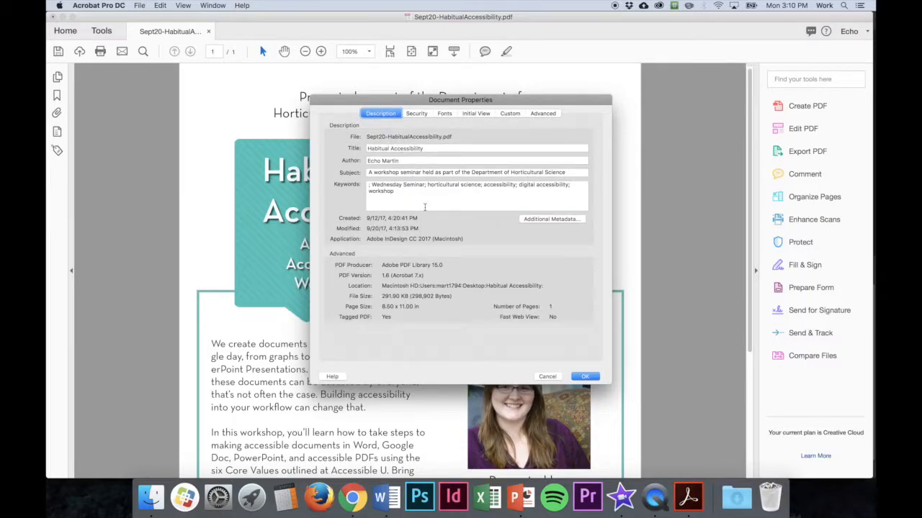
left_click(551, 219)
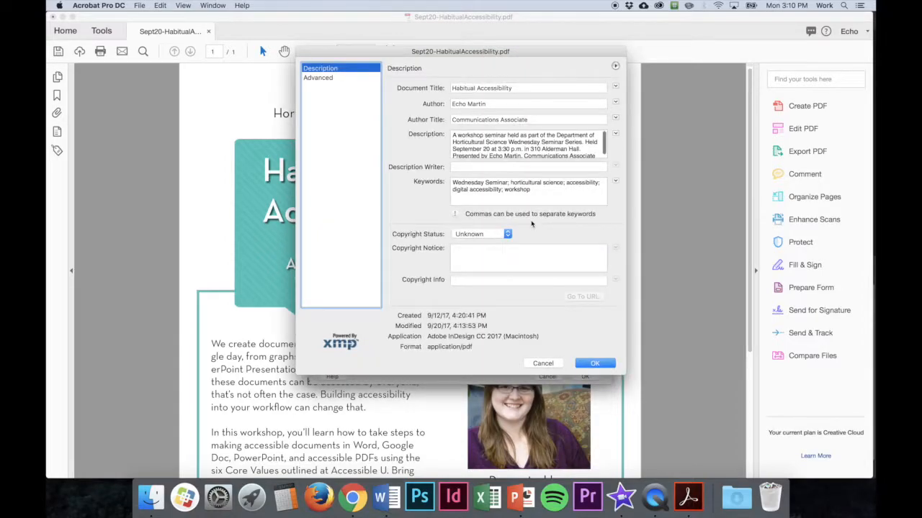
mouse_move(495, 135)
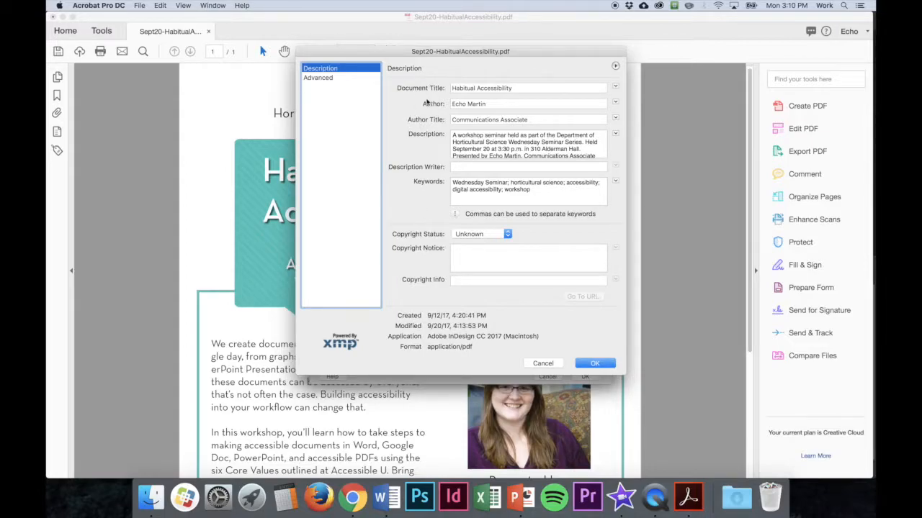
mouse_move(415, 145)
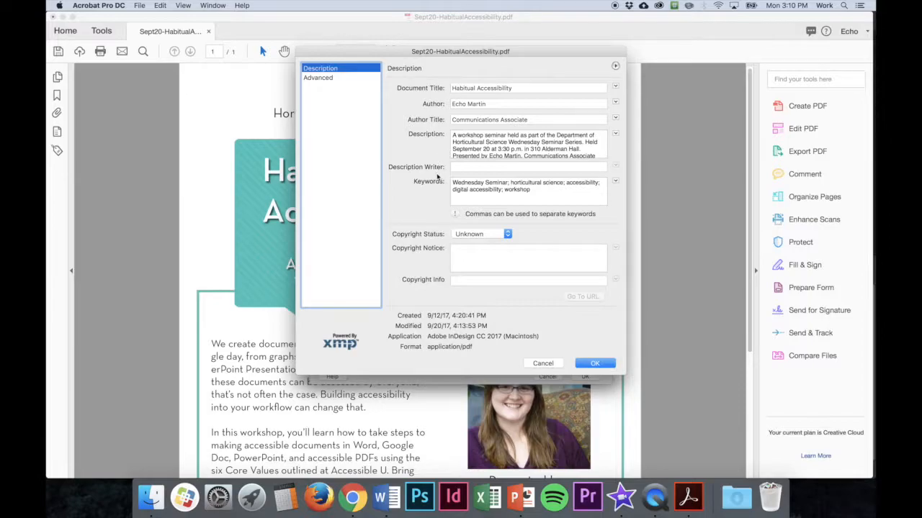
mouse_move(423, 193)
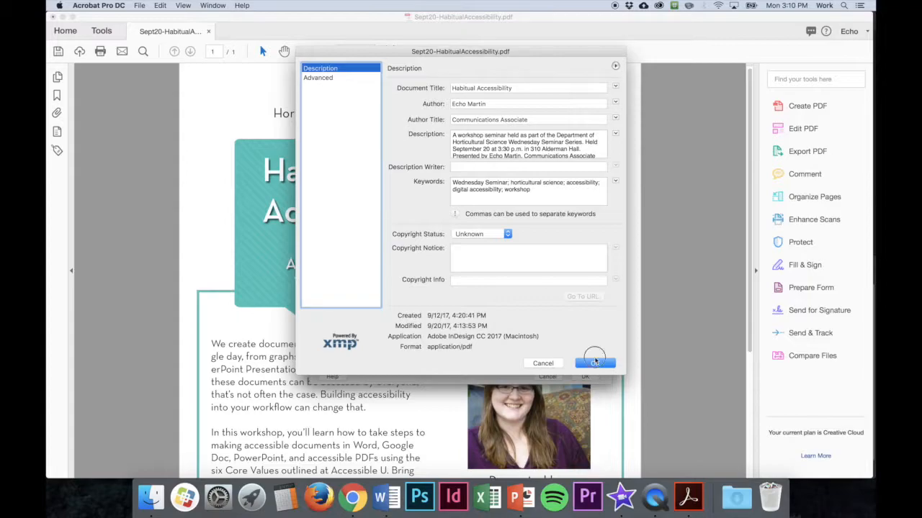
left_click(595, 363)
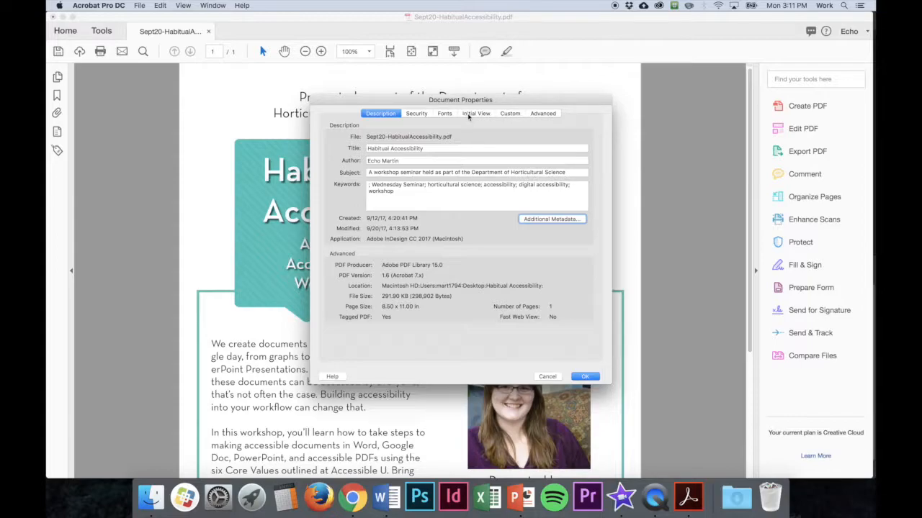
Under Initial View, set Show to Document Title so the window shows 'Habitual Accessibility'.
left_click(475, 112)
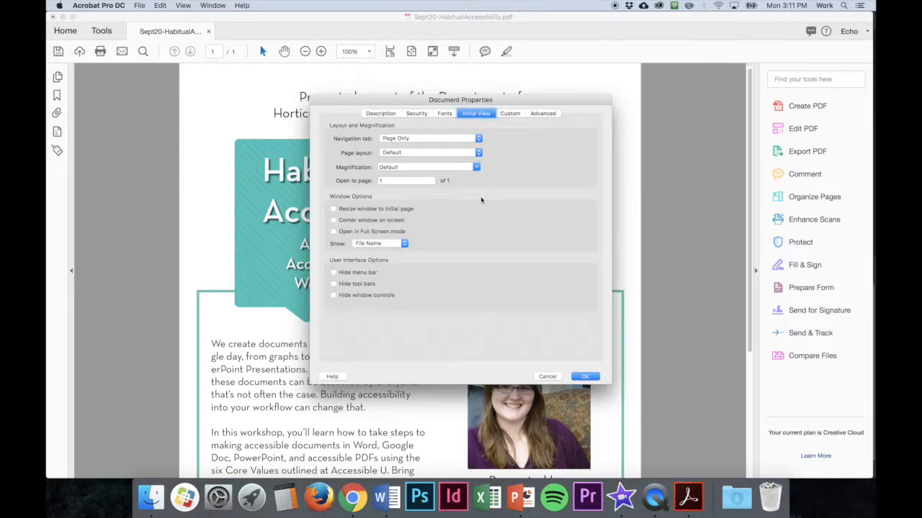
mouse_move(481, 205)
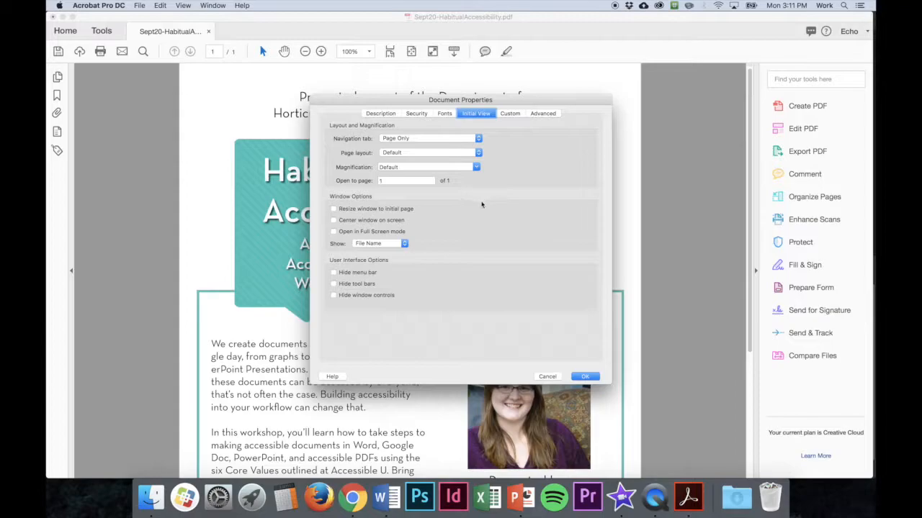
mouse_move(432, 35)
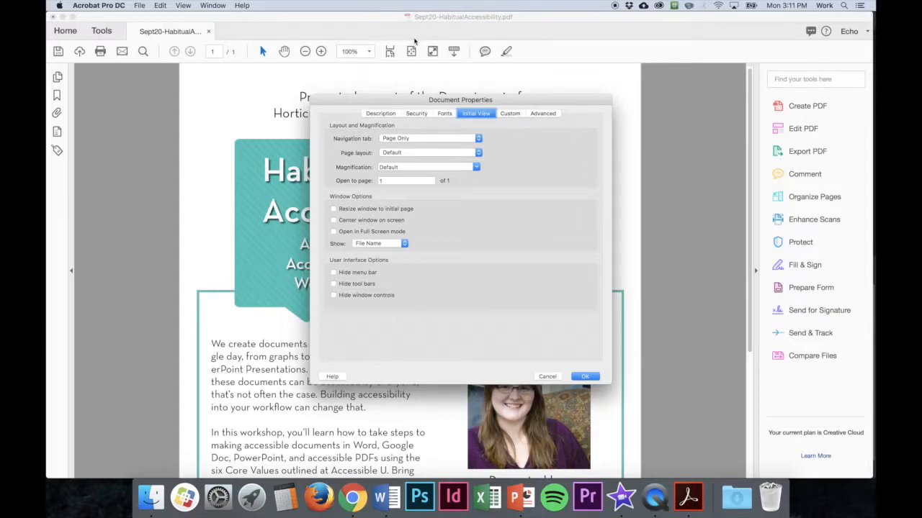
mouse_move(415, 243)
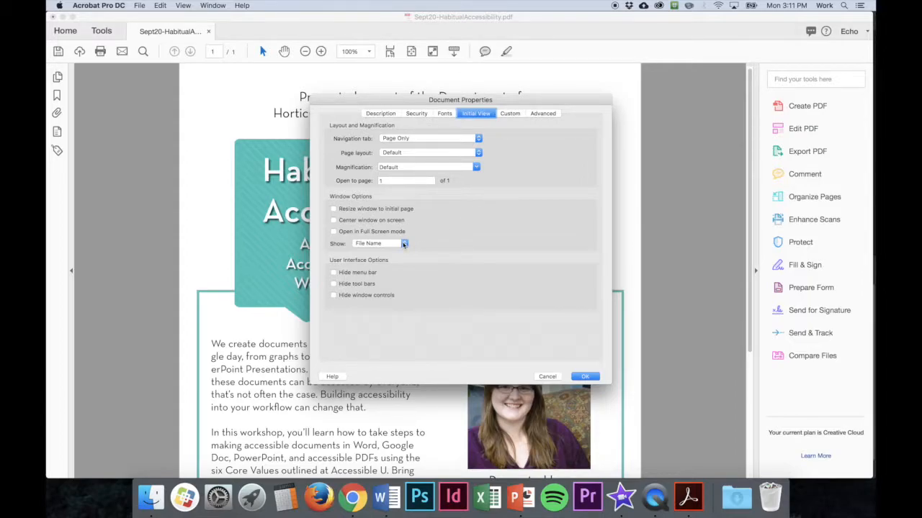
left_click(404, 242)
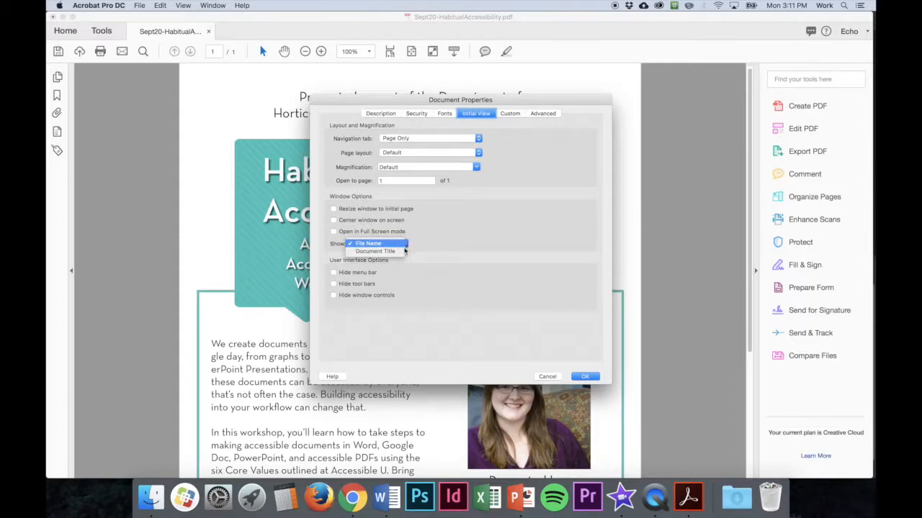
left_click(375, 251)
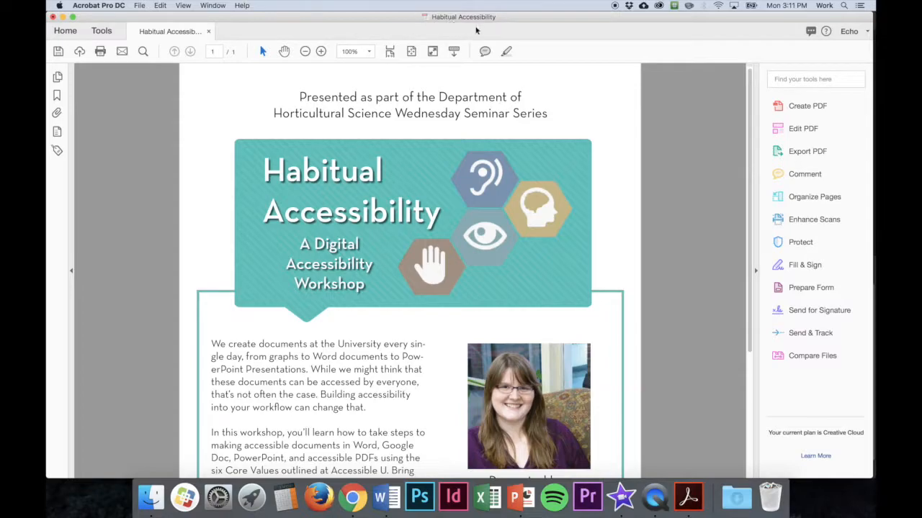
mouse_move(543, 37)
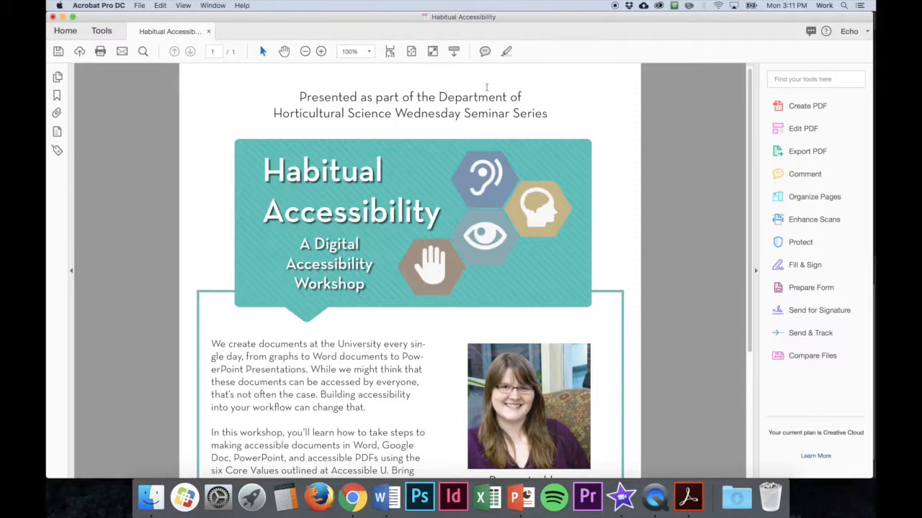
mouse_move(544, 141)
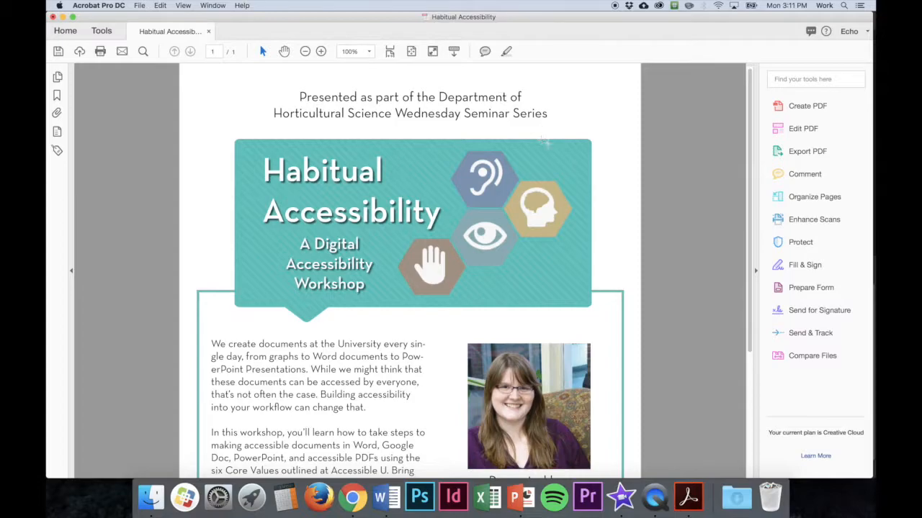
mouse_move(663, 131)
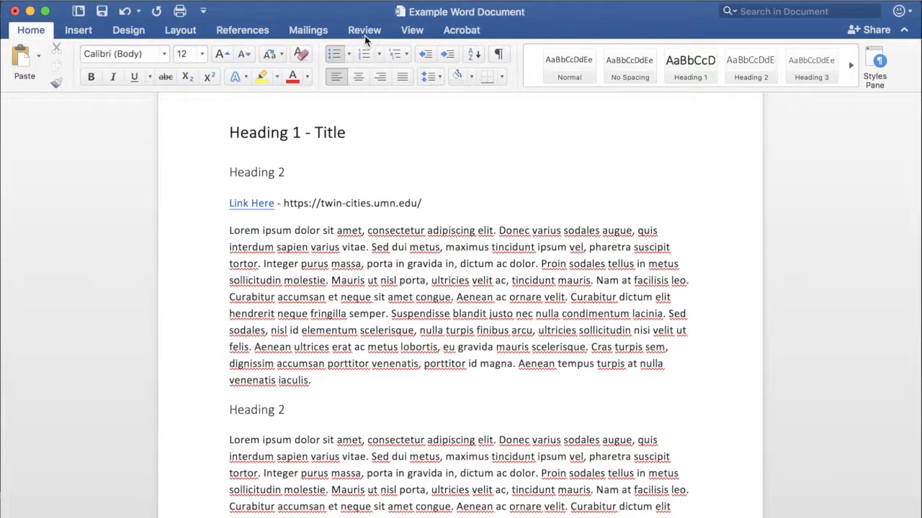
Run Review > Check Accessibility on the example document, finding no issues.
left_click(364, 28)
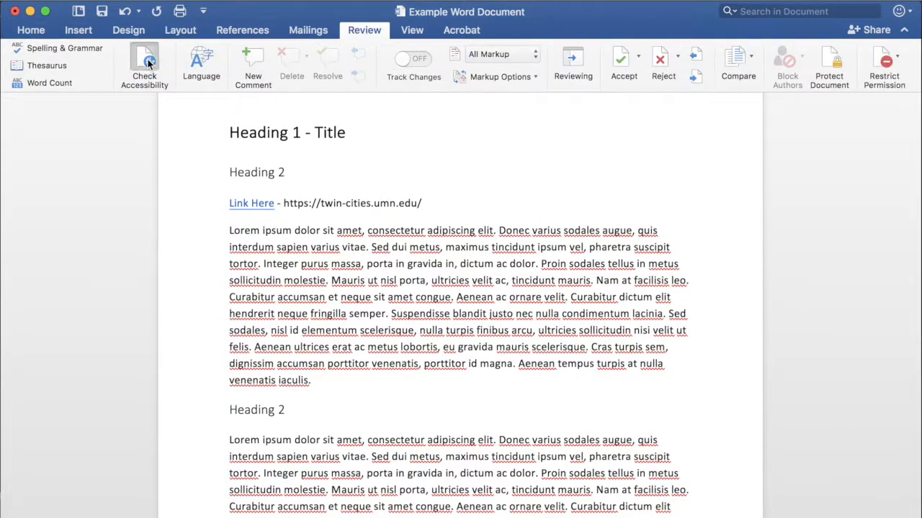
left_click(144, 64)
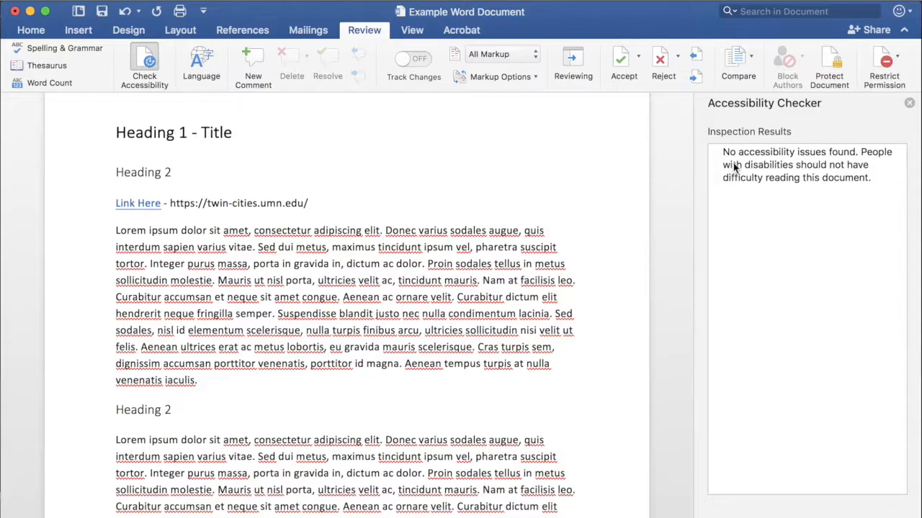
mouse_move(746, 197)
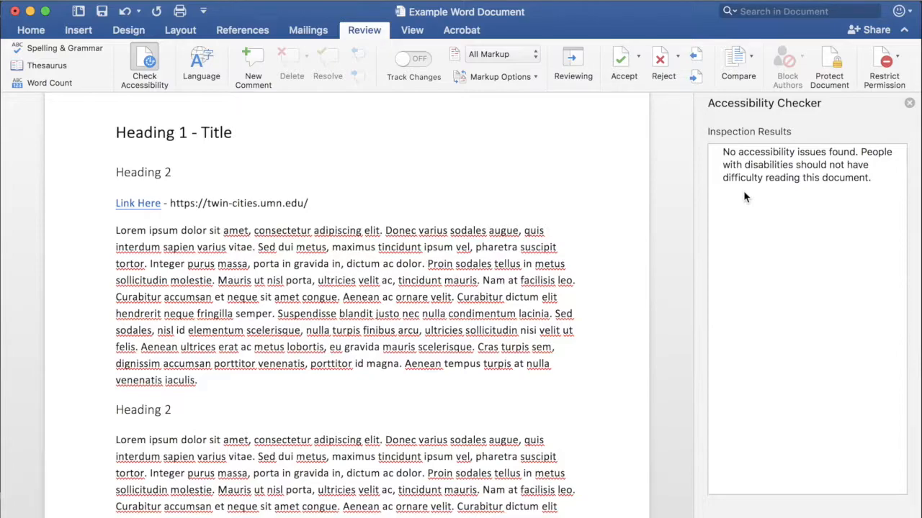
mouse_move(747, 236)
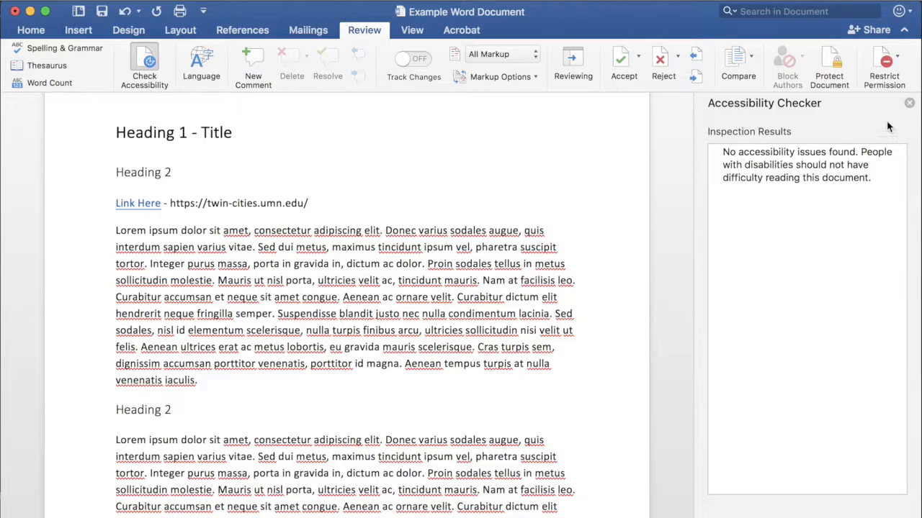
mouse_move(746, 180)
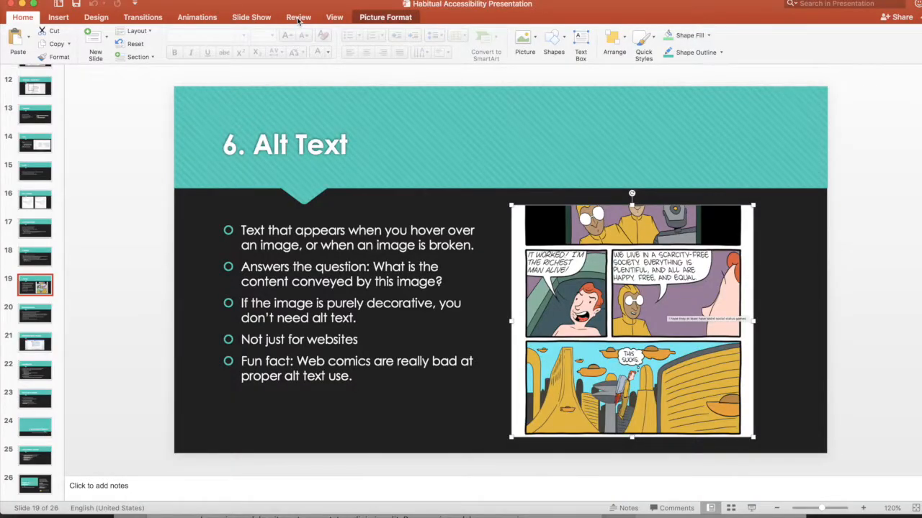
Run Check Accessibility on the presentation and read the reading-order tip and hyperlink warning explanations.
left_click(299, 18)
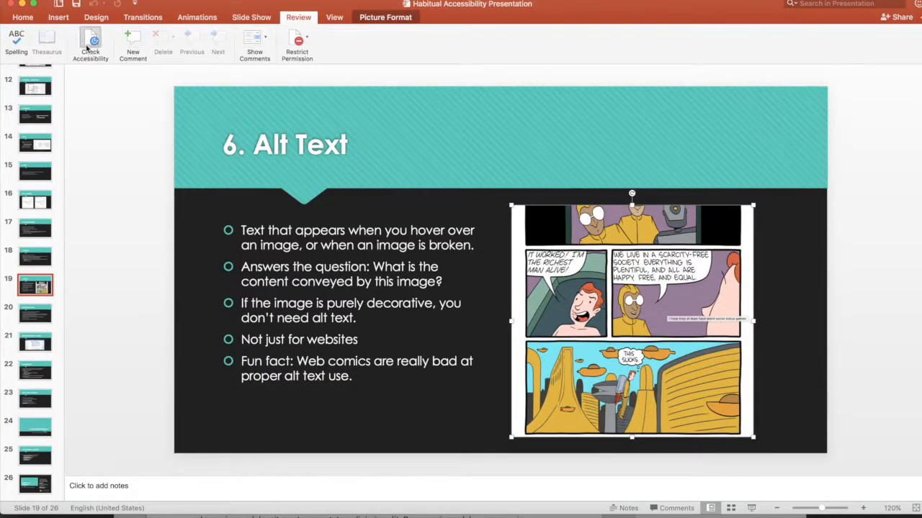
left_click(90, 44)
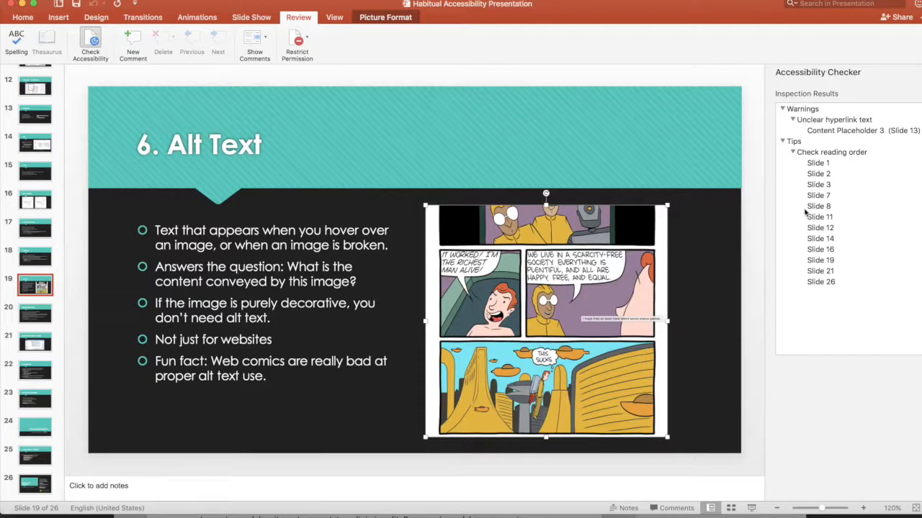
mouse_move(715, 115)
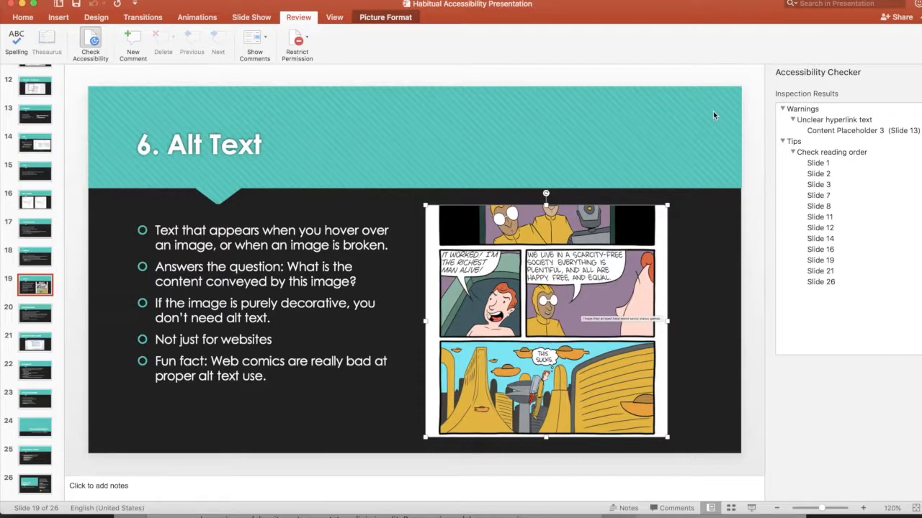
mouse_move(855, 149)
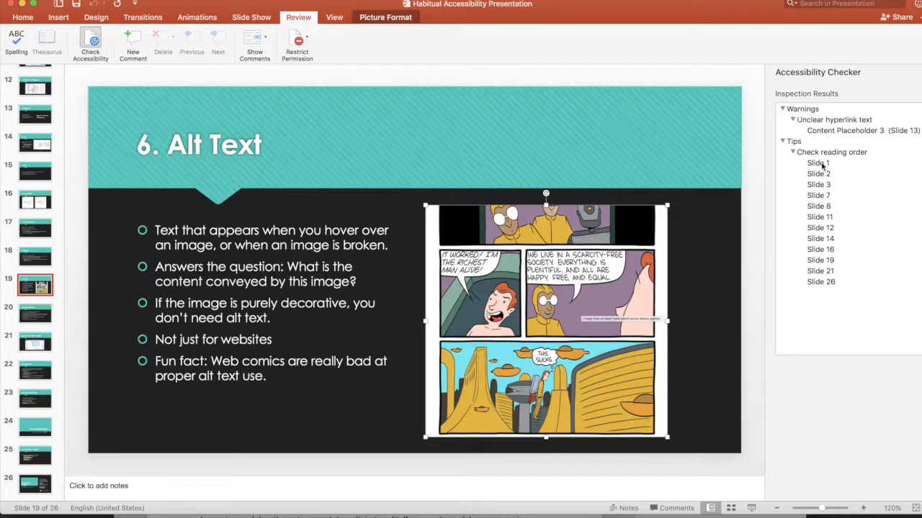
left_click(818, 173)
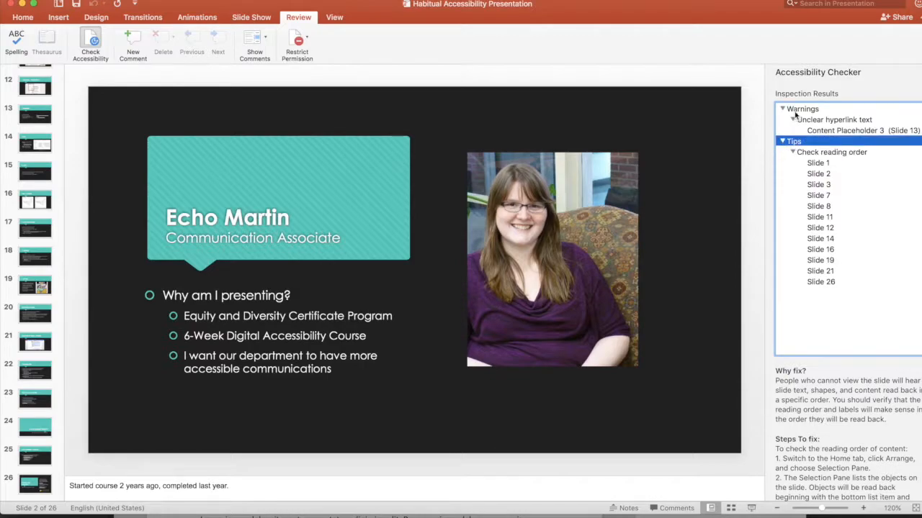
left_click(802, 109)
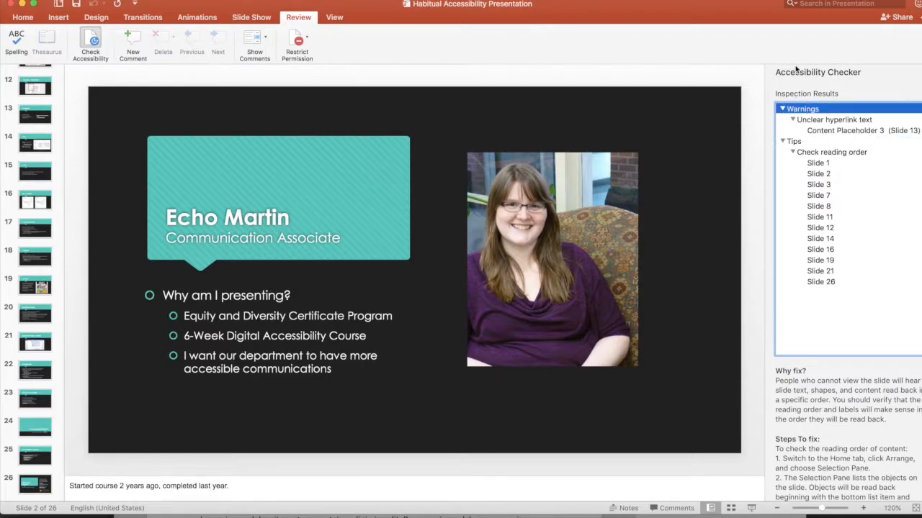
left_click(862, 129)
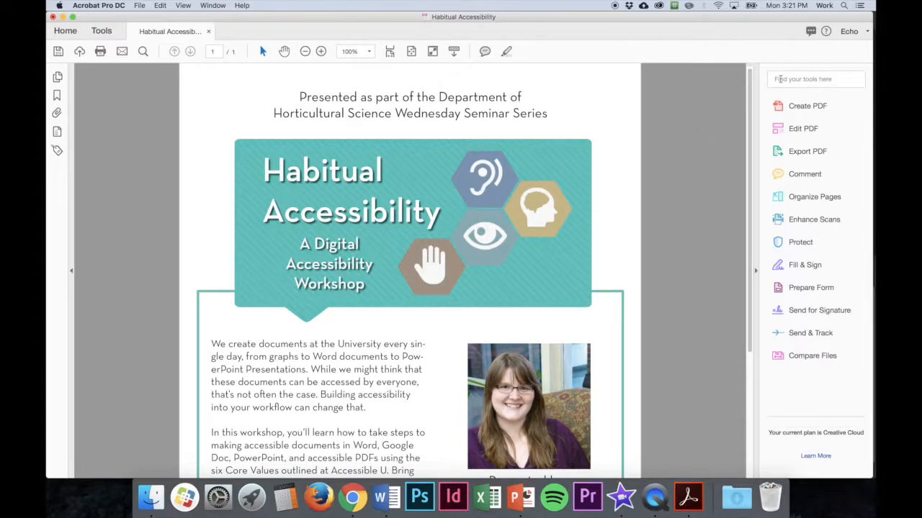
Search the Tools pane for 'access' and launch Full Check to reach Accessibility Checker Options.
left_click(815, 78)
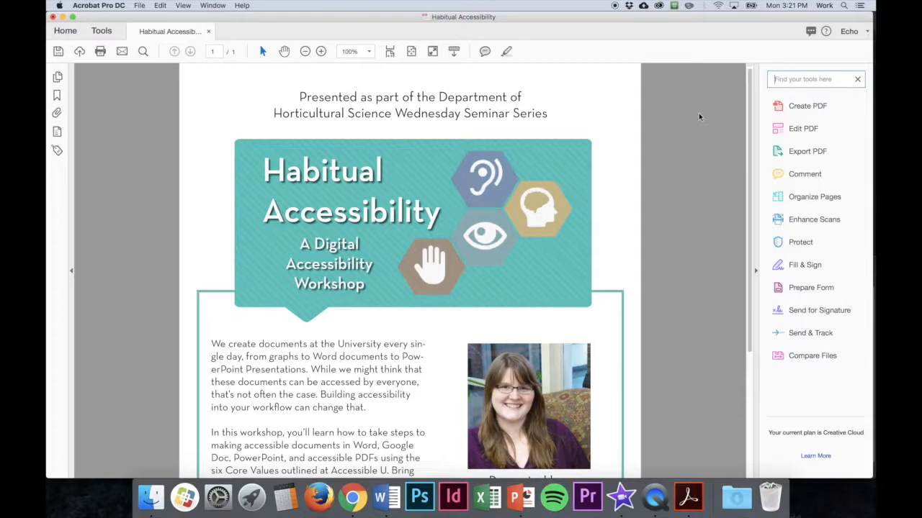
type("a")
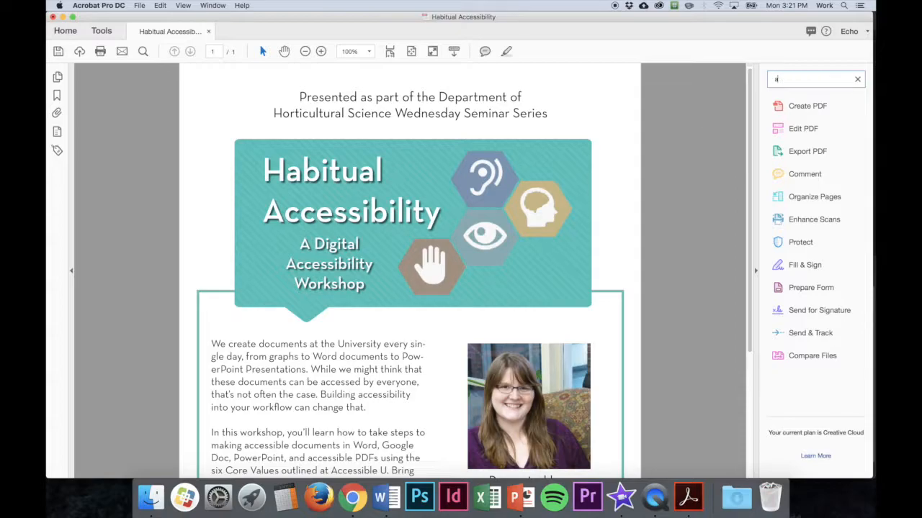
type("ccess")
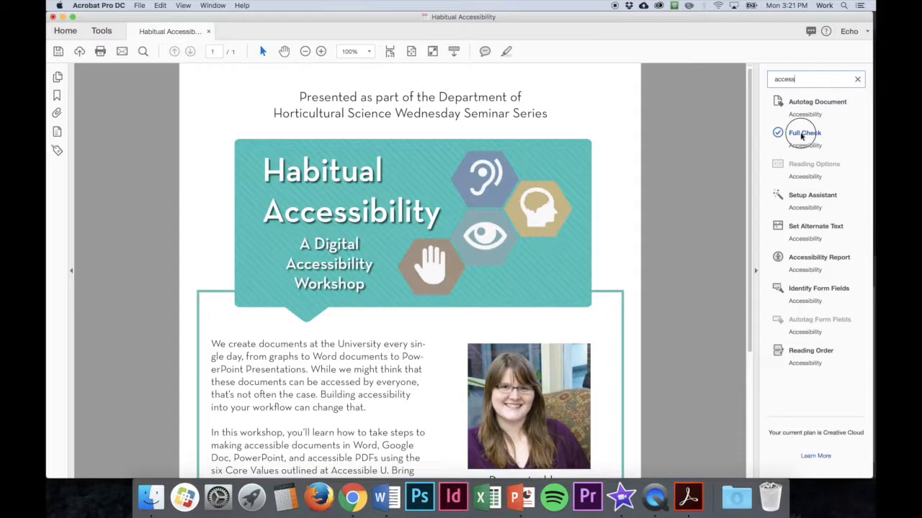
left_click(803, 132)
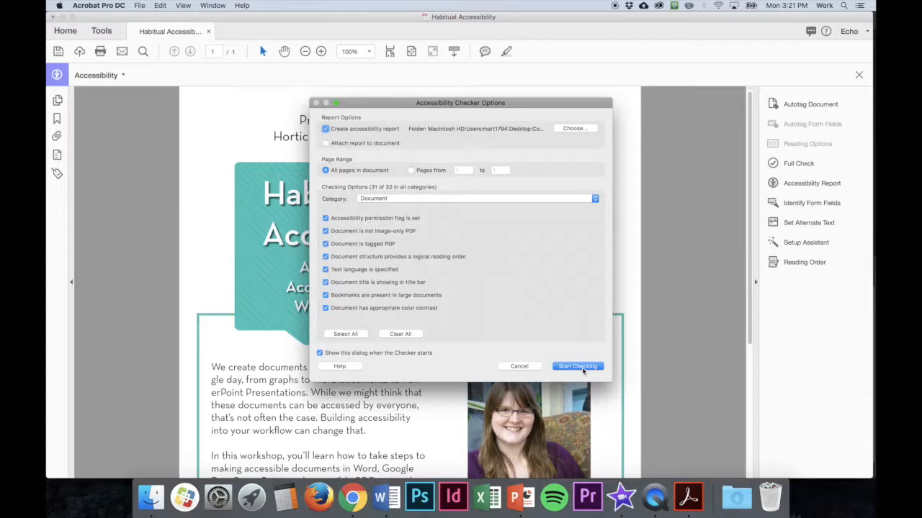
Start the check, expand Alternate Text and Document results, and view options for the Primary language rule.
left_click(576, 368)
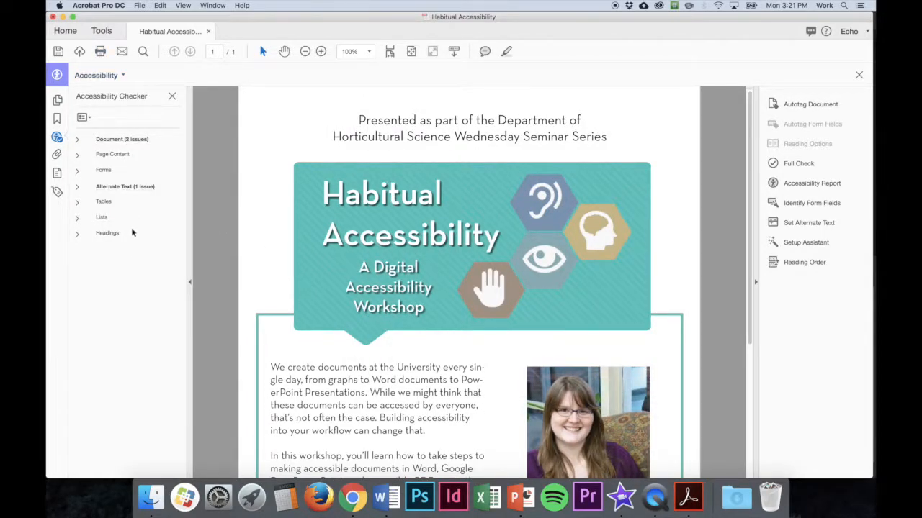
left_click(77, 187)
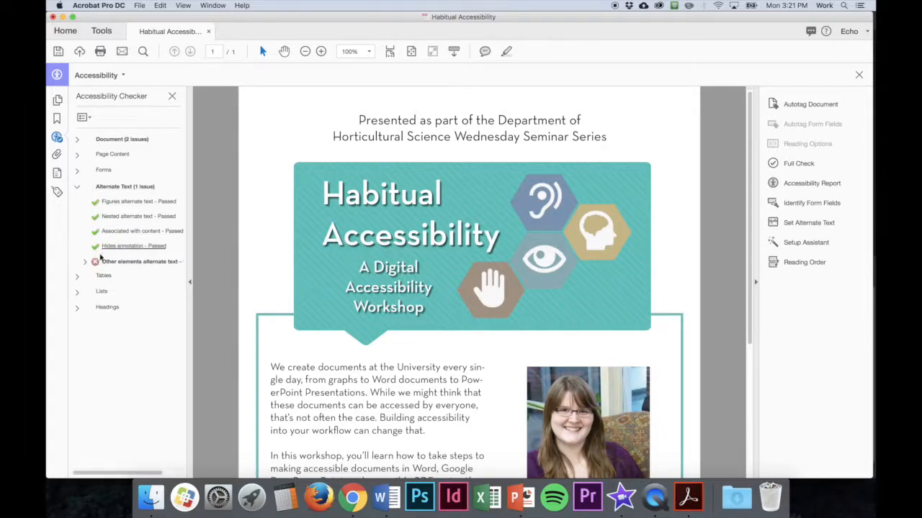
left_click(77, 138)
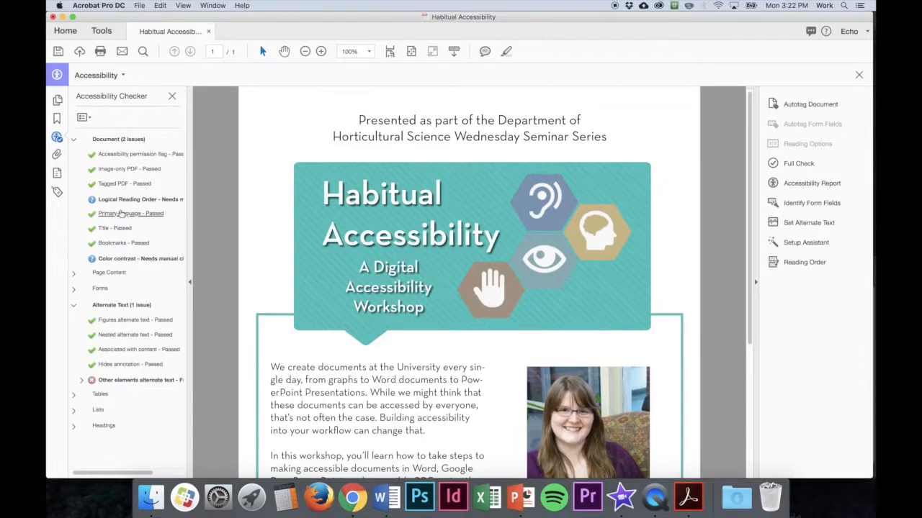
right_click(115, 214)
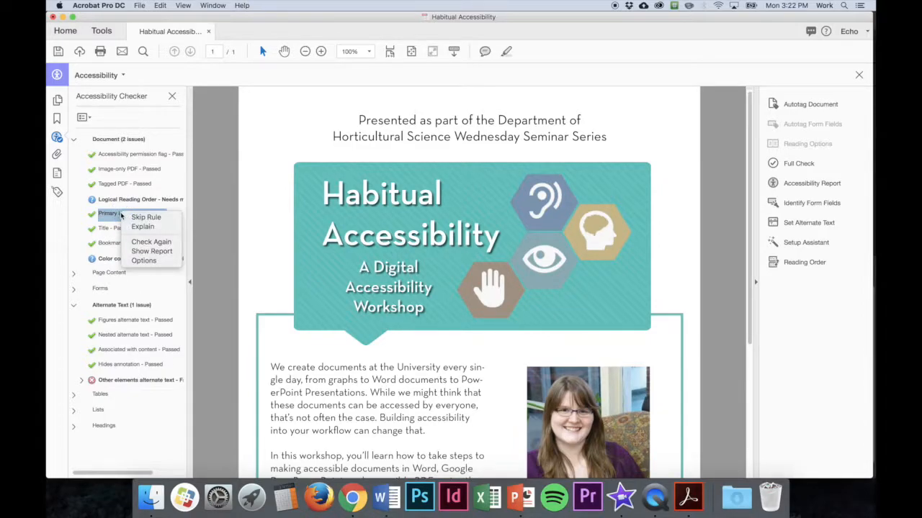
mouse_move(146, 216)
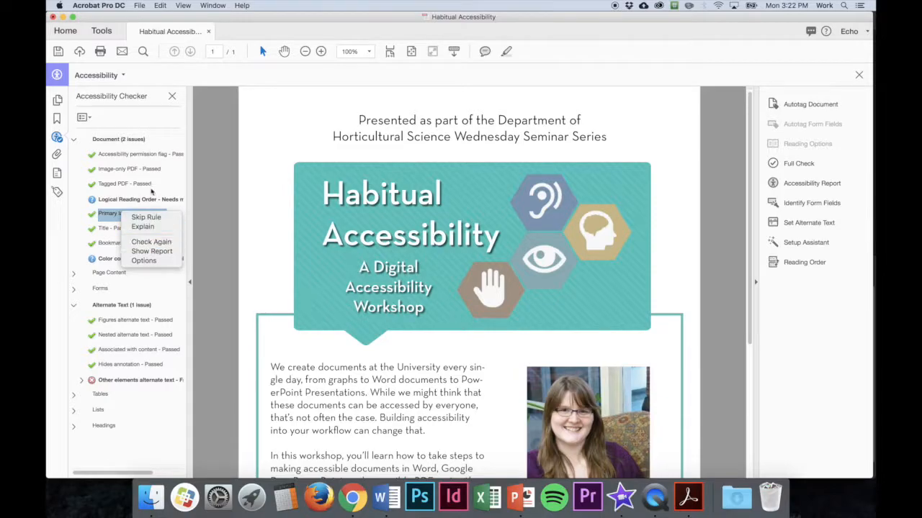
mouse_move(78, 220)
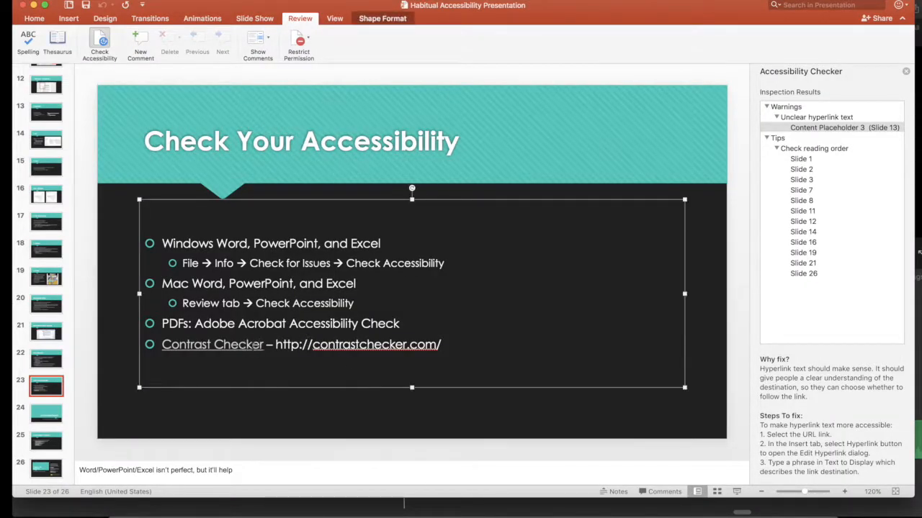
Select the contrastchecker.com URL on the slide and switch to Google Chrome.
double_click(359, 344)
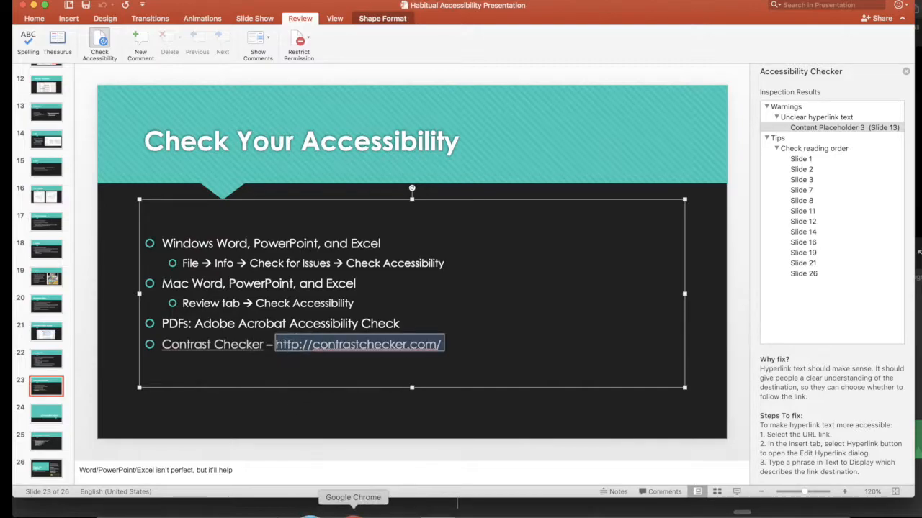
left_click(367, 9)
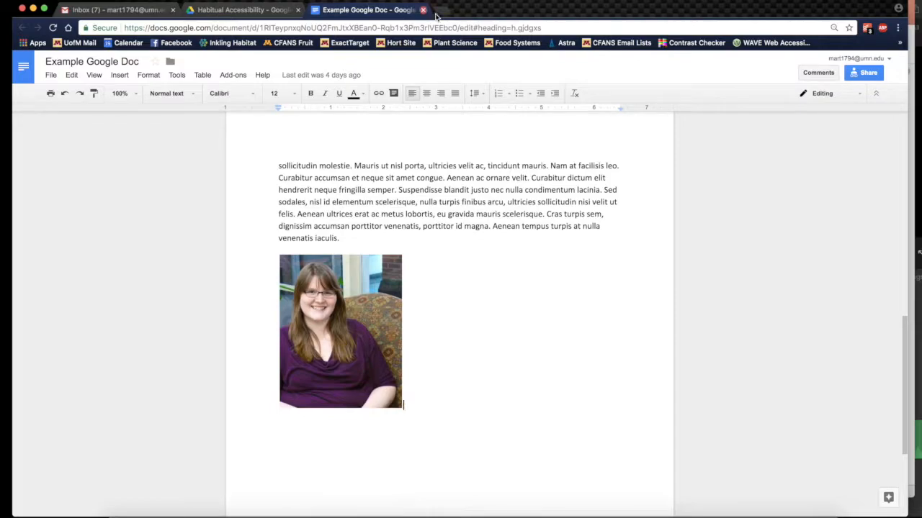
In a new tab on contrastchecker.com, enter foreground FF0A0A on background E4E509.
left_click(443, 9)
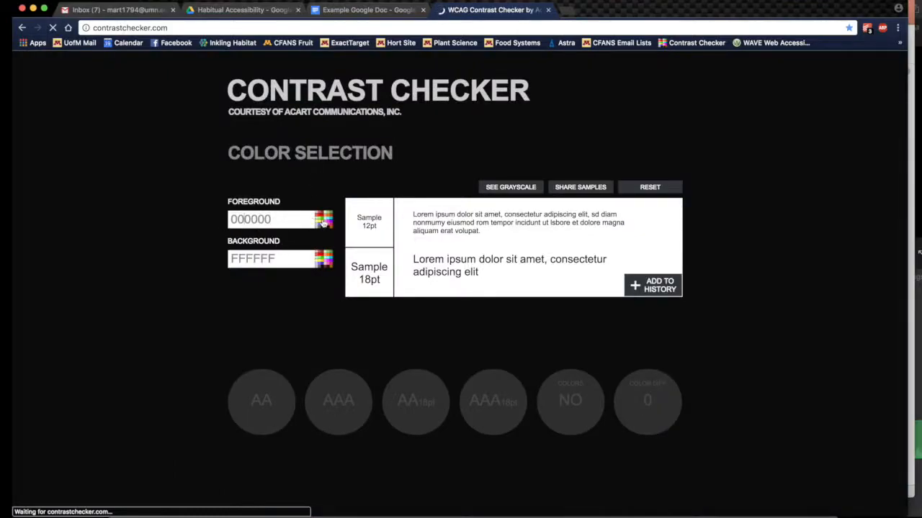
left_click(324, 219)
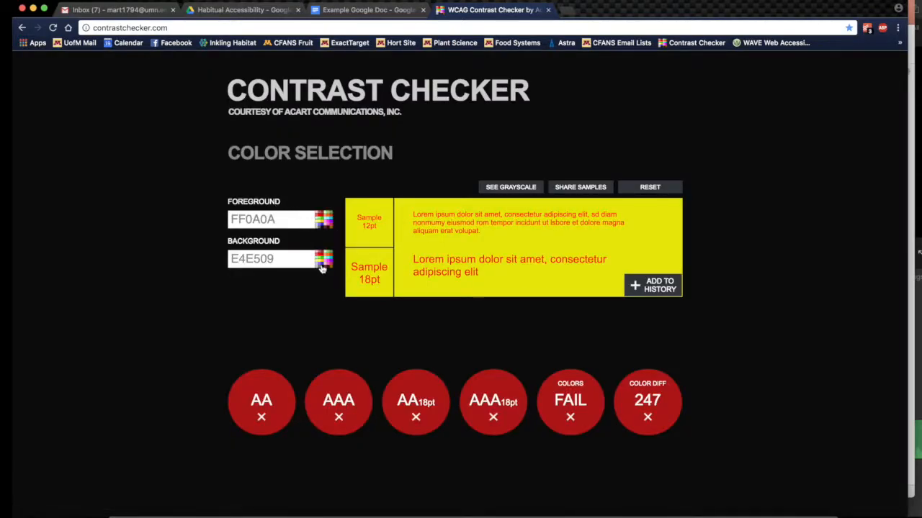
Change the background to FEFF02 and preview the text samples in grayscale.
left_click(324, 259)
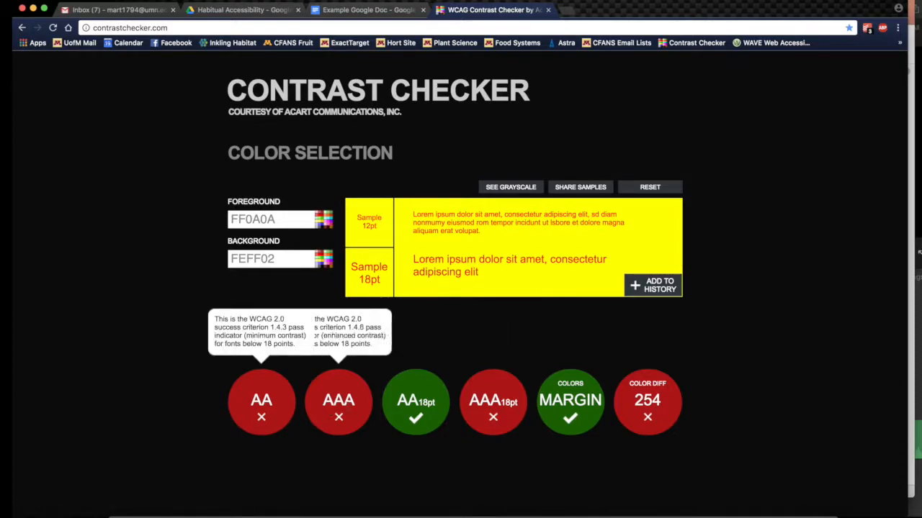
mouse_move(201, 438)
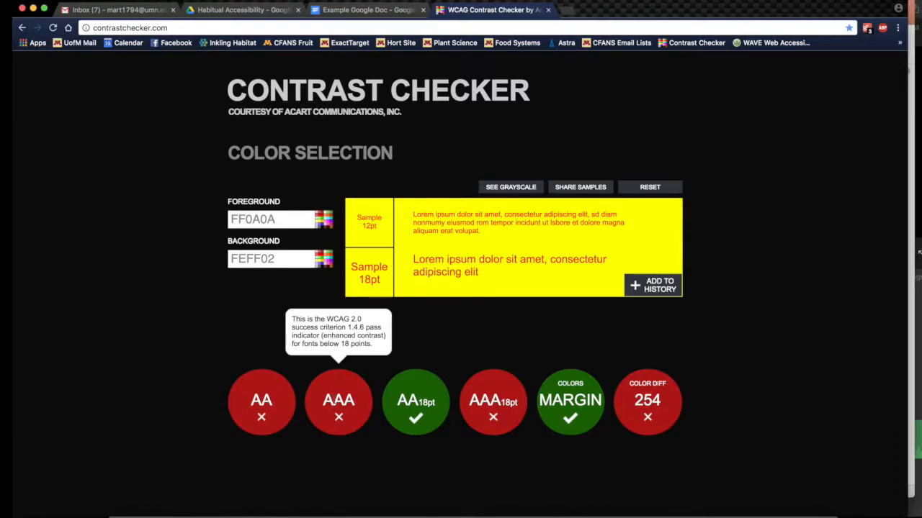
mouse_move(363, 400)
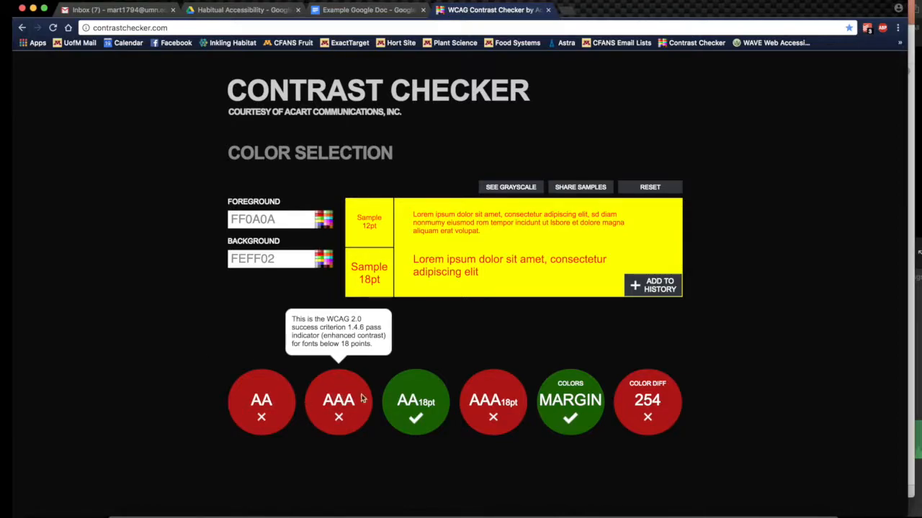
mouse_move(493, 402)
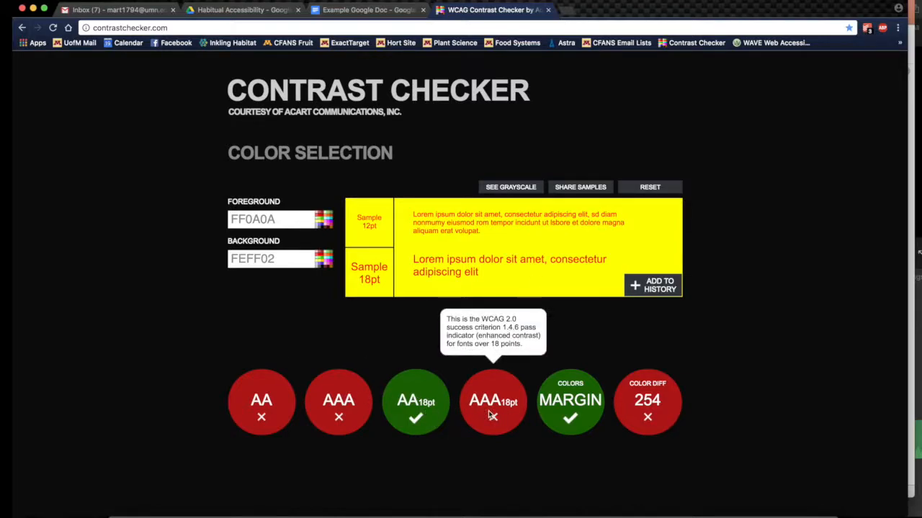
mouse_move(515, 396)
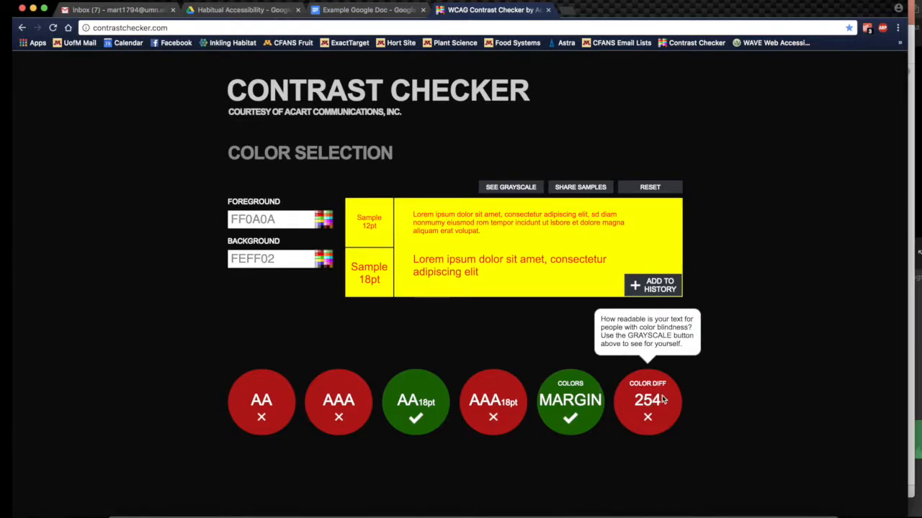
left_click(509, 187)
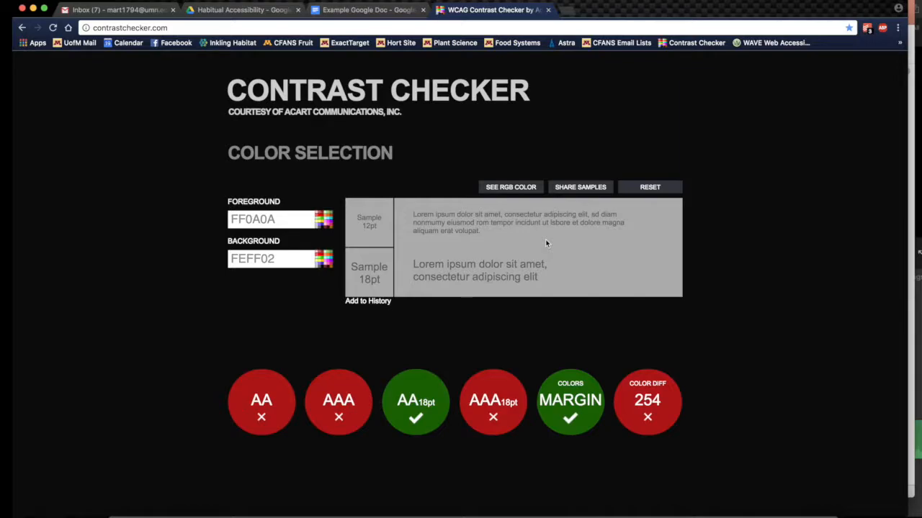
mouse_move(654, 367)
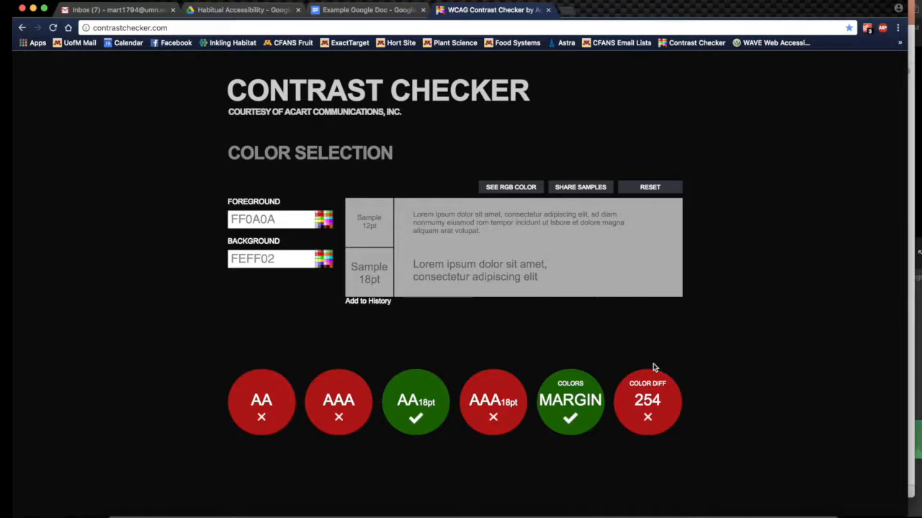
mouse_move(677, 320)
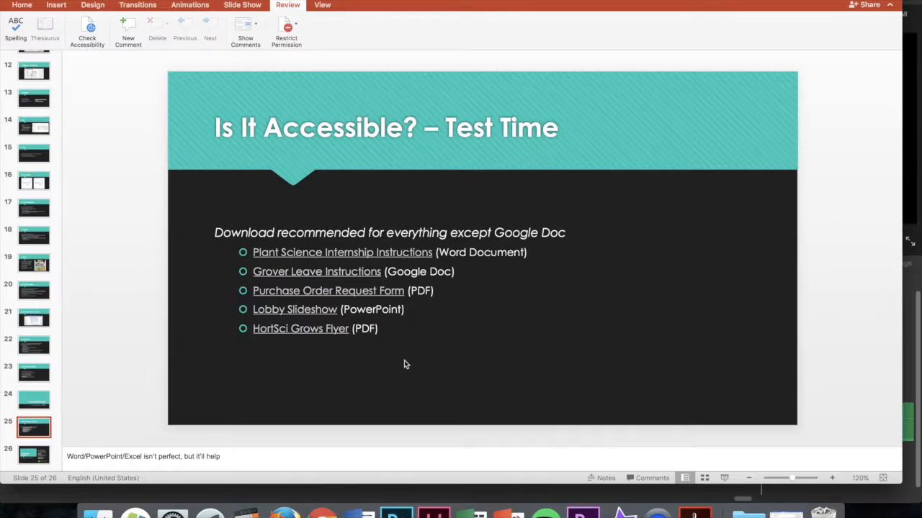
mouse_move(374, 487)
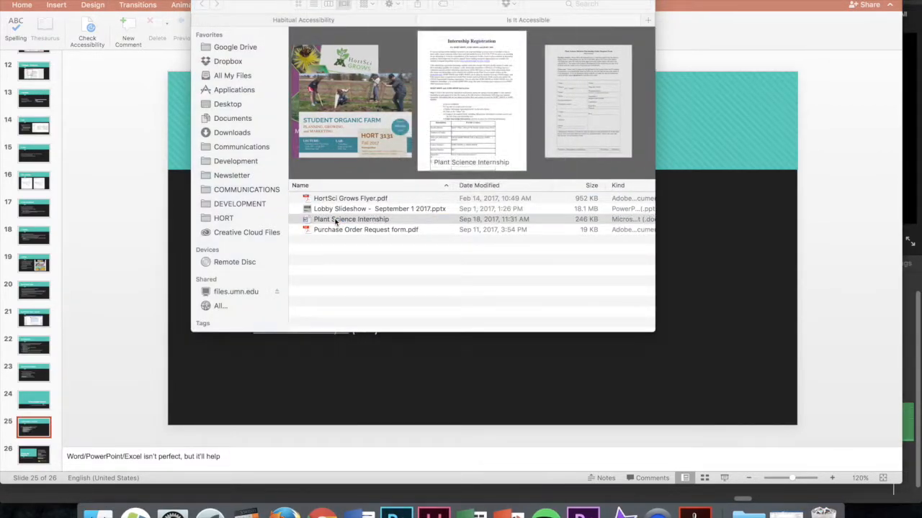
Open the Plant Science Internship document and scroll to the HORT 4096W instructions table.
double_click(352, 218)
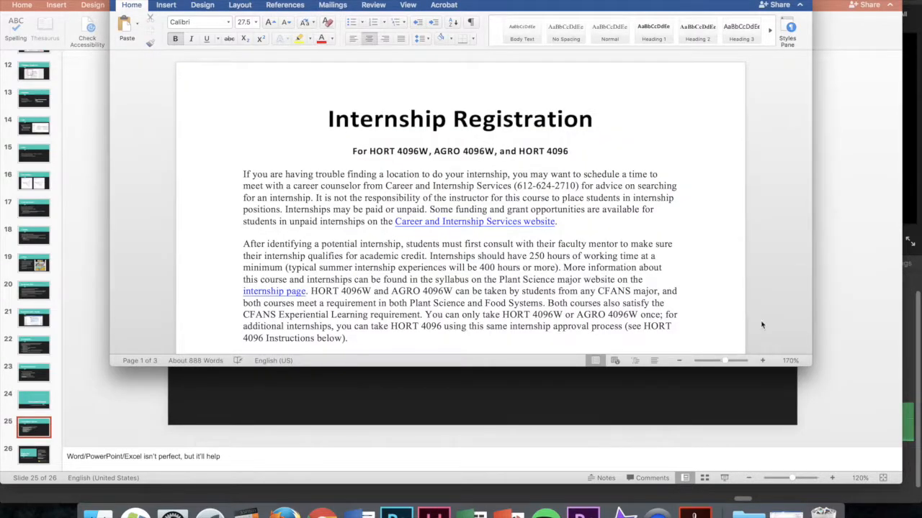
scroll("down", 3)
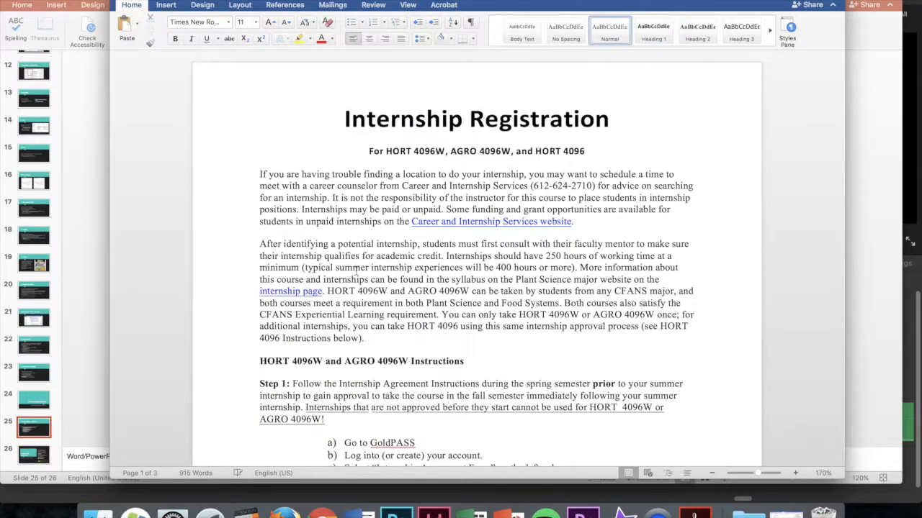
left_click(372, 360)
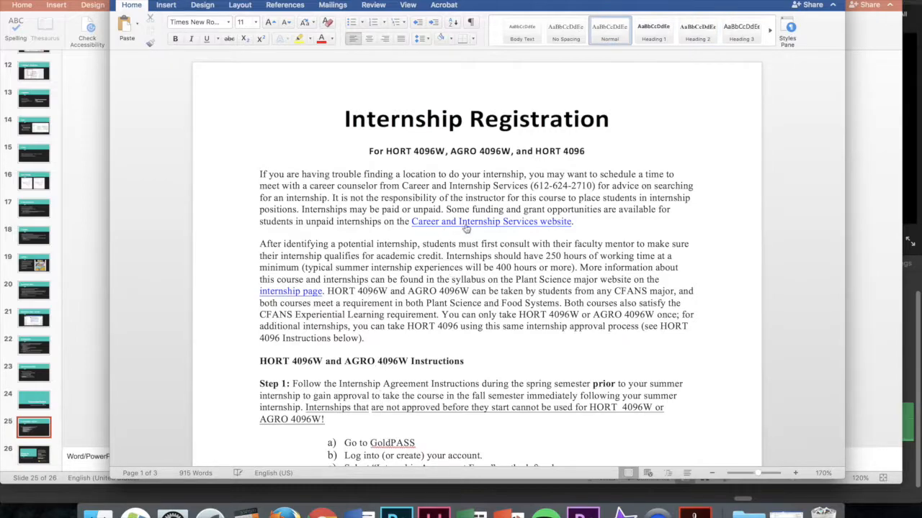
mouse_move(291, 291)
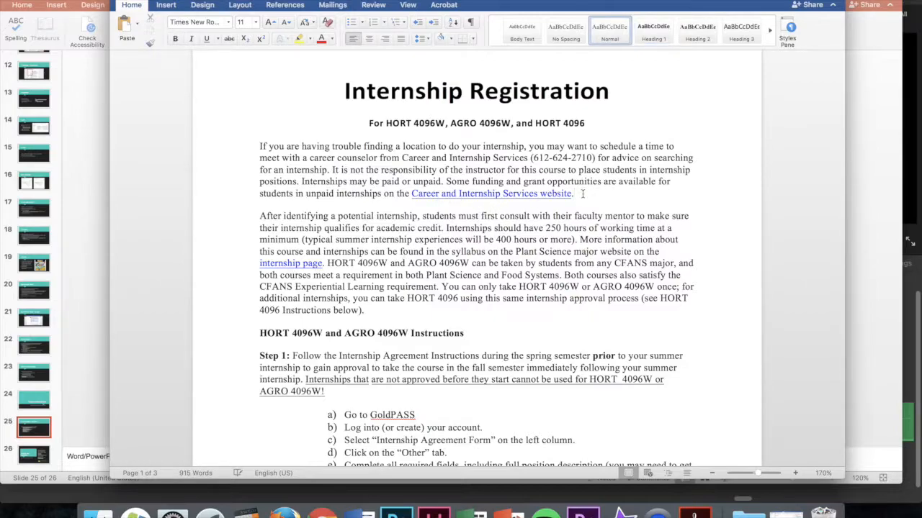
scroll("down", 3)
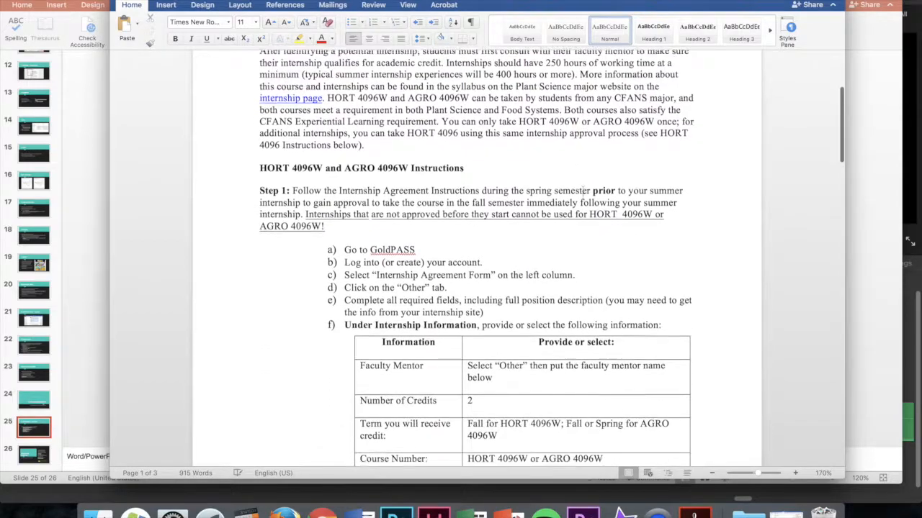
scroll("down", 3)
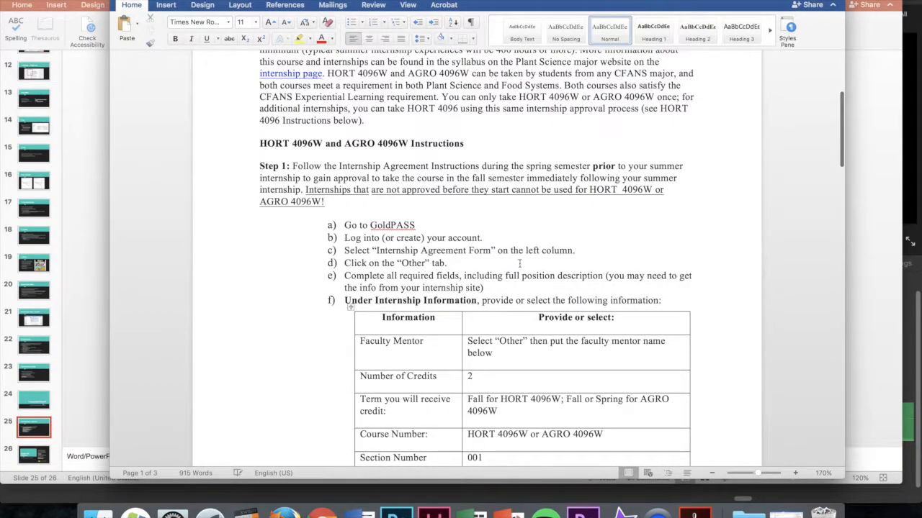
mouse_move(620, 251)
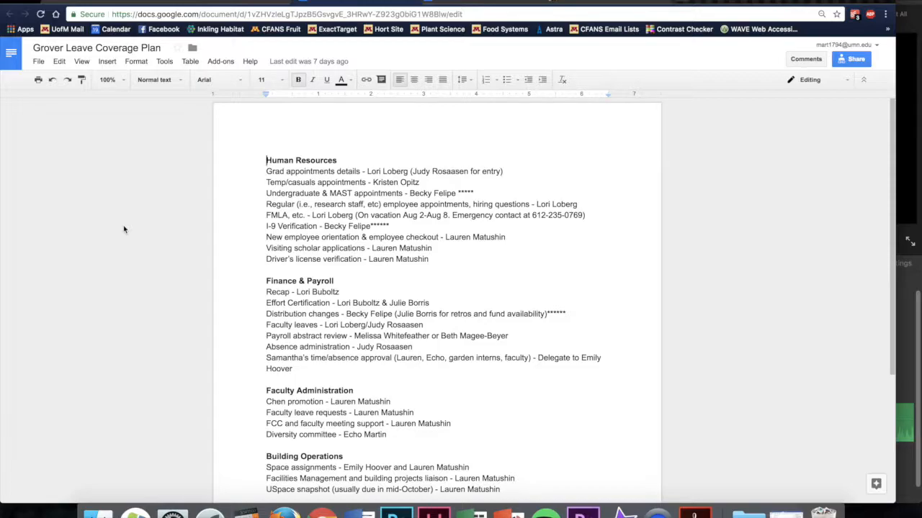
mouse_move(122, 211)
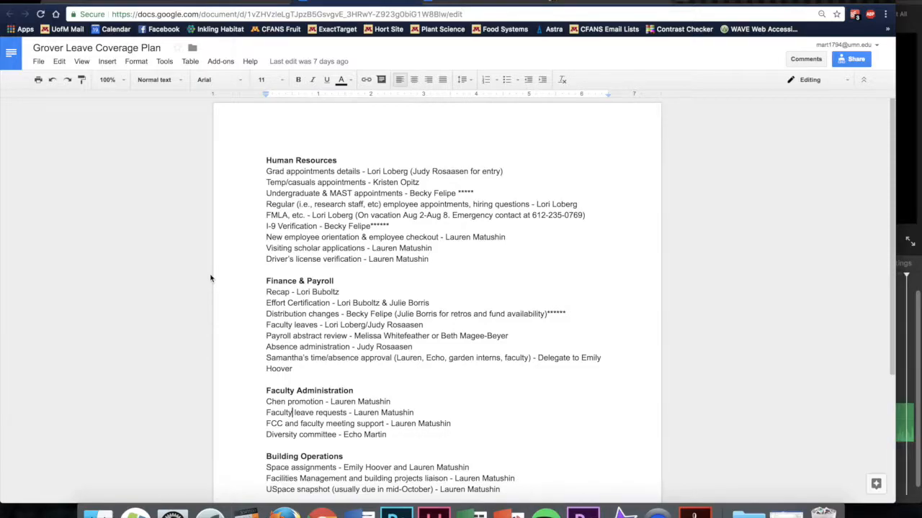
mouse_move(181, 275)
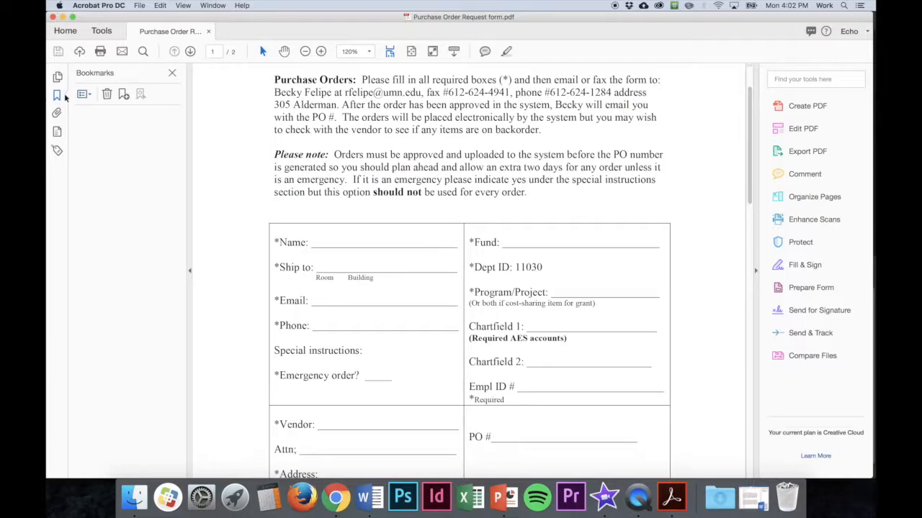
Scroll through the Purchase Order Request form's fields in Acrobat.
left_click_drag(339, 104, 357, 167)
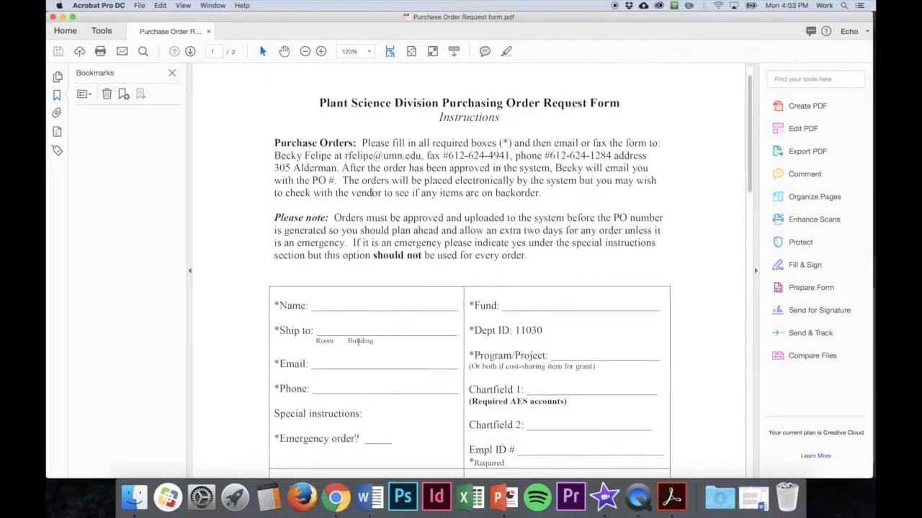
mouse_move(232, 160)
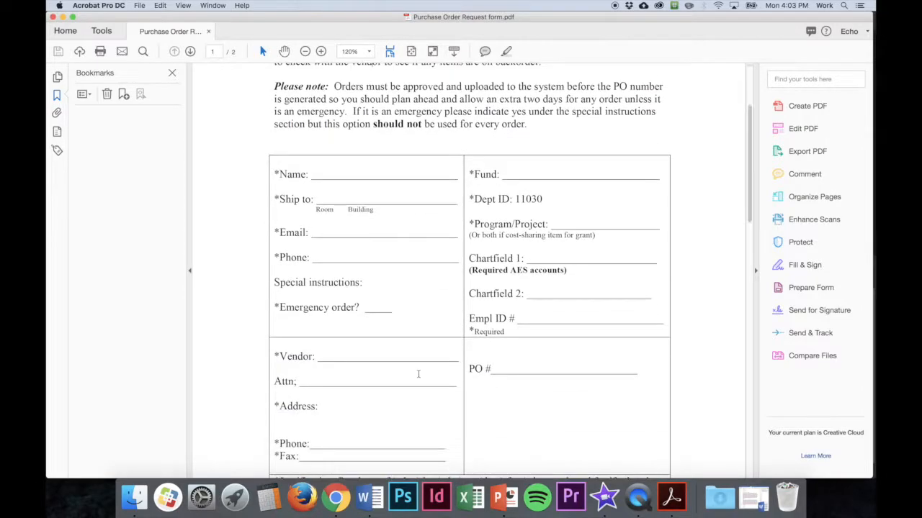
scroll("down", 3)
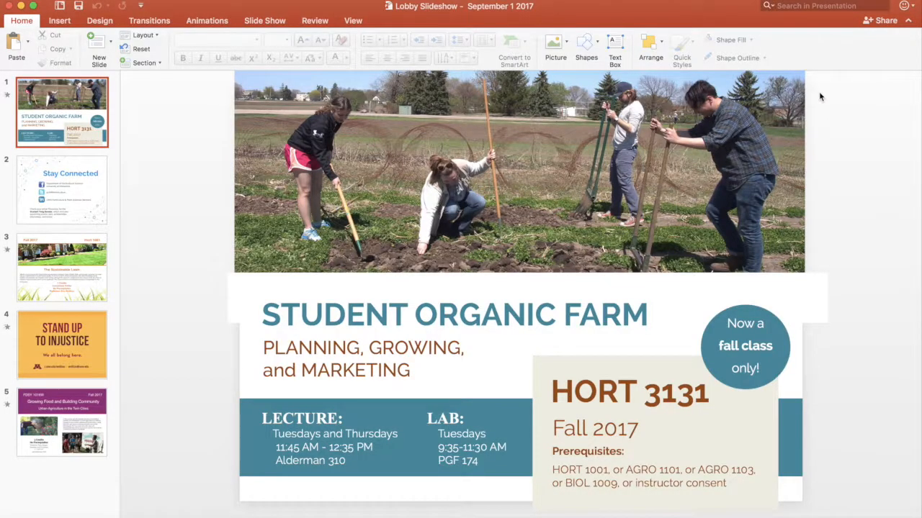
mouse_move(829, 222)
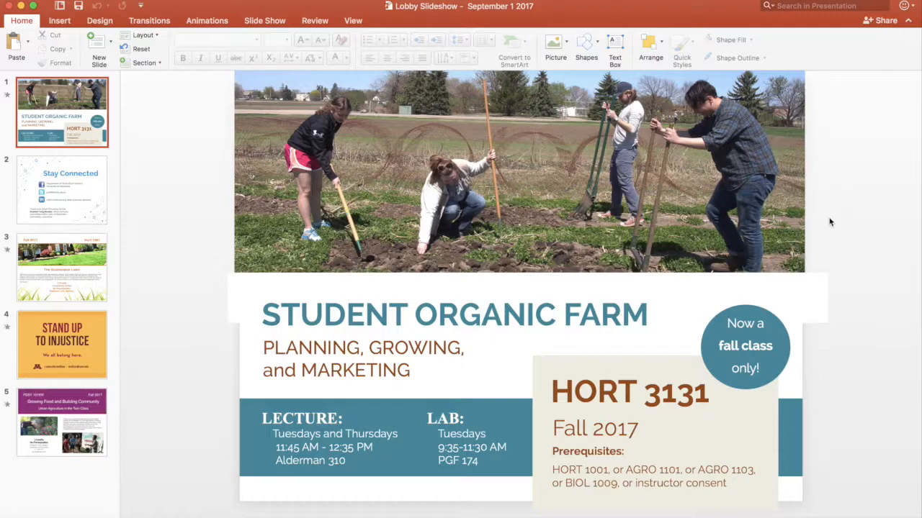
mouse_move(838, 276)
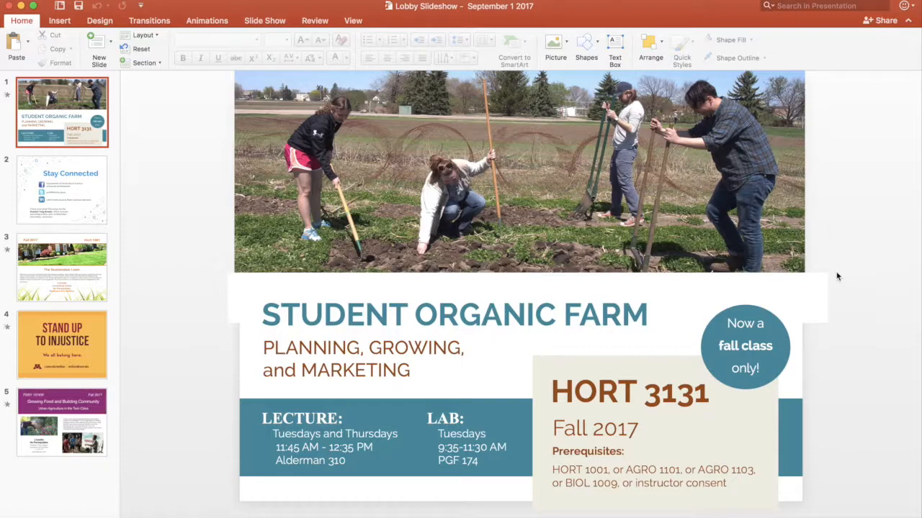
View the Stay Connected, Sustainable Lawn and Stand Up to Injustice slides.
left_click(62, 189)
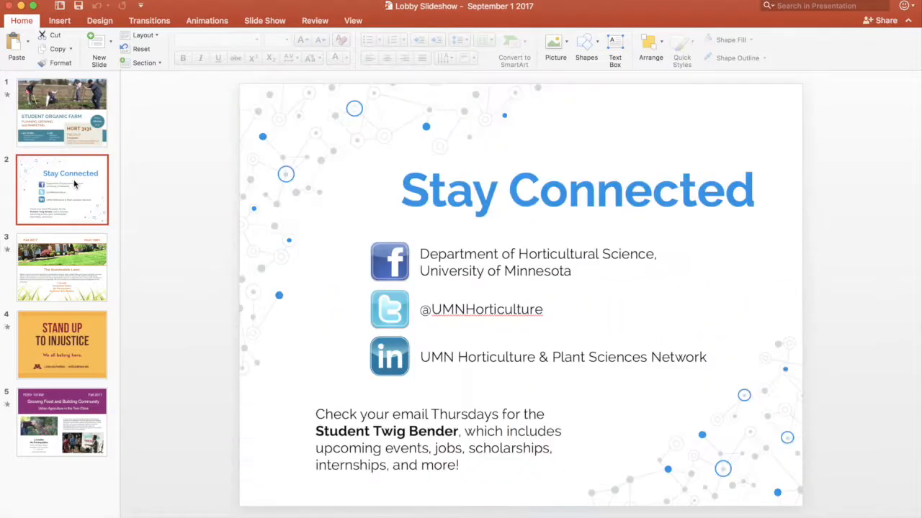
left_click(62, 267)
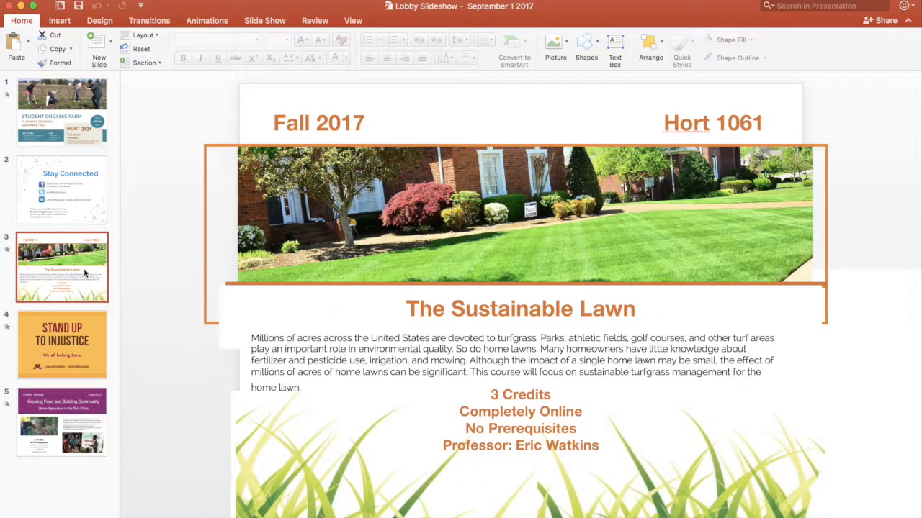
mouse_move(79, 340)
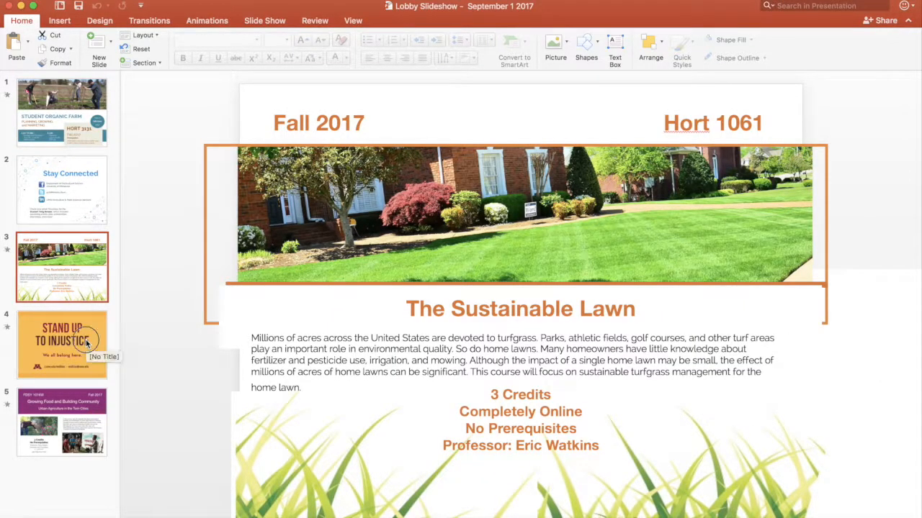
left_click(62, 344)
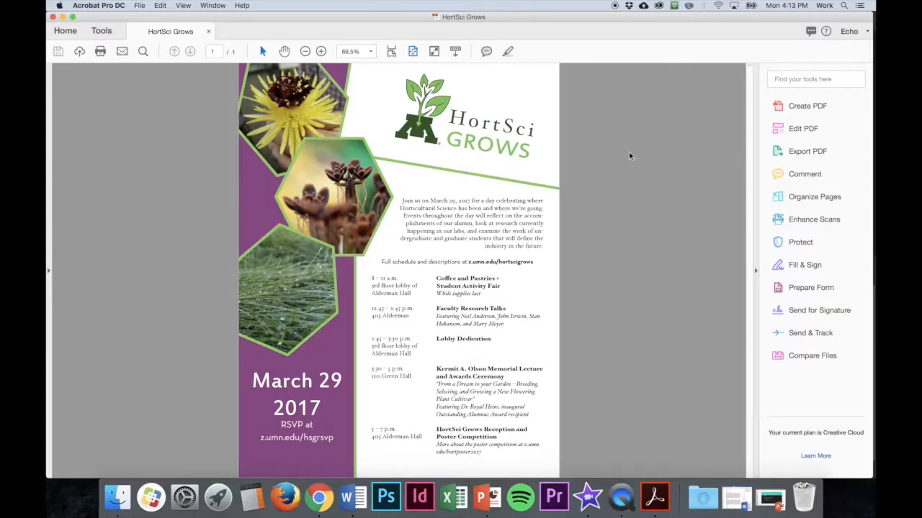
Select part of the HortSci Grows flyer's intro paragraph, then clear the selection.
left_click_drag(404, 216, 545, 224)
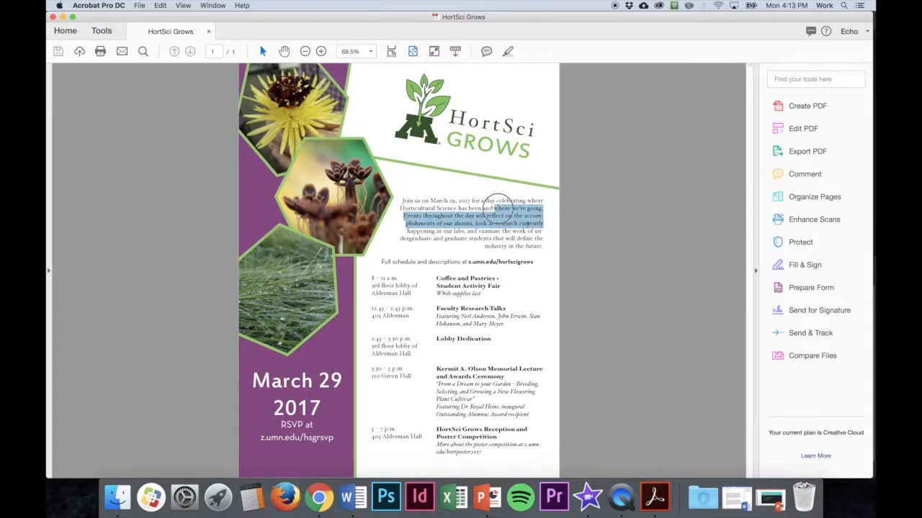
left_click(569, 226)
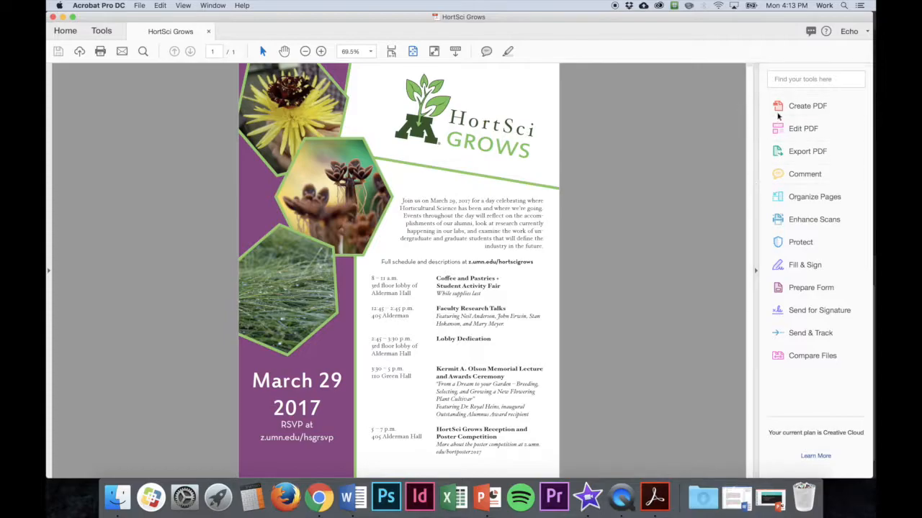
mouse_move(605, 247)
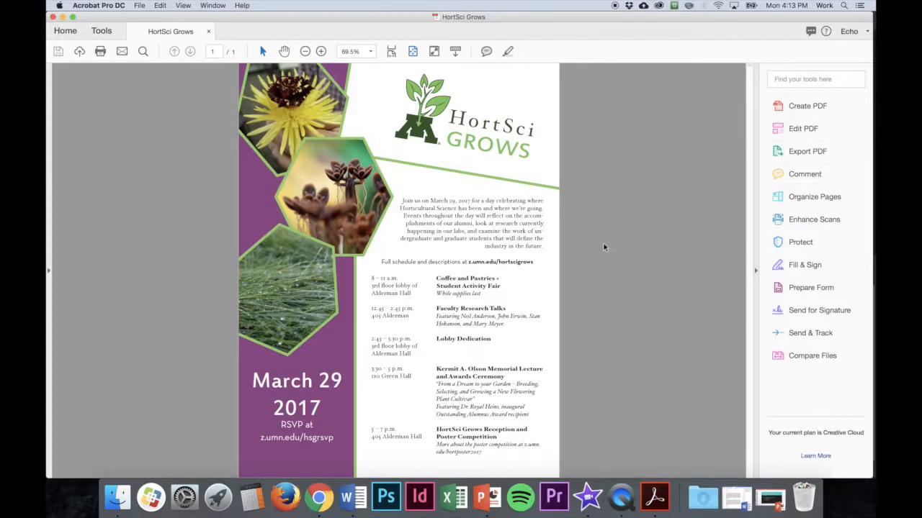
mouse_move(612, 230)
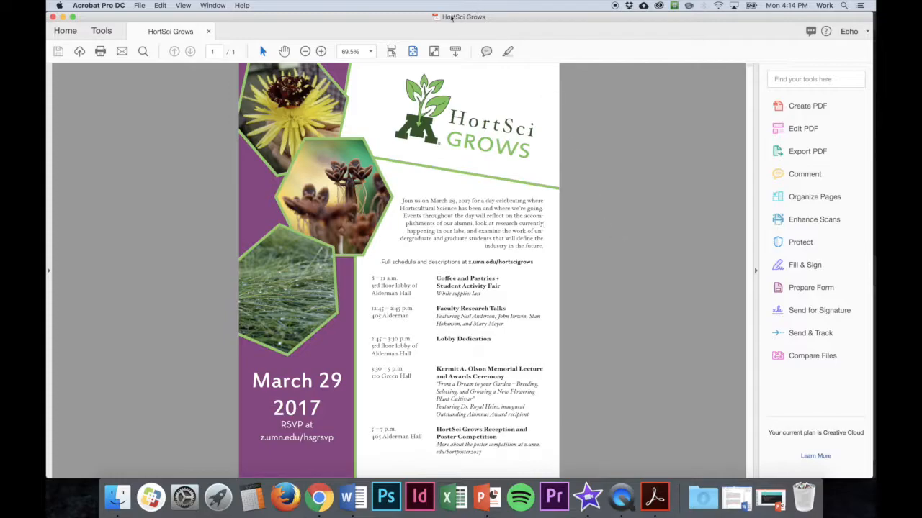
mouse_move(481, 29)
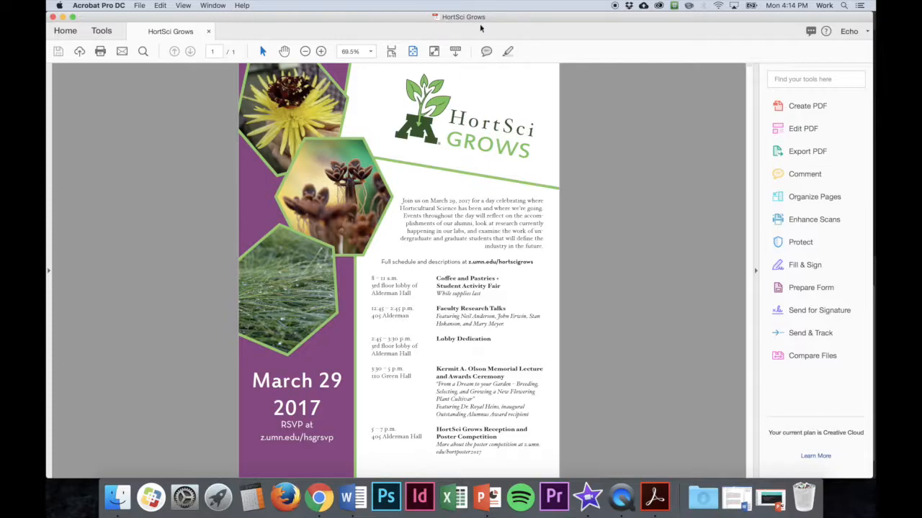